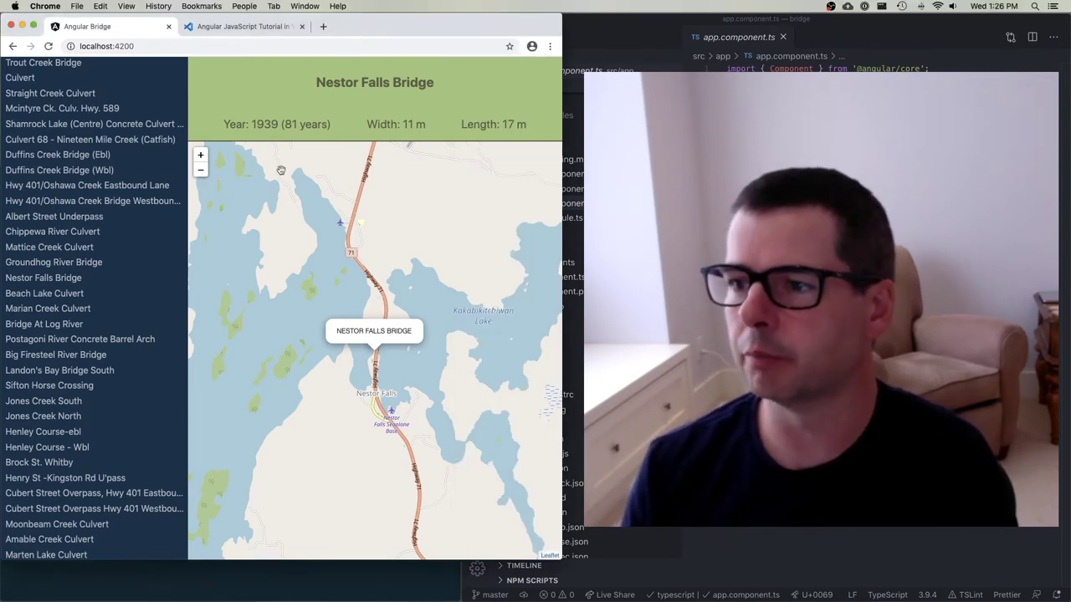
# Scroll down through the Angular Bridge list of bridges in Chrome
pyautogui.scroll(-3)
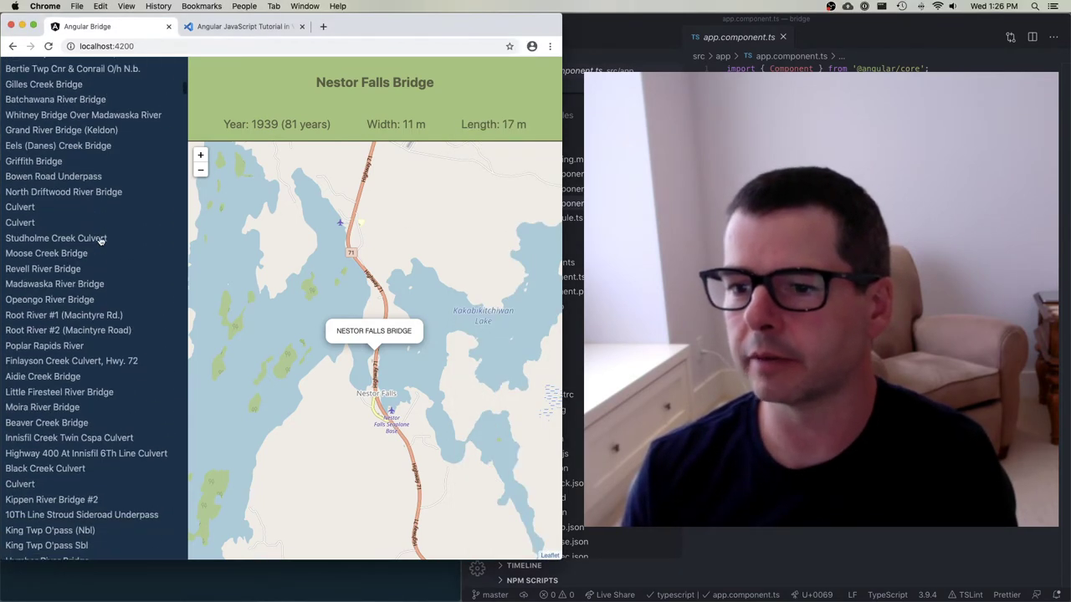
pyautogui.scroll(-3)
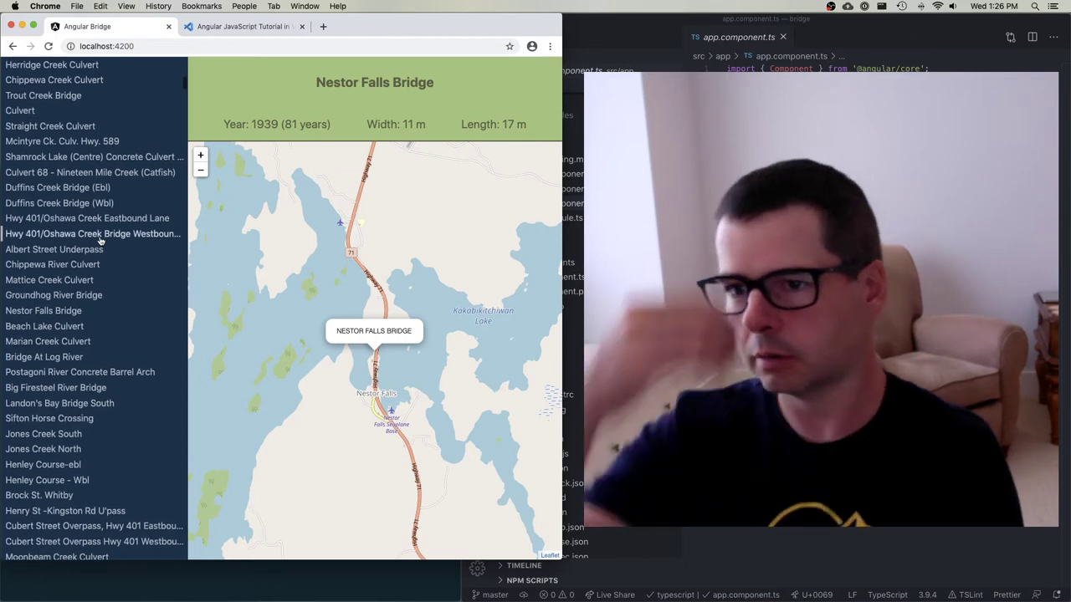
pyautogui.moveTo(92, 233)
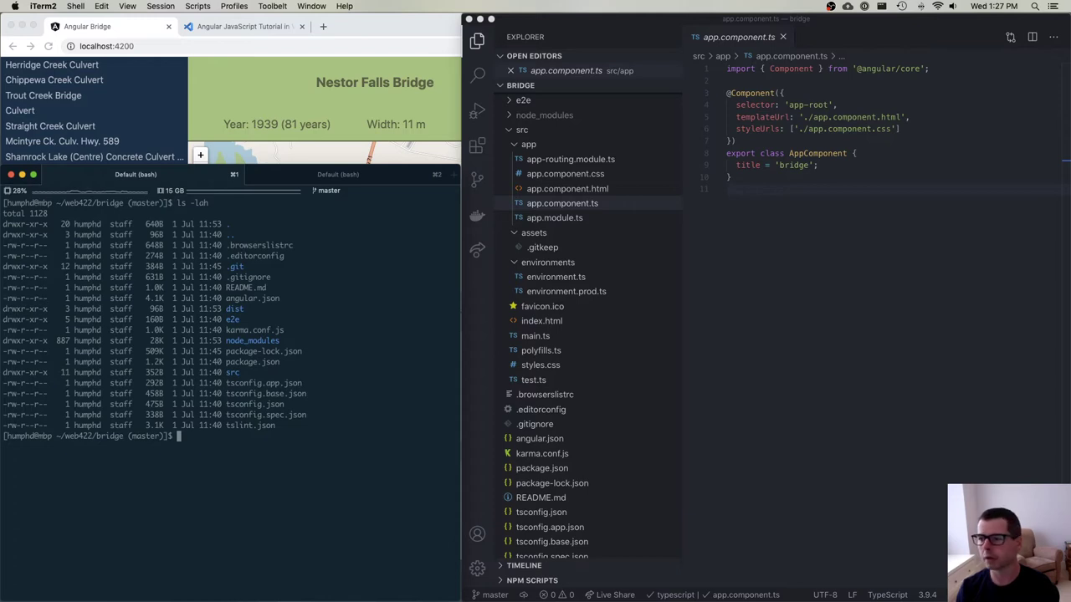
pyautogui.moveTo(575, 391)
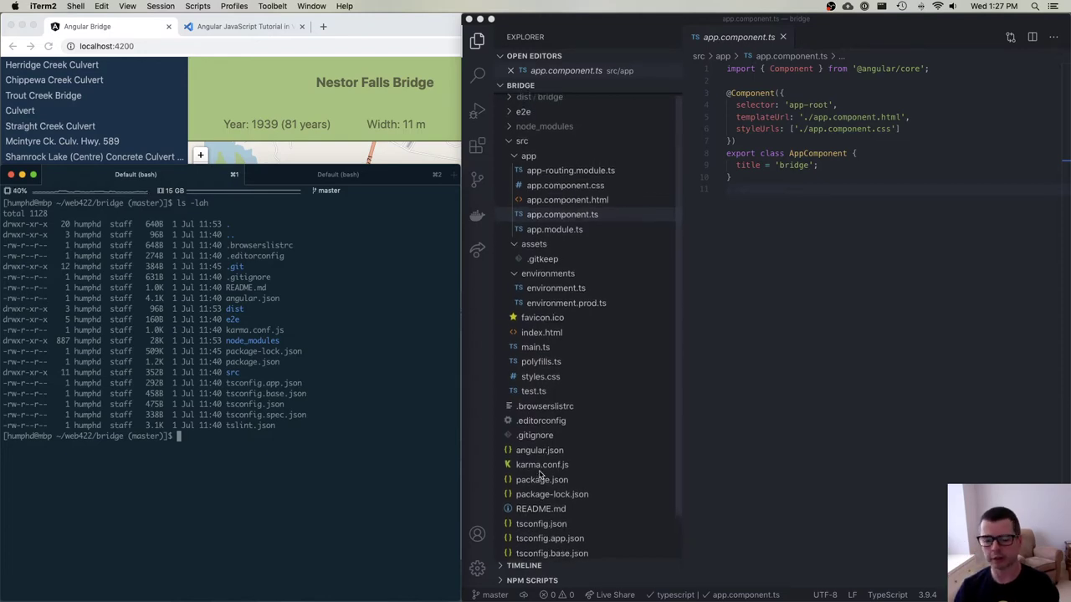
# Open package.json and list the project's npm scripts with npm run
pyautogui.click(541, 432)
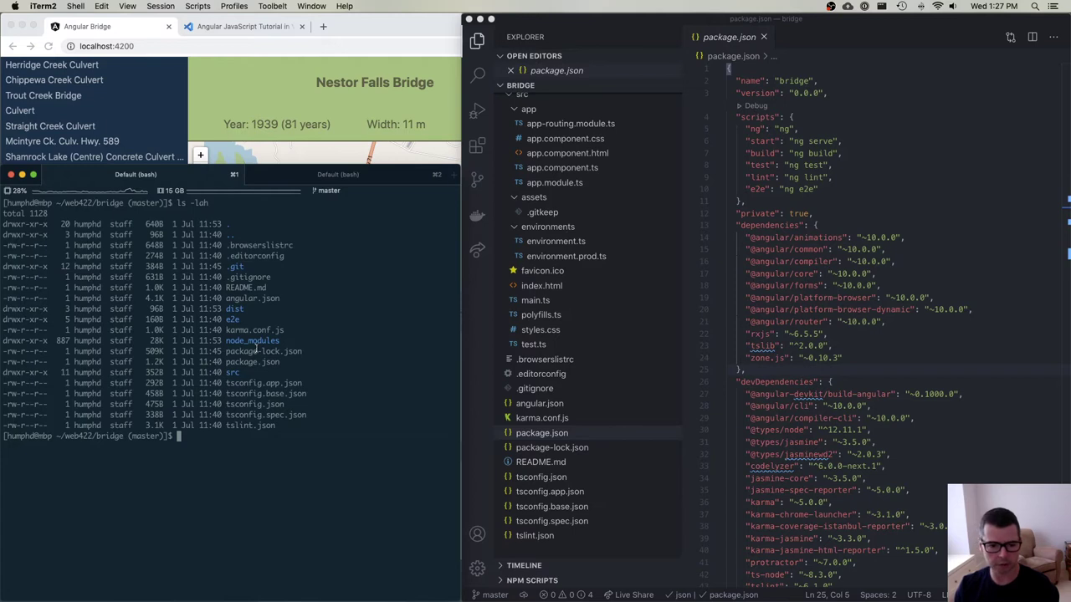
pyautogui.write('npm run')
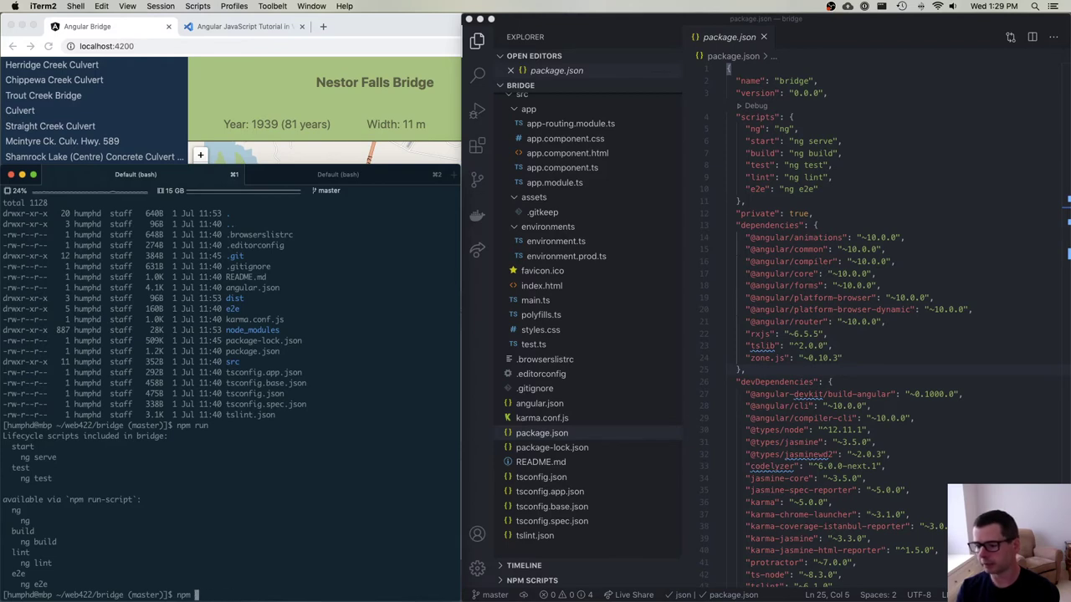
# Launch the dev server with npm start so localhost:4200 serves the welcome page
pyautogui.write('start')
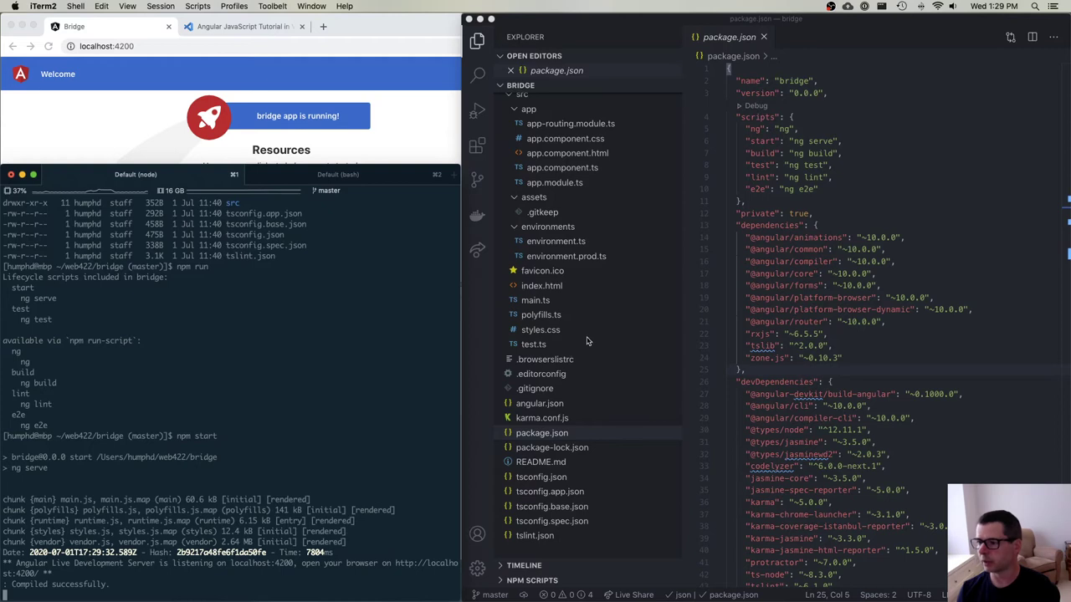
pyautogui.moveTo(571, 147)
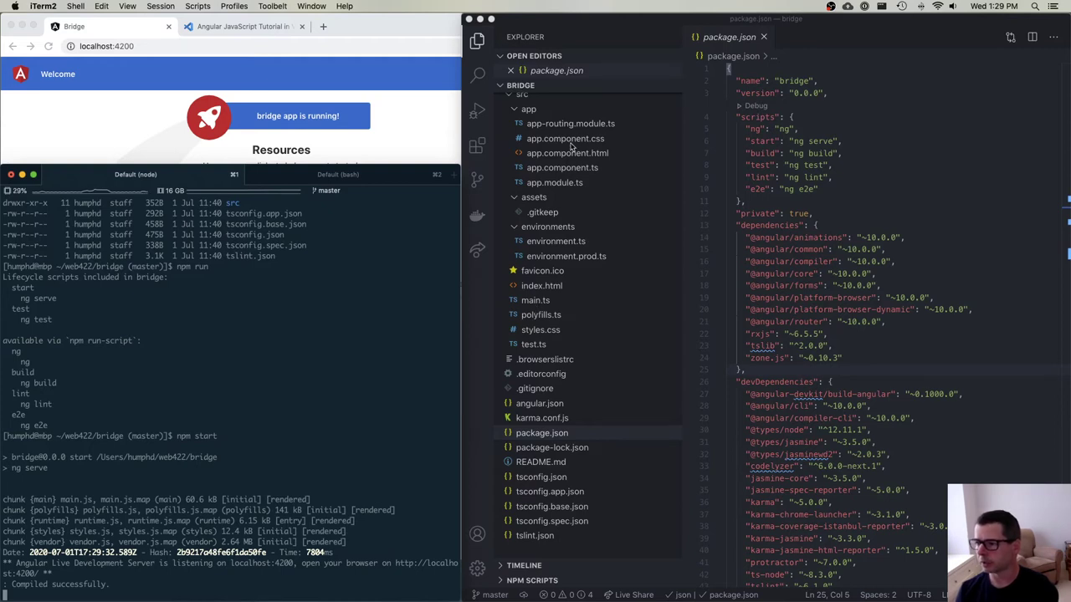
# Change the title property in app.component.ts from 'bridge' to 'Angular Bridge'
pyautogui.click(562, 166)
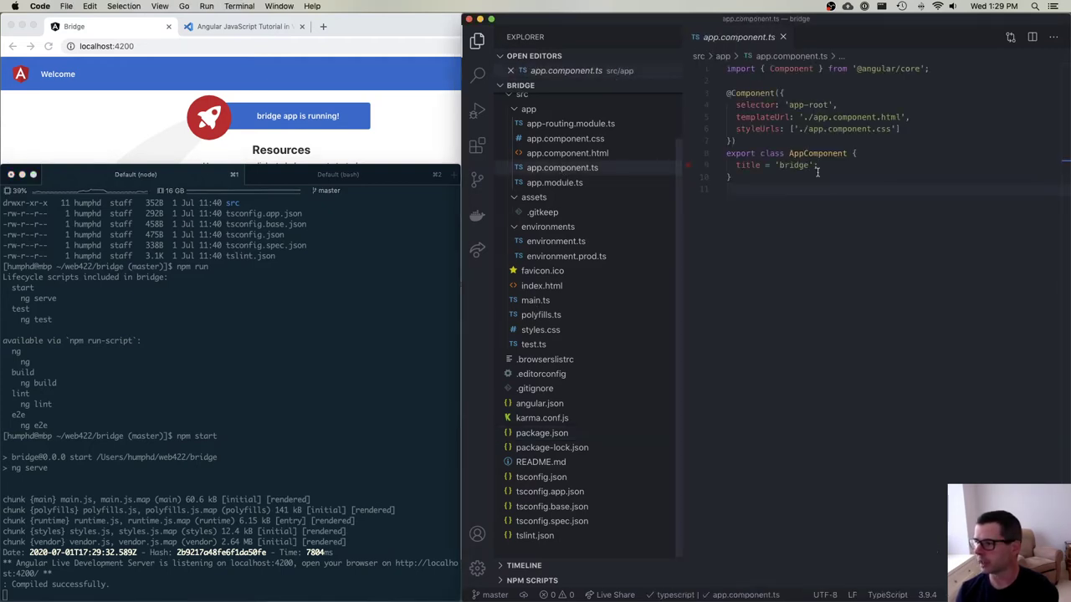
pyautogui.doubleClick(793, 164)
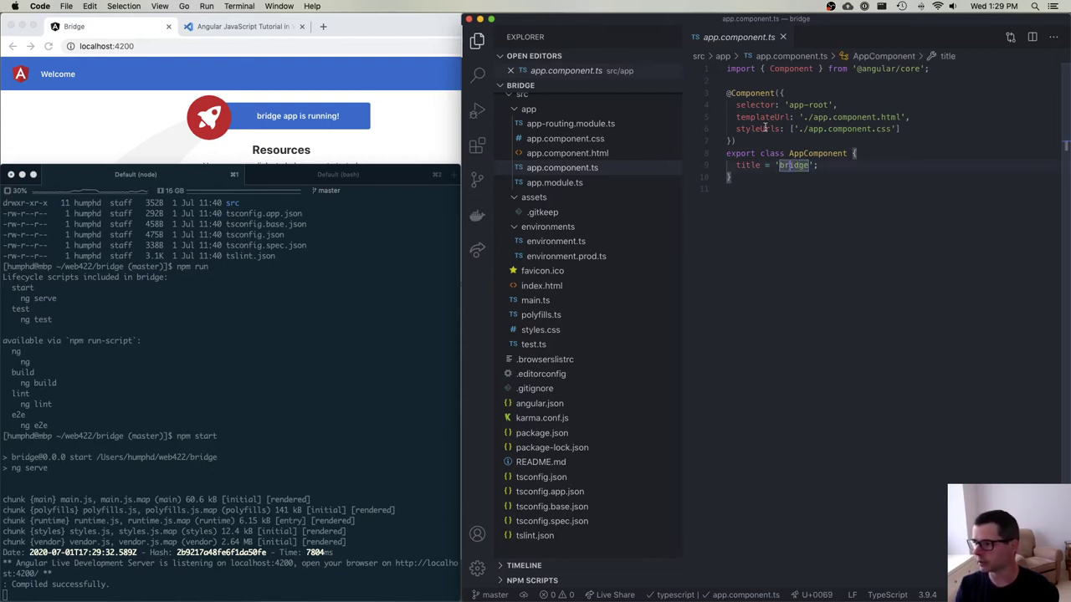
pyautogui.write('Angular B')
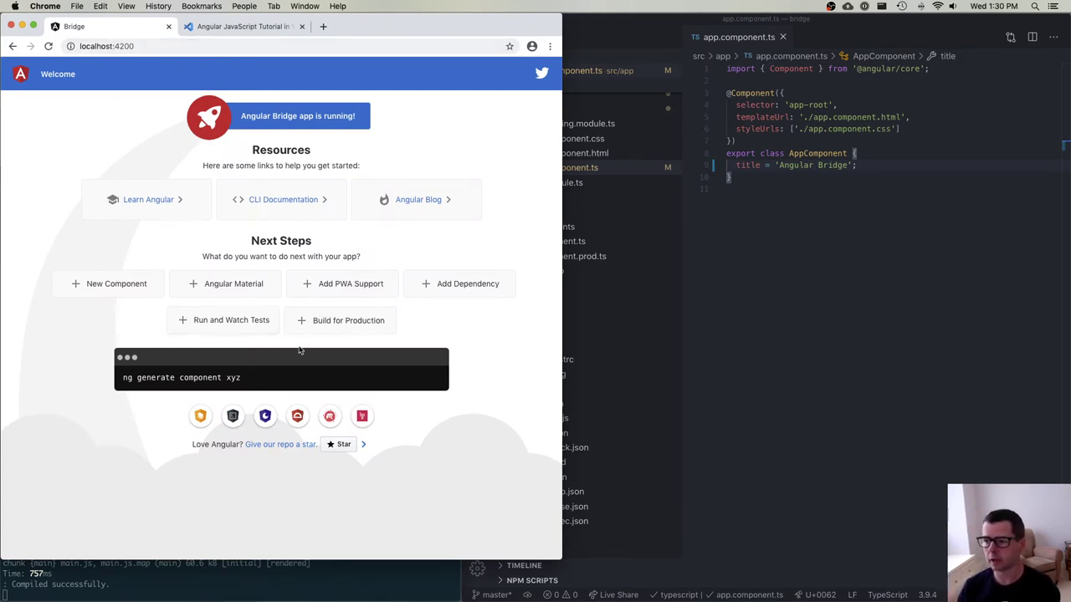
pyautogui.moveTo(317, 347)
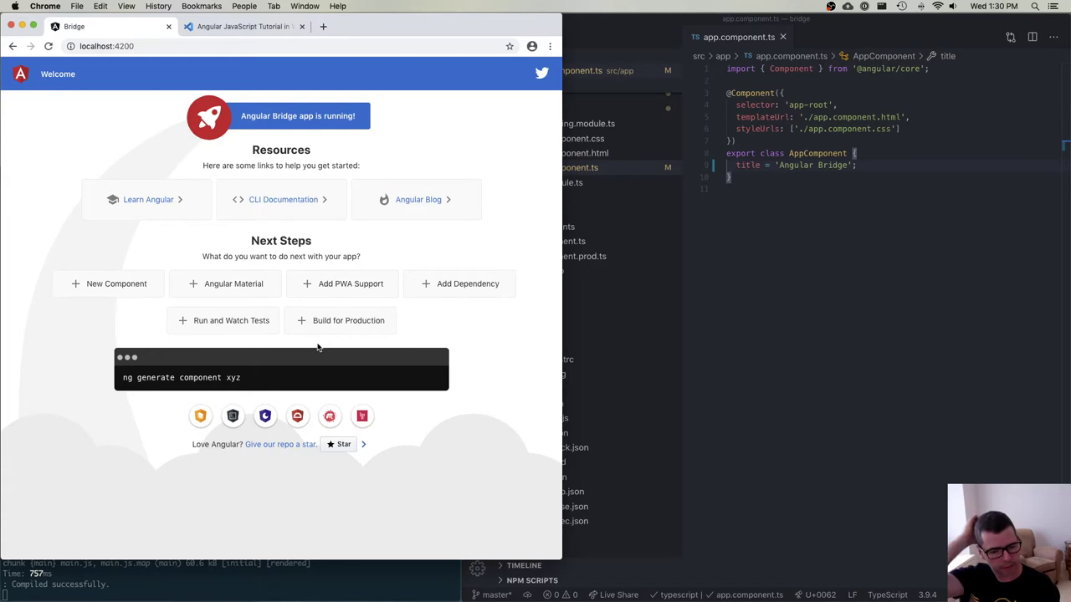
pyautogui.moveTo(317, 357)
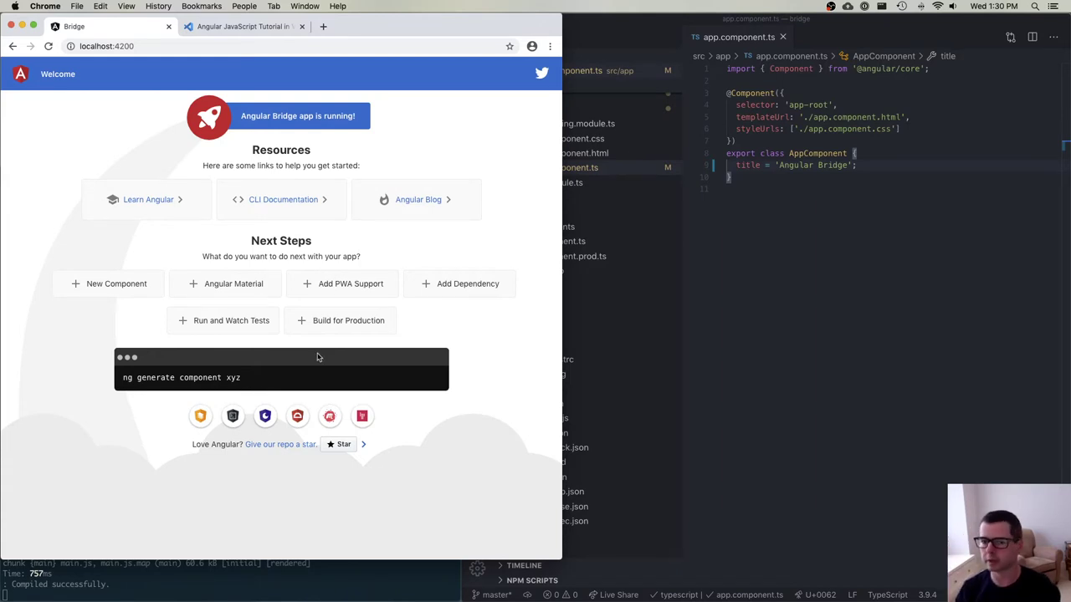
pyautogui.moveTo(350, 591)
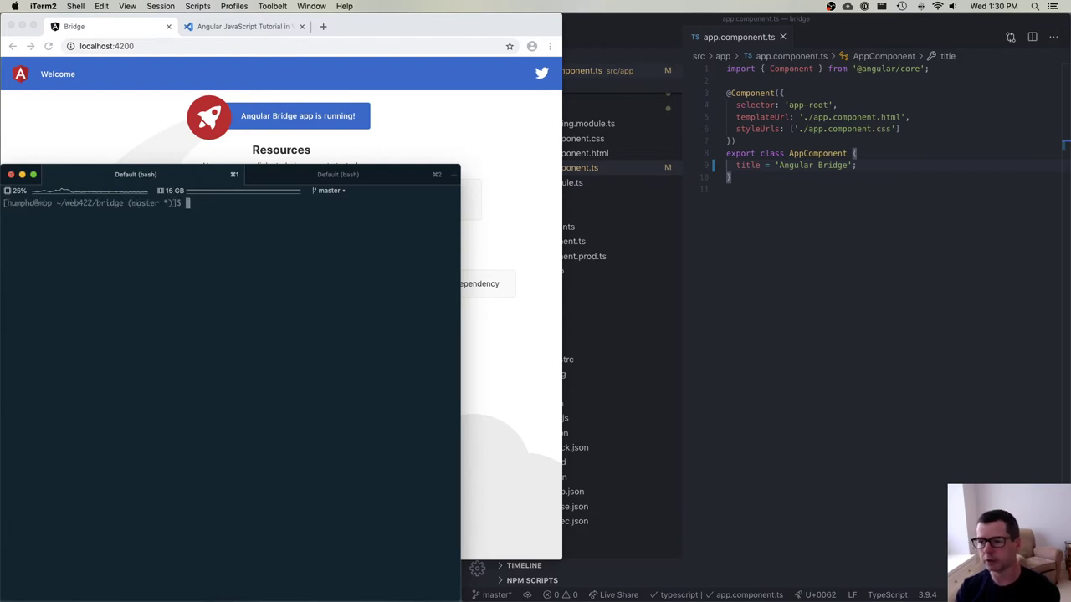
# Stop the running server and relaunch it with npm start until it compiles
pyautogui.write('ng serve')
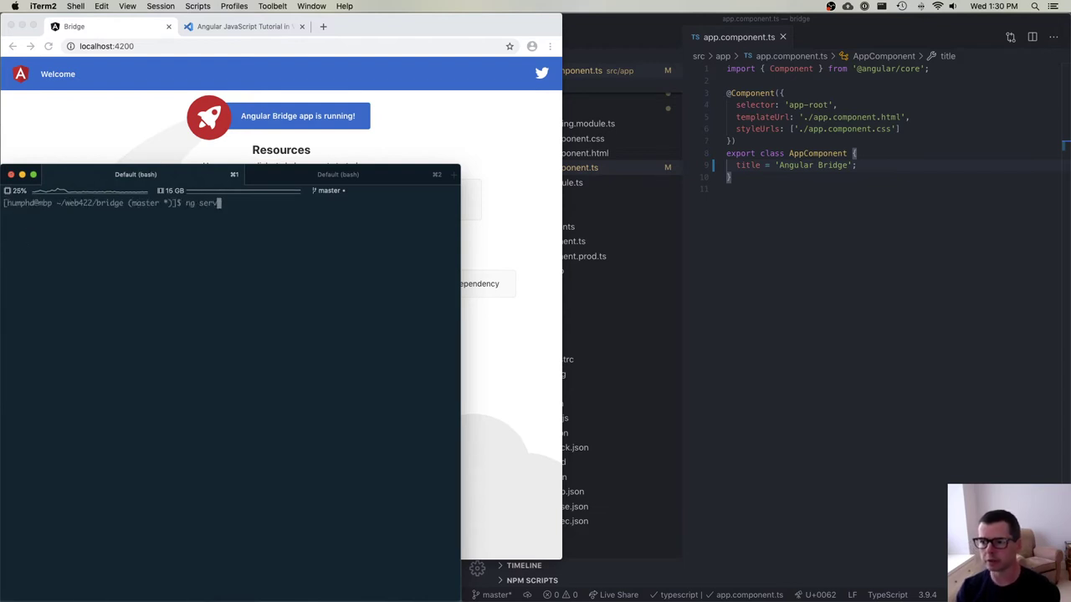
pyautogui.write('e')
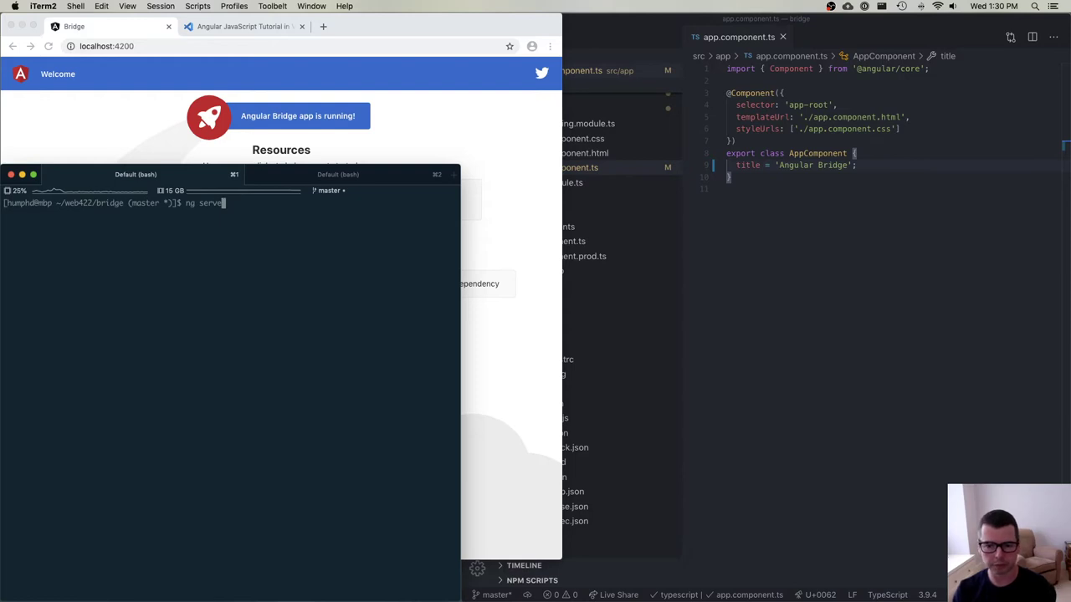
pyautogui.write('npm start')
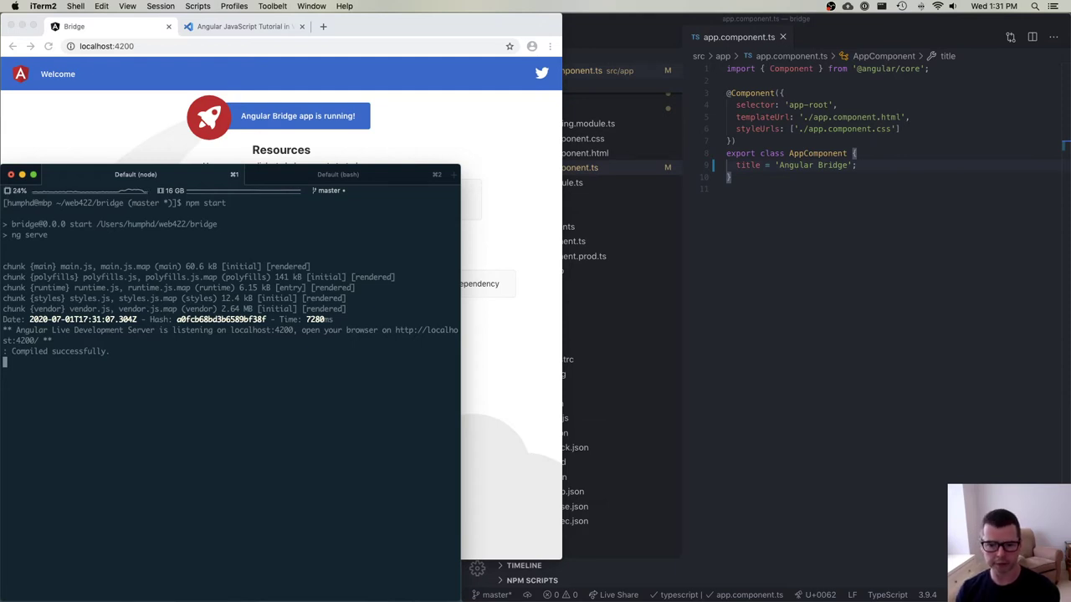
pyautogui.moveTo(1036, 470)
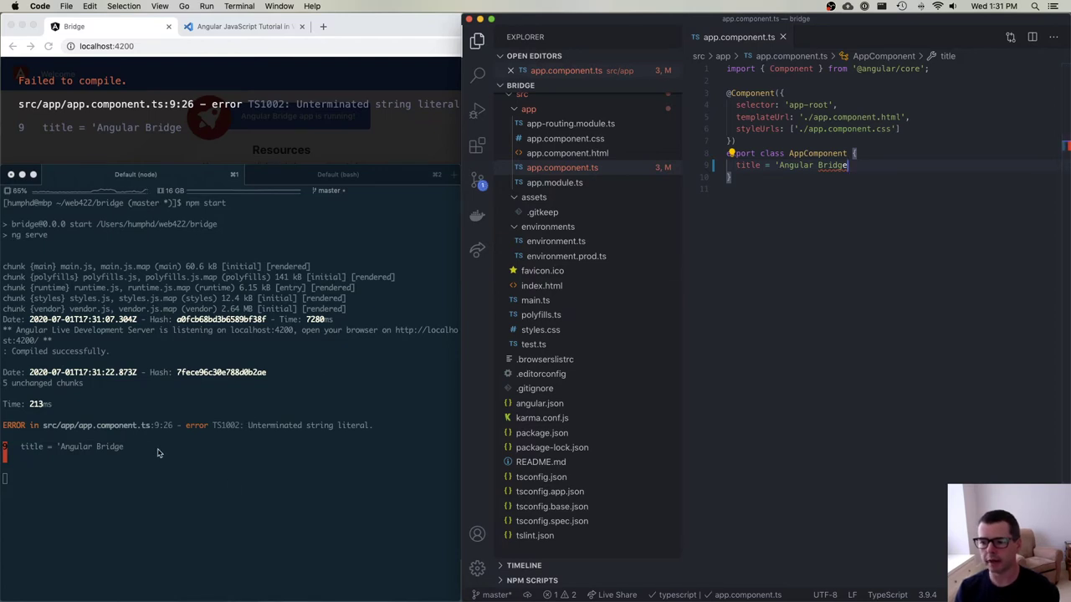
pyautogui.moveTo(137, 447)
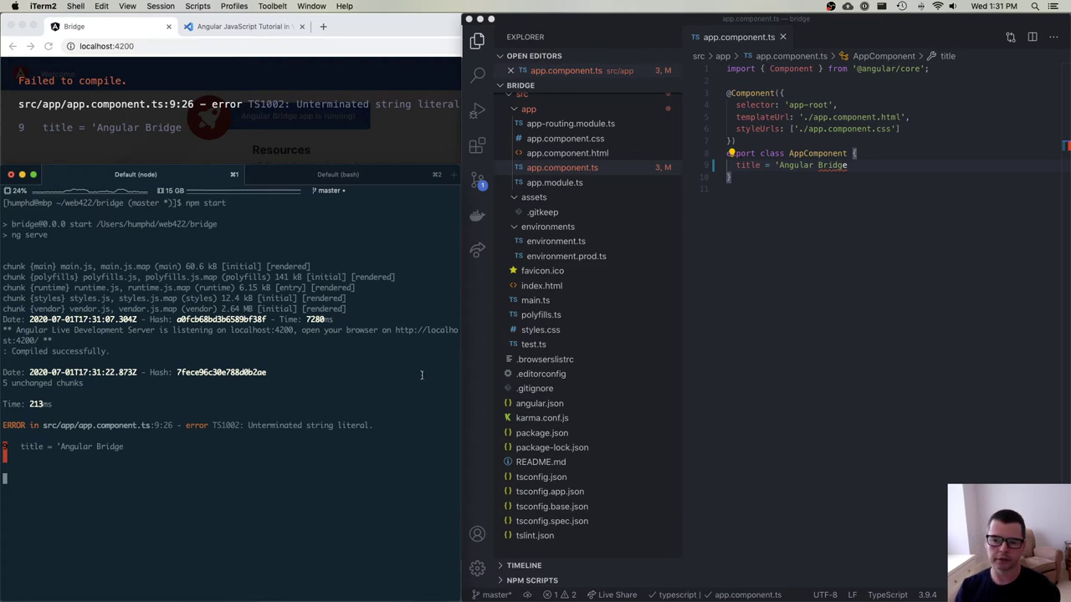
pyautogui.moveTo(683, 267)
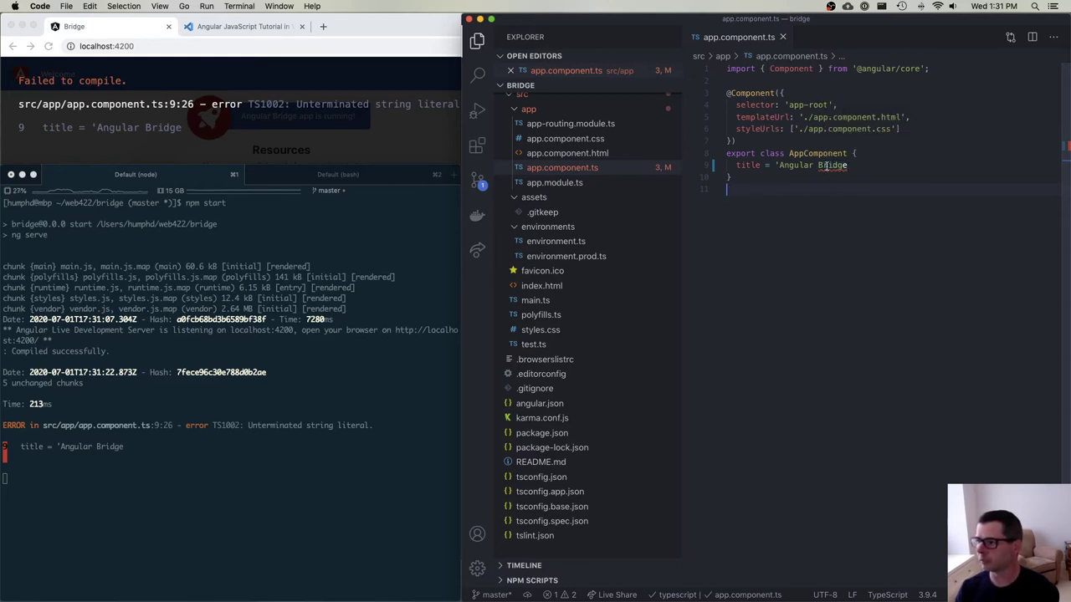
pyautogui.moveTo(819, 165)
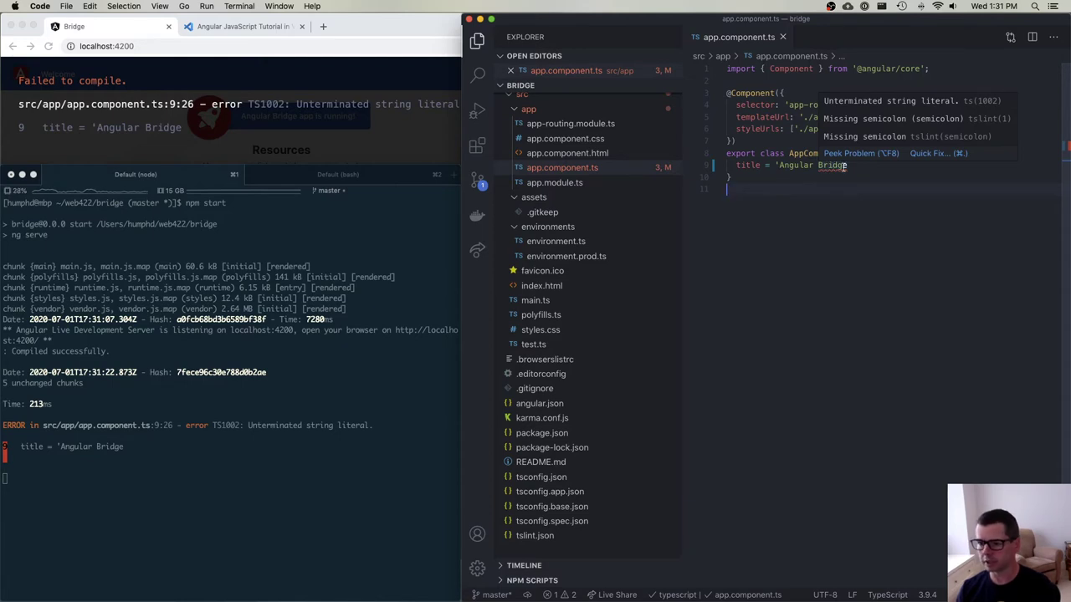
pyautogui.moveTo(864, 174)
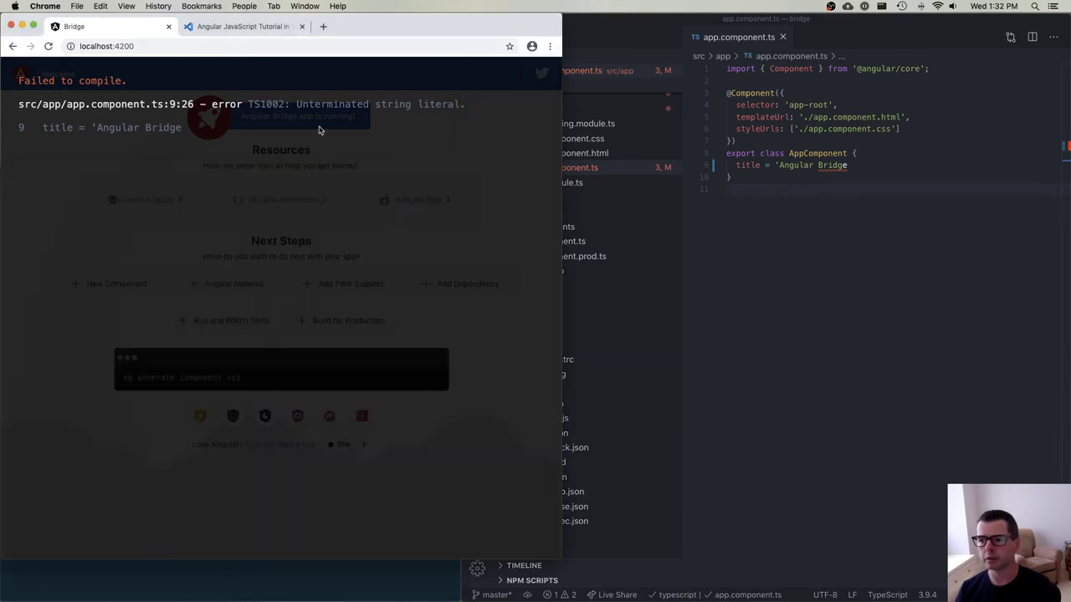
pyautogui.moveTo(217, 188)
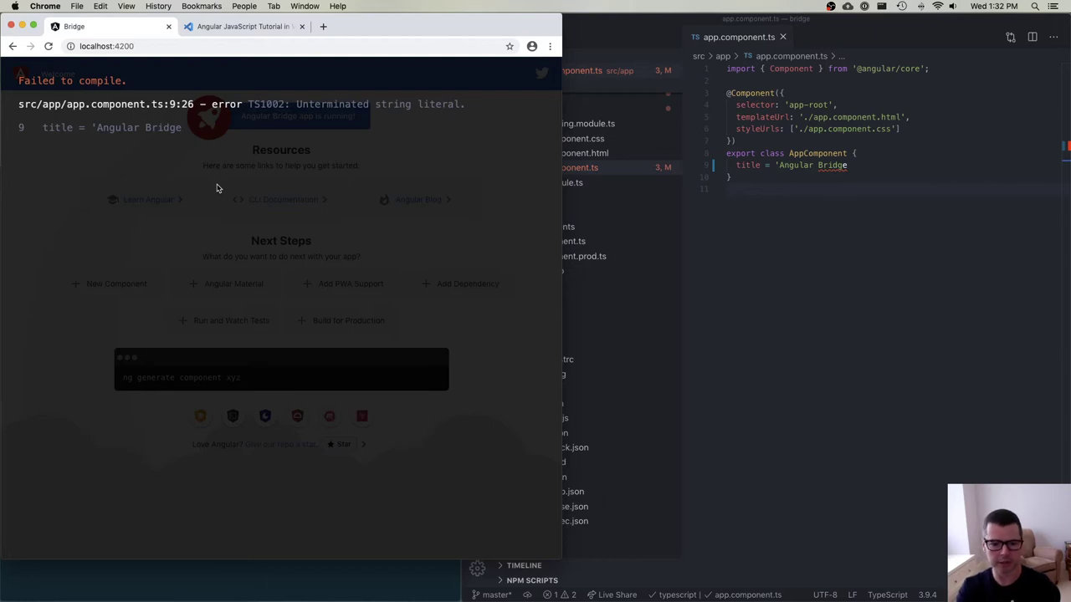
pyautogui.moveTo(232, 194)
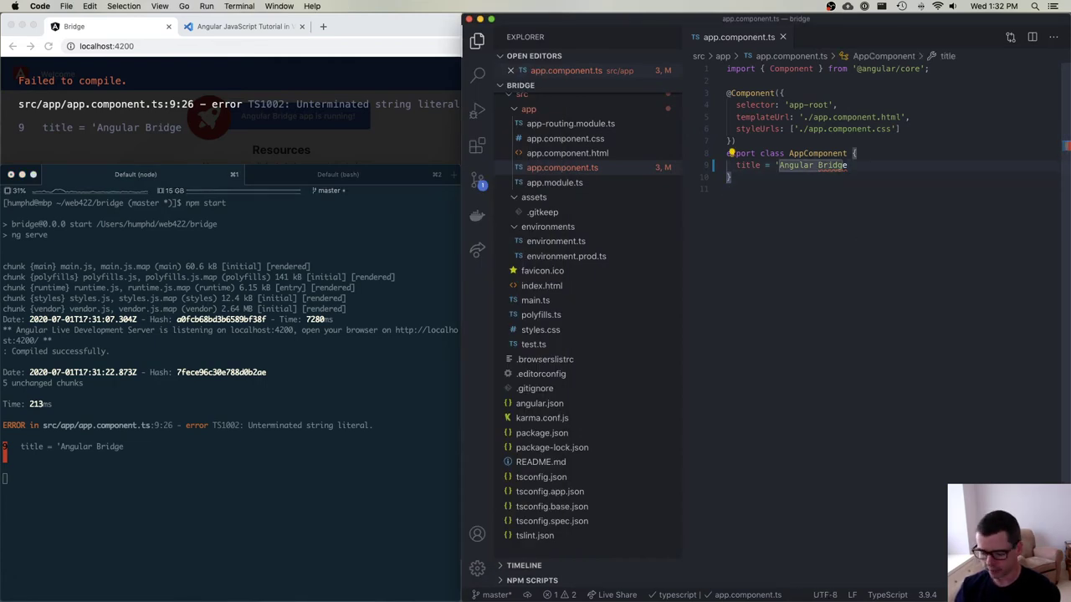
# Add the closing '; after 'Angular Bridge' in app.component.ts
pyautogui.write("';")
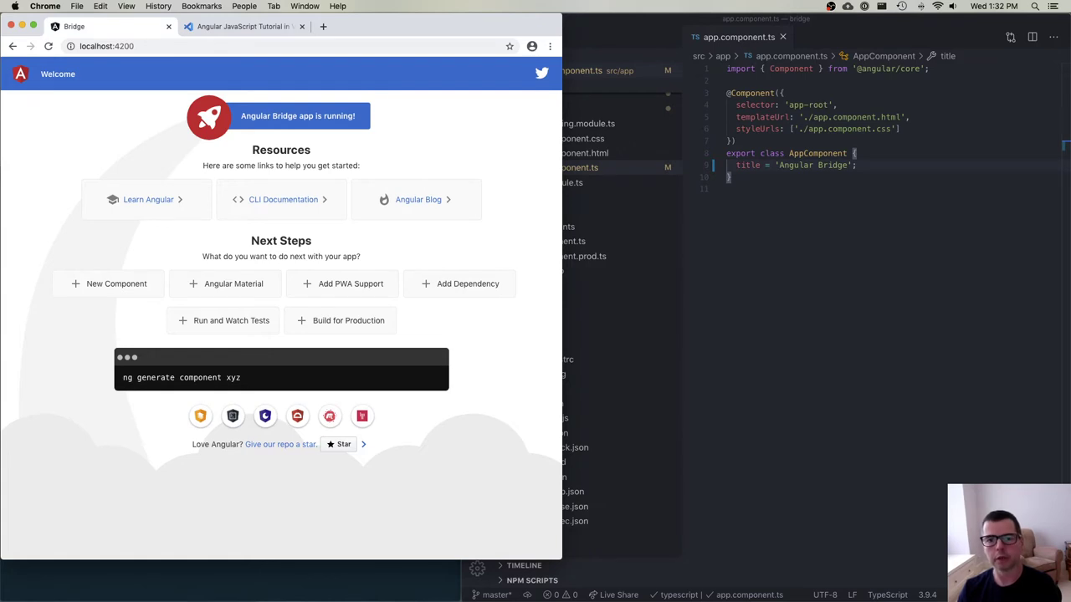
pyautogui.moveTo(405, 153)
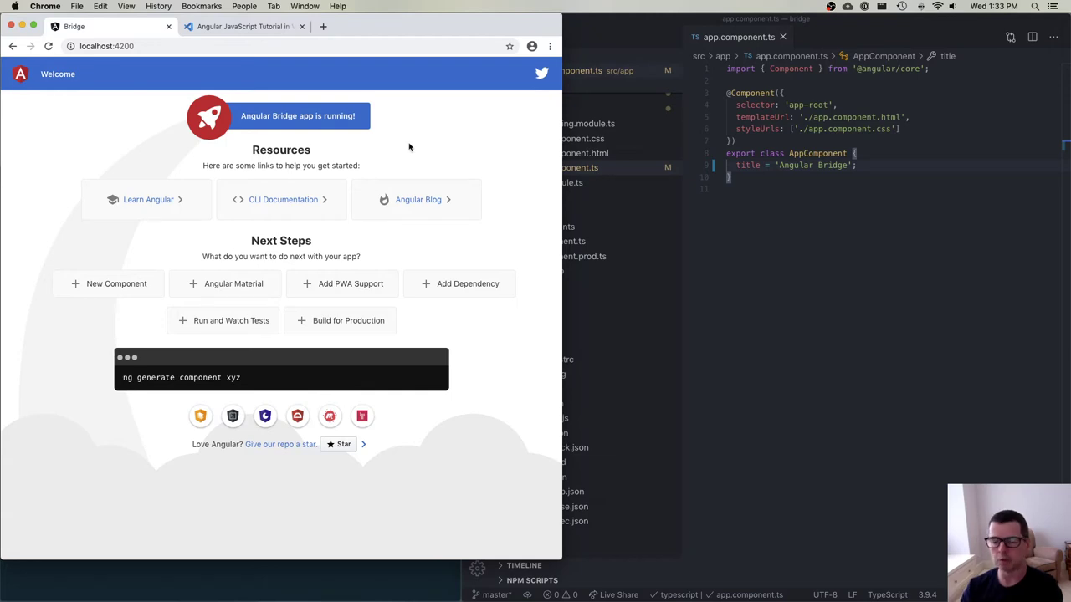
pyautogui.moveTo(84, 157)
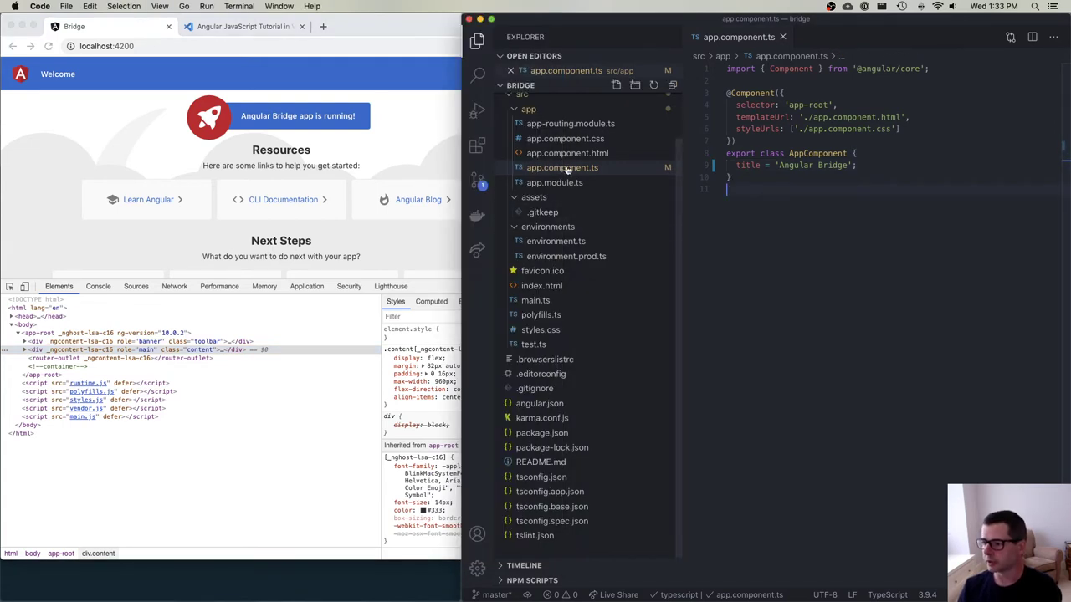
# Open src/index.html in VS Code, then show the page's network requests in DevTools
pyautogui.click(541, 285)
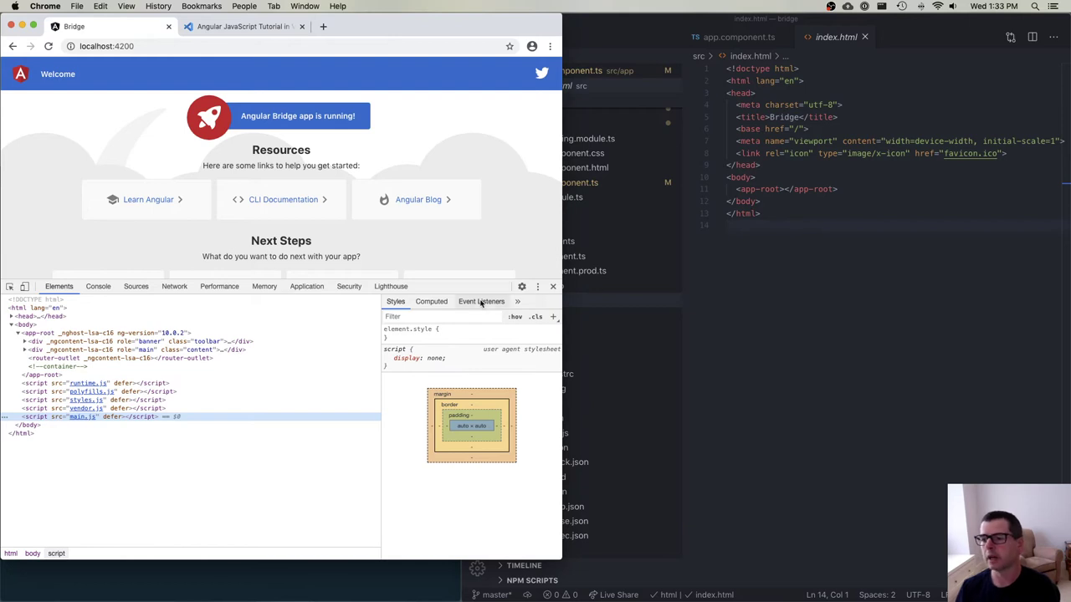
pyautogui.click(174, 286)
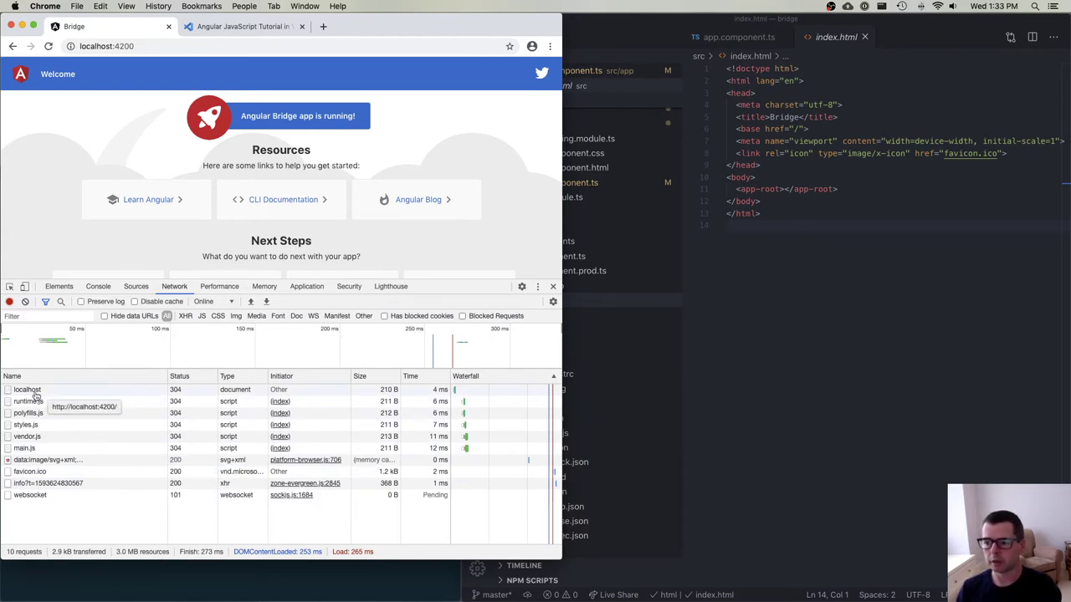
# Select the localhost document request in the DevTools Network list
pyautogui.click(27, 390)
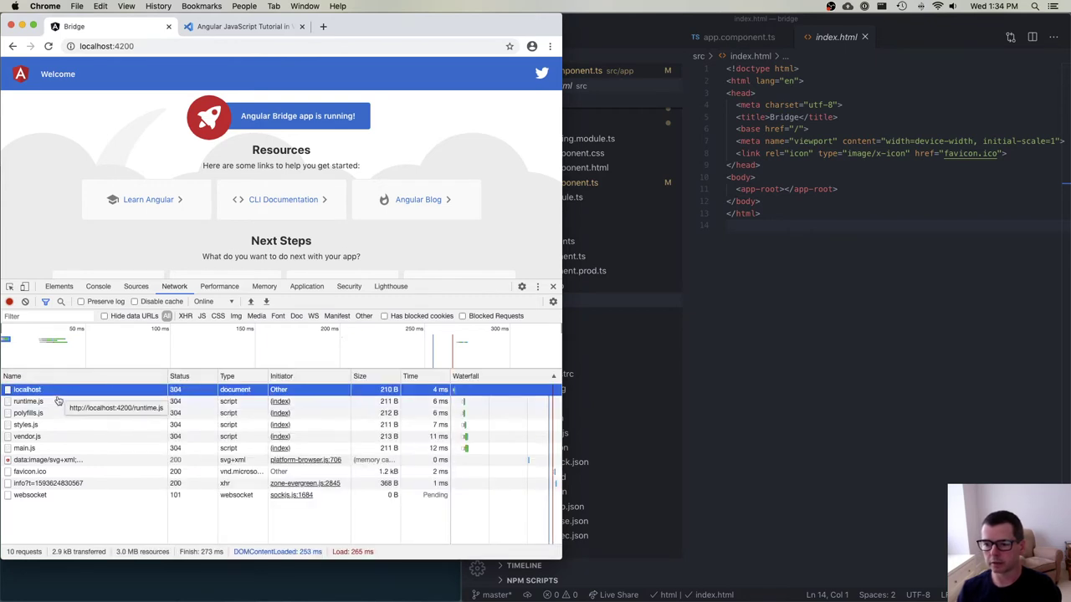
pyautogui.moveTo(41, 412)
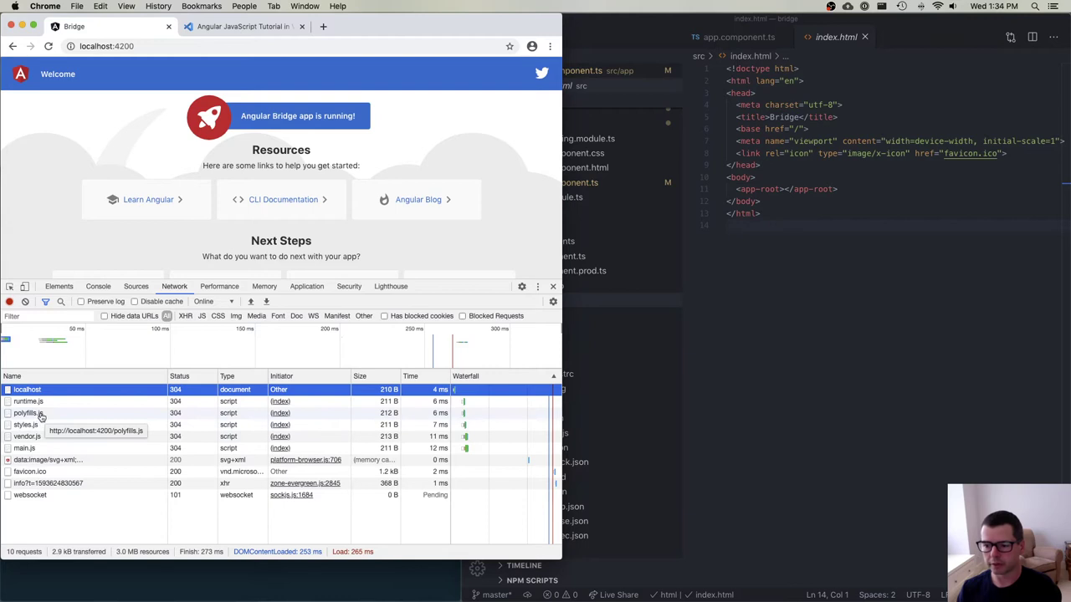
pyautogui.moveTo(27, 436)
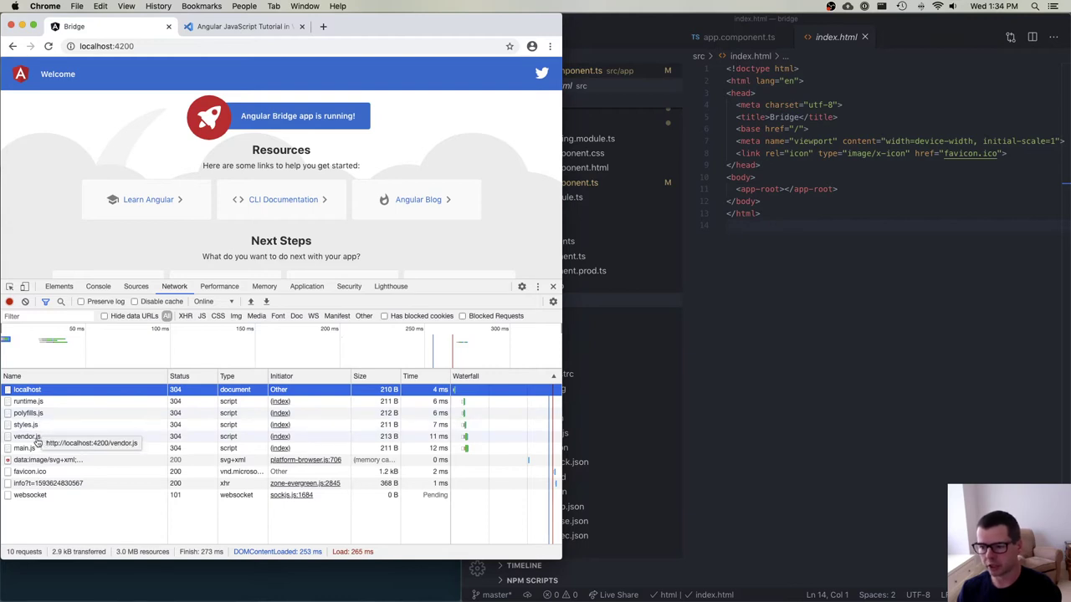
pyautogui.moveTo(25, 447)
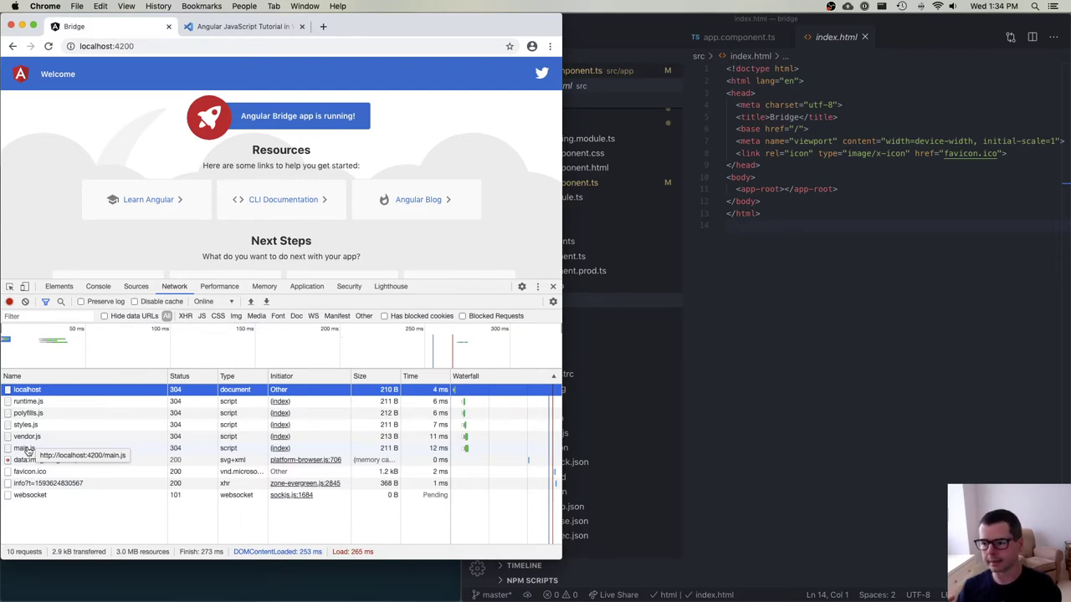
# Open the main.js response and scroll through its bundled webpack code
pyautogui.click(24, 447)
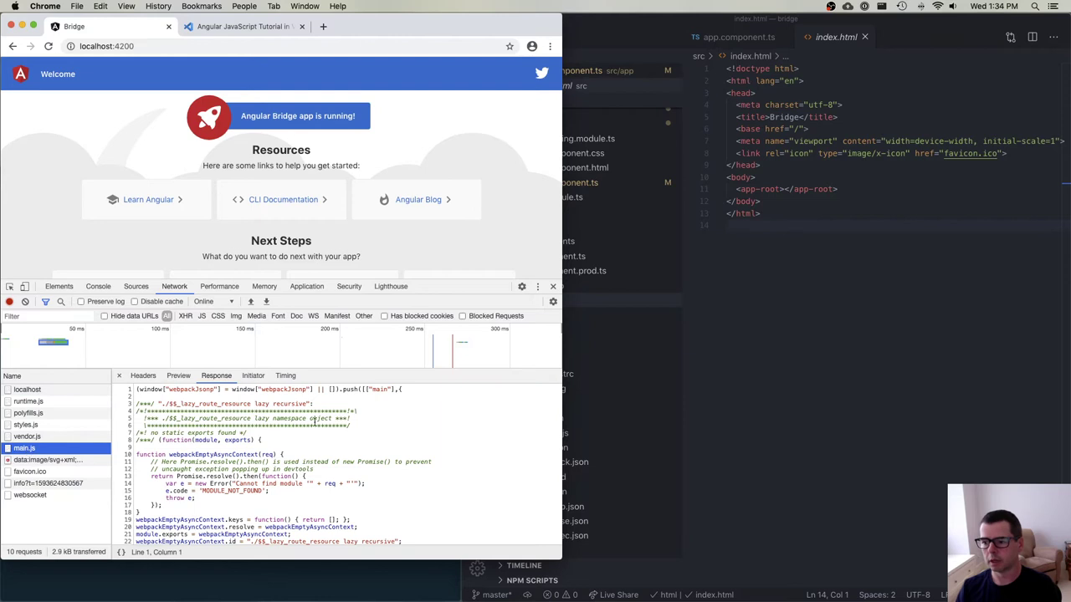
pyautogui.moveTo(474, 387)
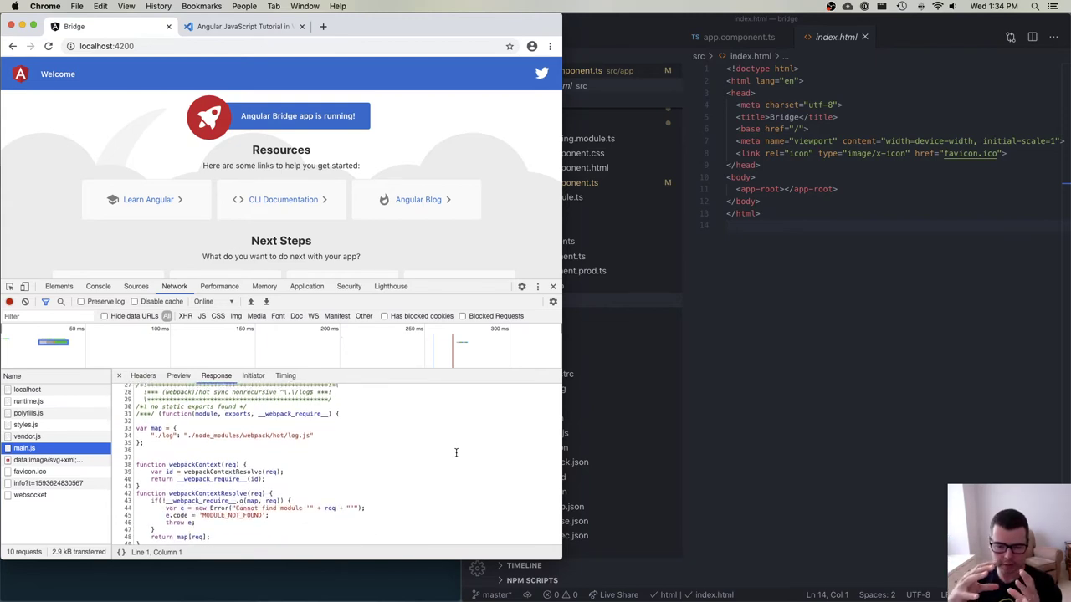
pyautogui.scroll(-3)
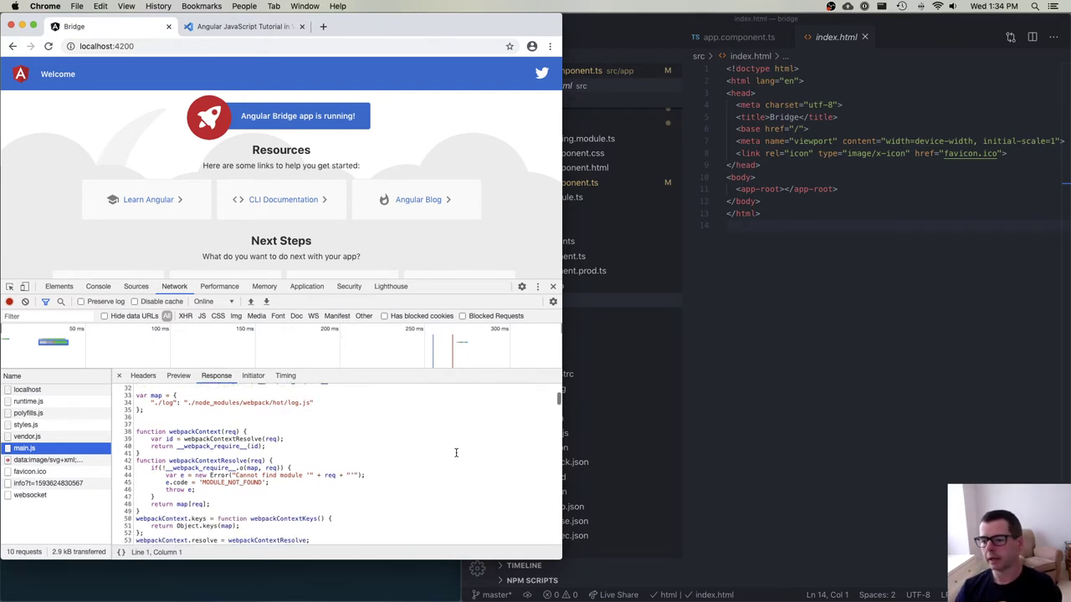
pyautogui.scroll(-3)
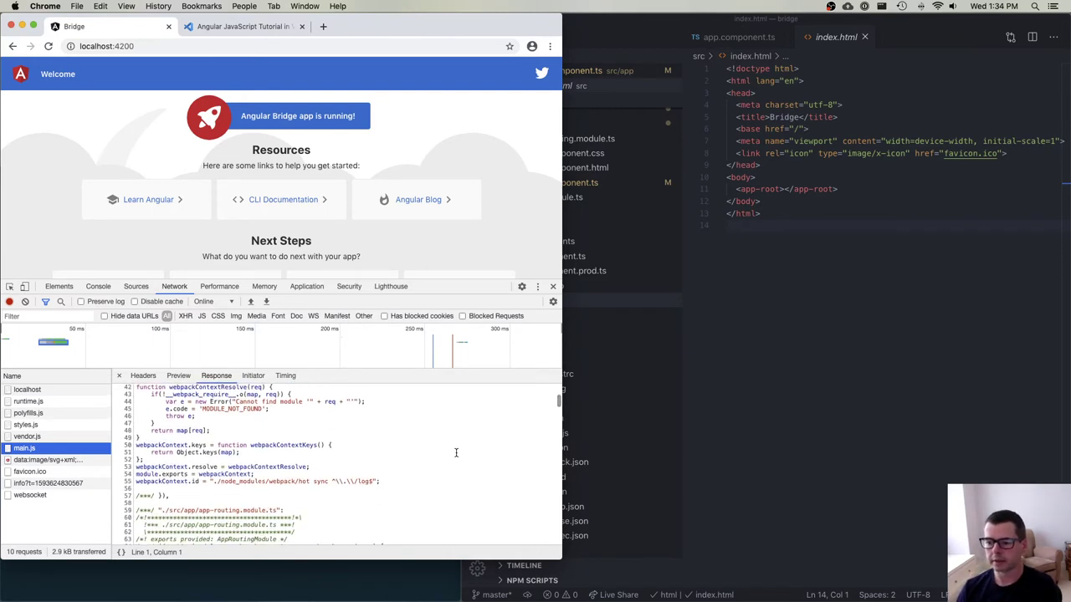
pyautogui.scroll(-3)
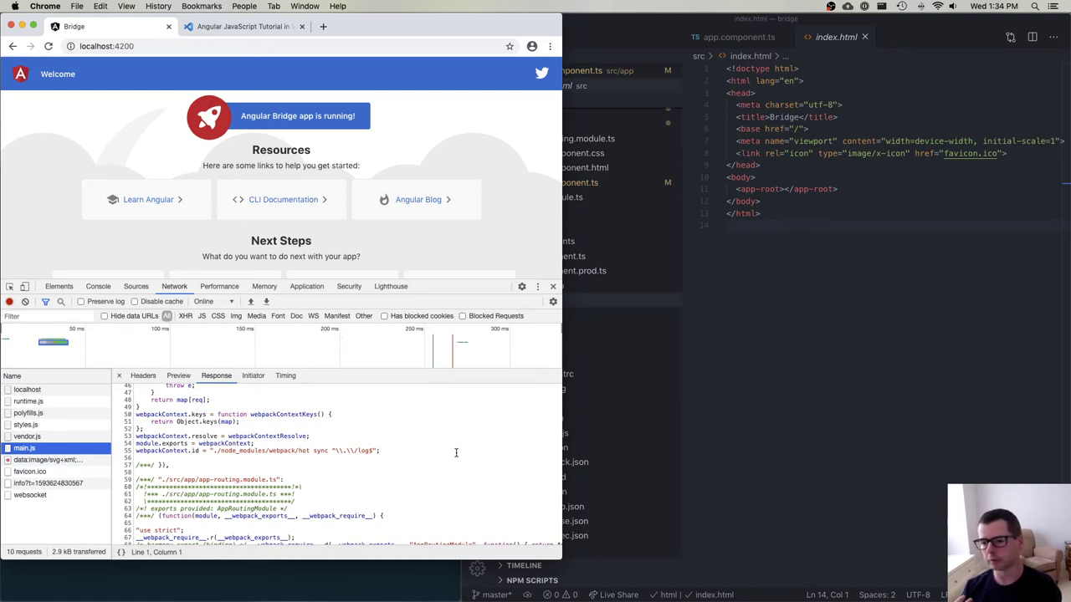
pyautogui.scroll(-3)
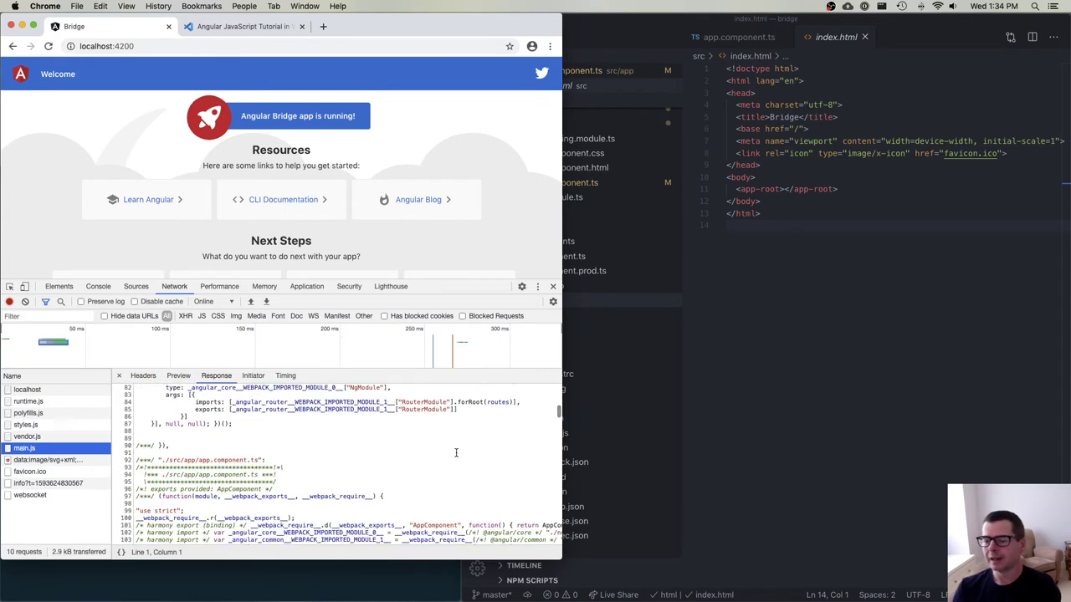
pyautogui.scroll(-3)
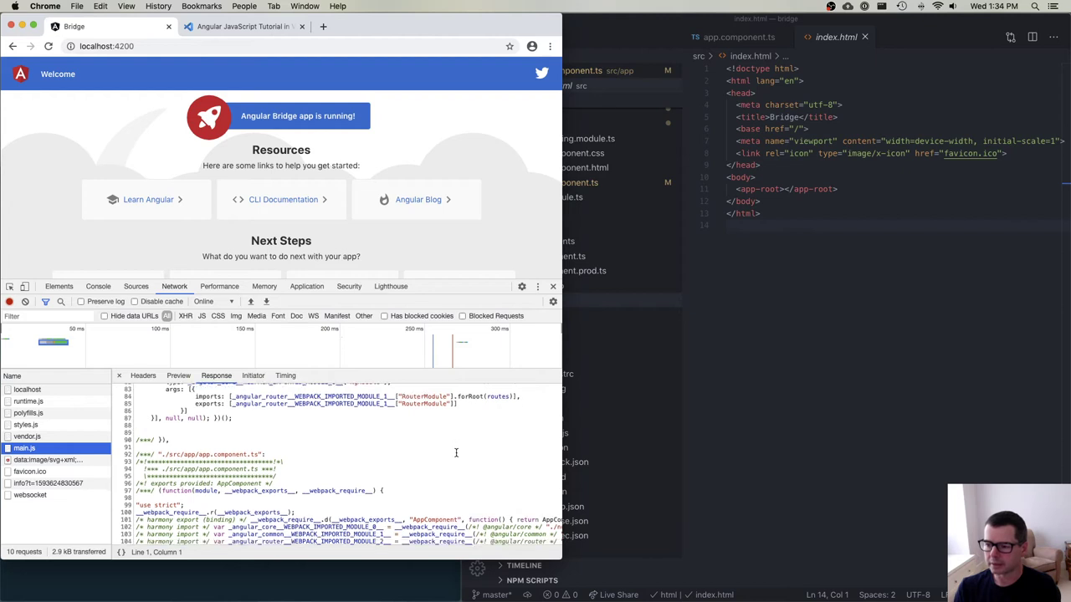
pyautogui.scroll(-3)
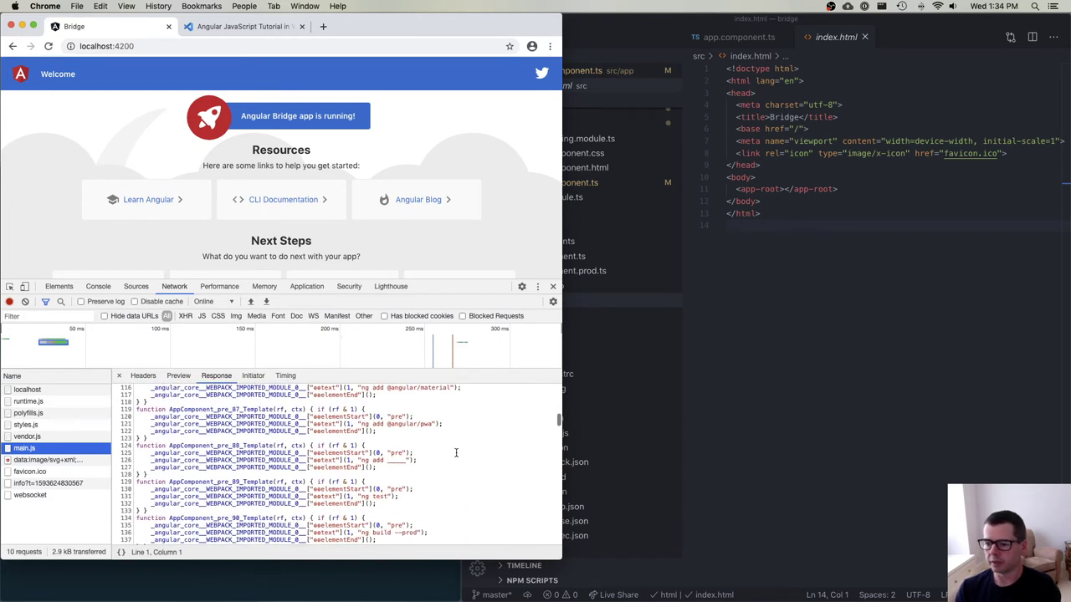
pyautogui.scroll(-3)
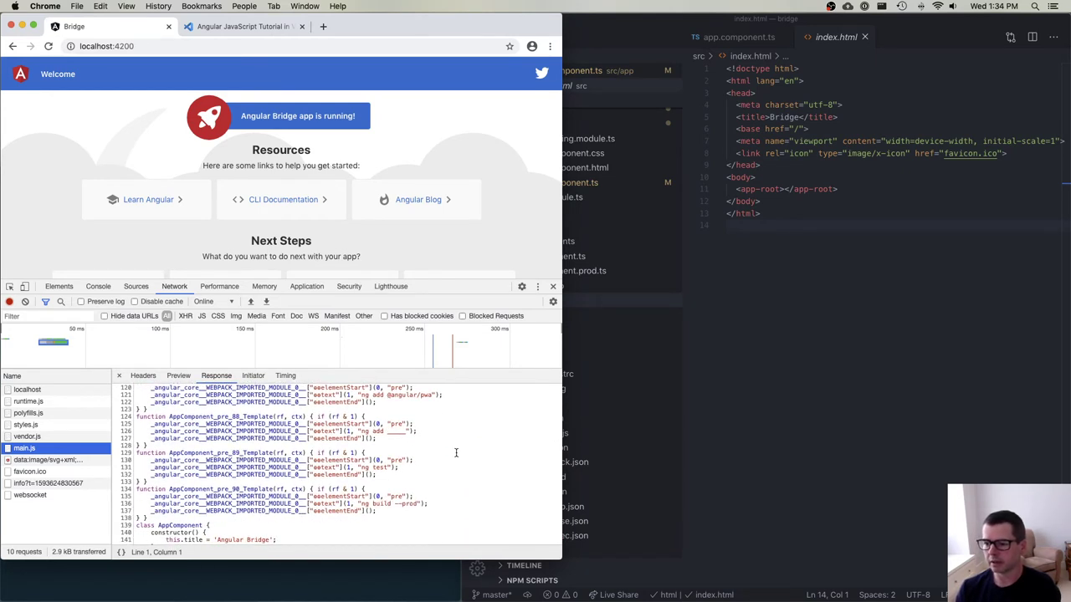
pyautogui.scroll(-3)
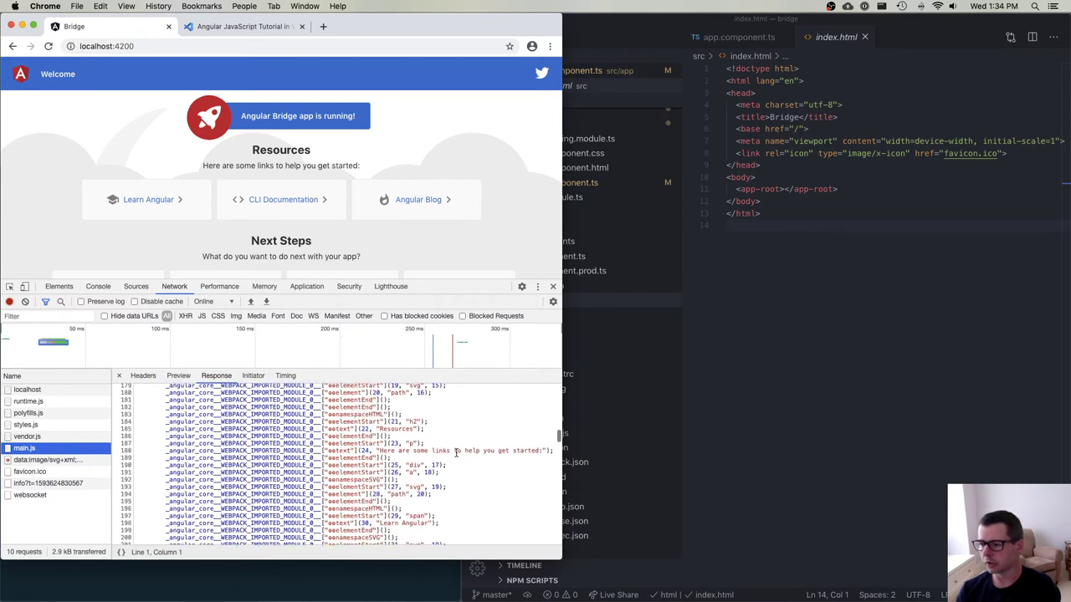
pyautogui.scroll(-3)
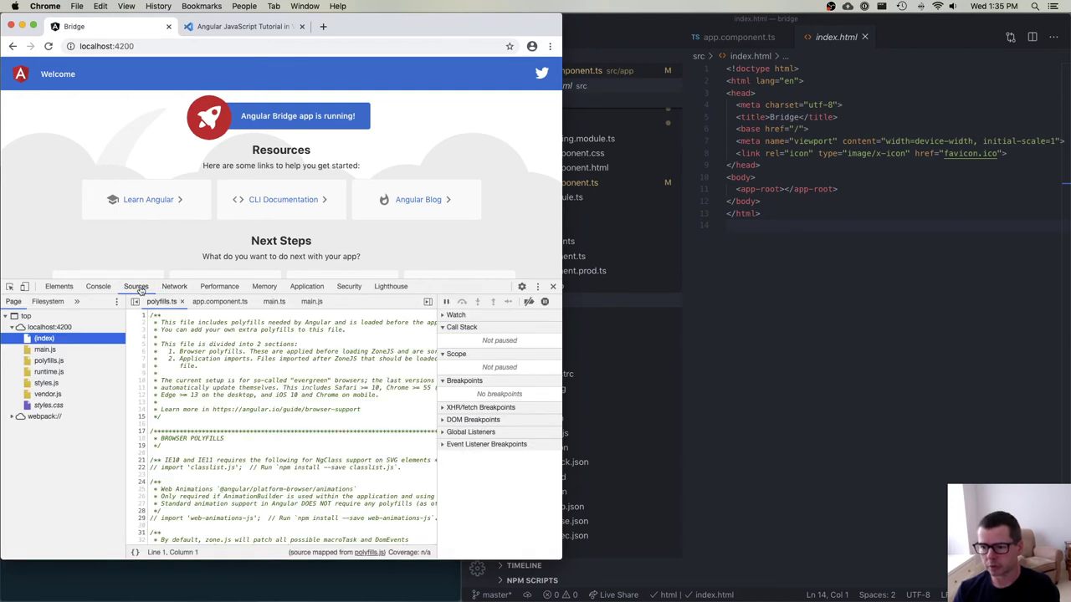
pyautogui.moveTo(116, 302)
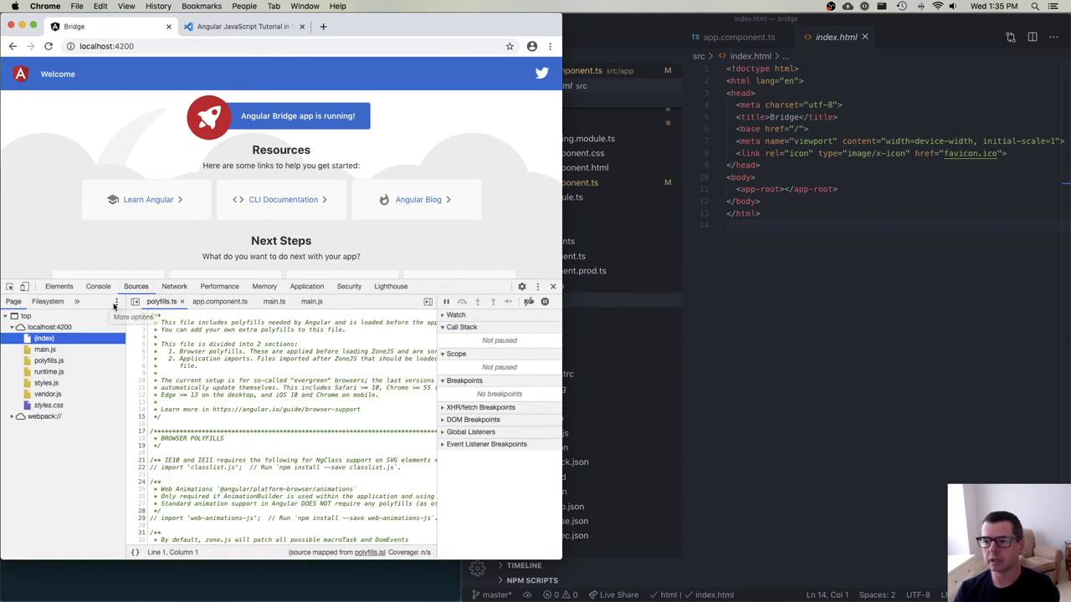
# Hide the Sources navigator pane and expand the localhost:4200 page tree
pyautogui.click(21, 327)
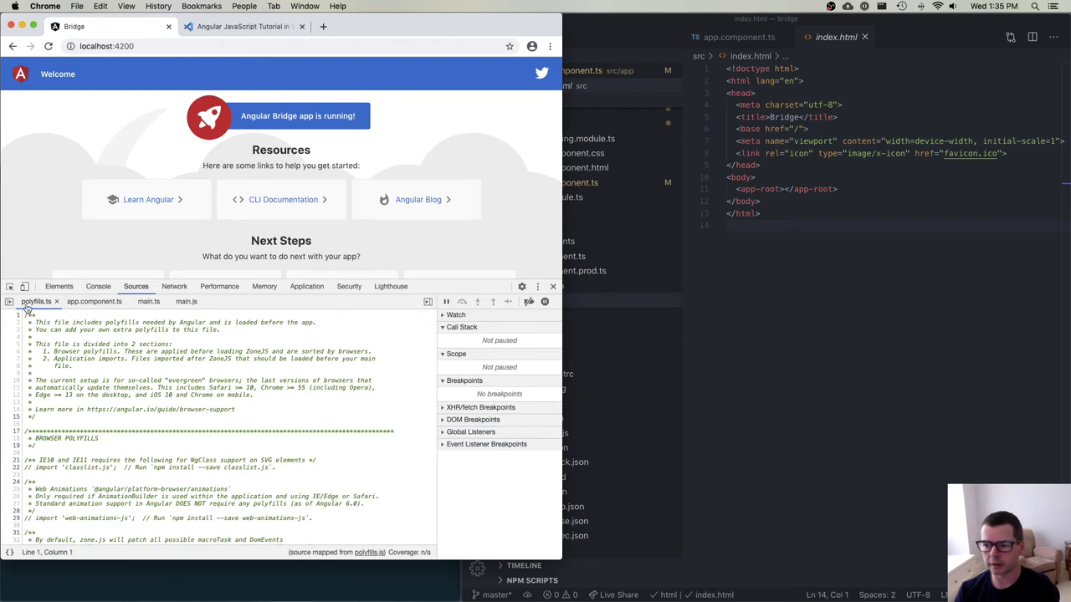
pyautogui.moveTo(9, 302)
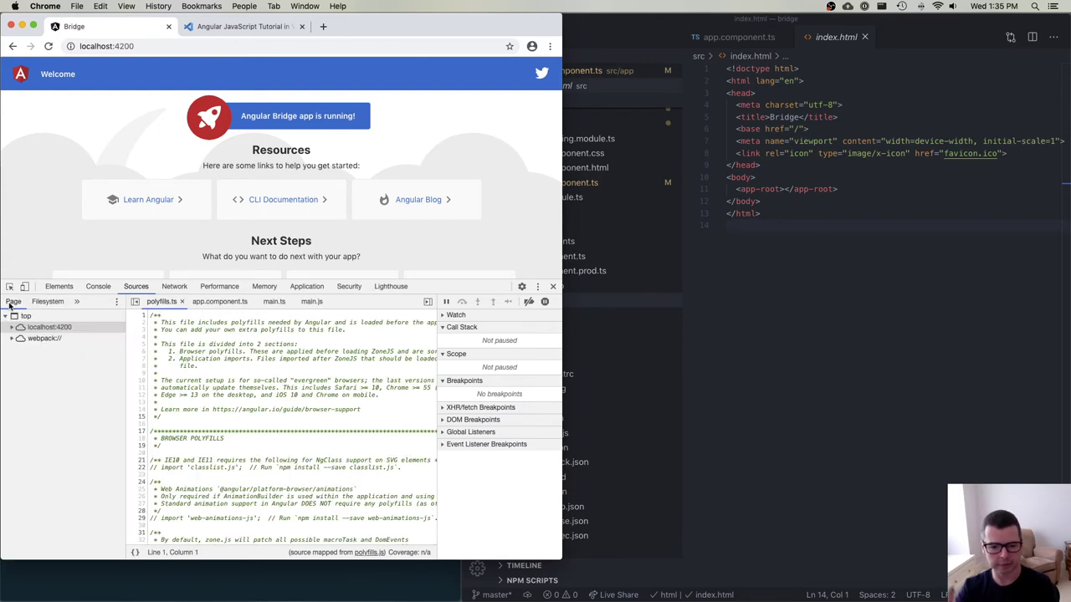
pyautogui.moveTo(60, 423)
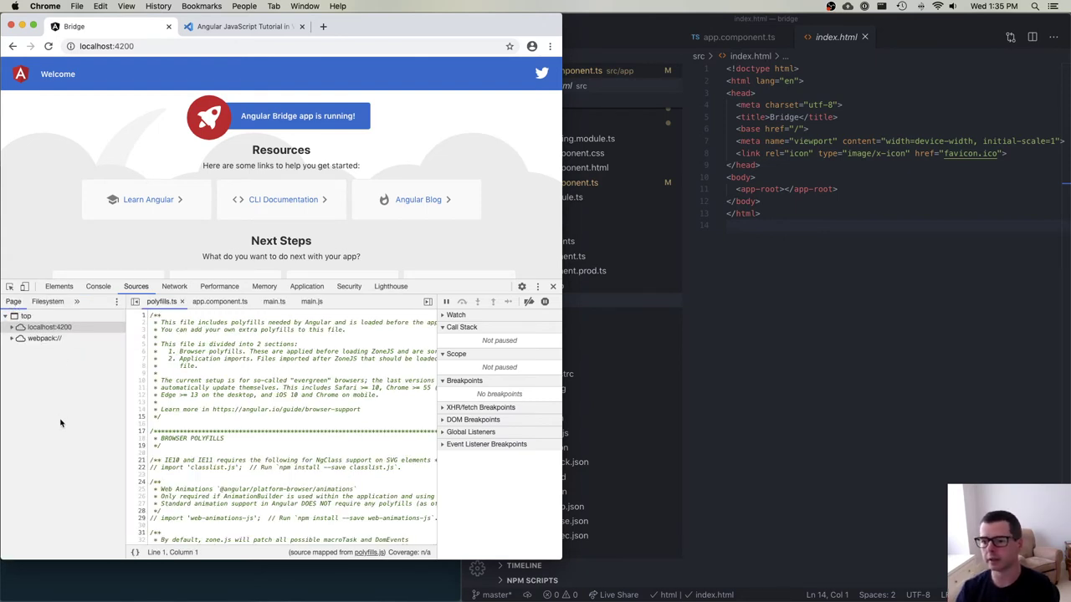
pyautogui.moveTo(98, 364)
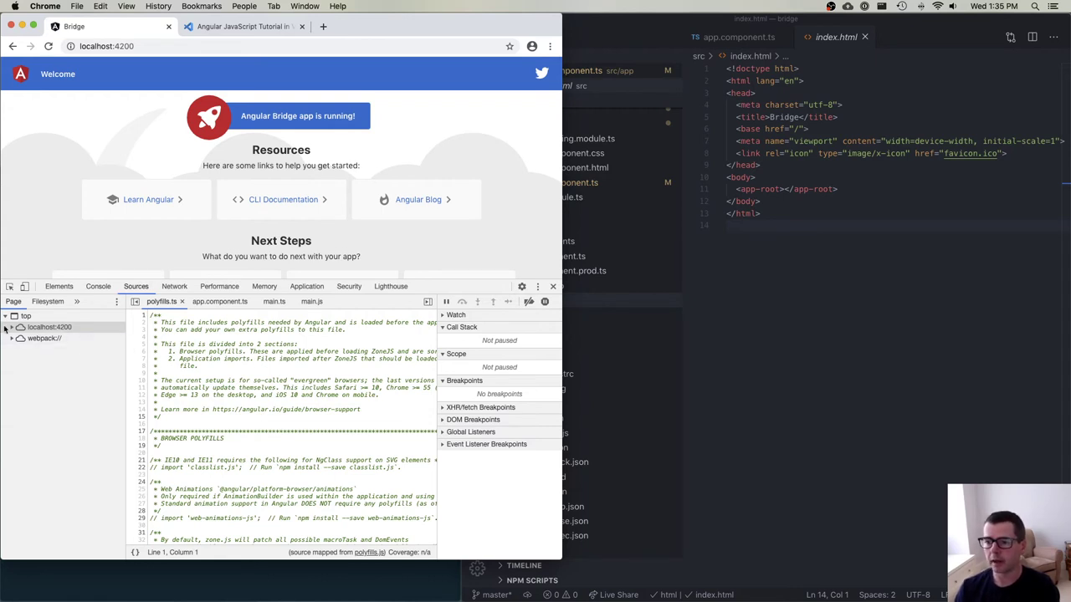
pyautogui.moveTo(44, 327)
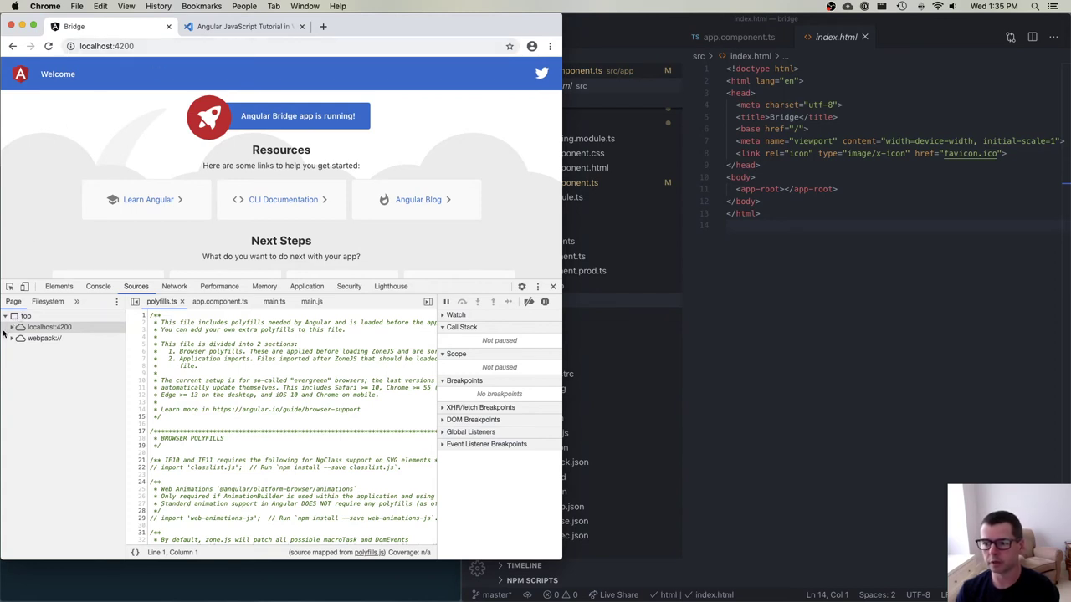
pyautogui.click(50, 327)
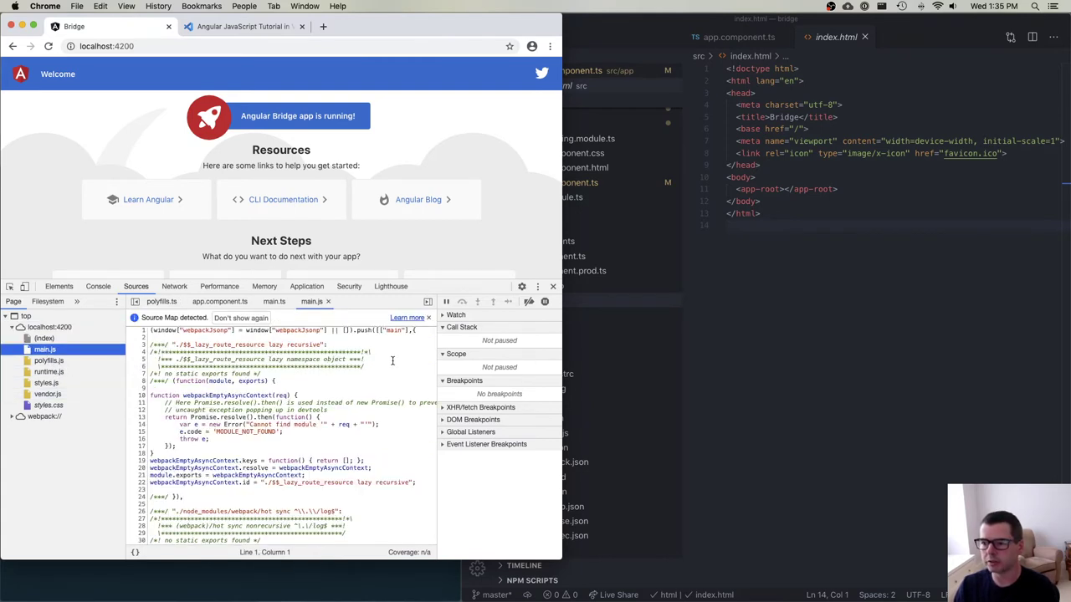
# Close the polyfills.ts and app.component.ts tabs, leaving only main.js open
pyautogui.scroll(-3)
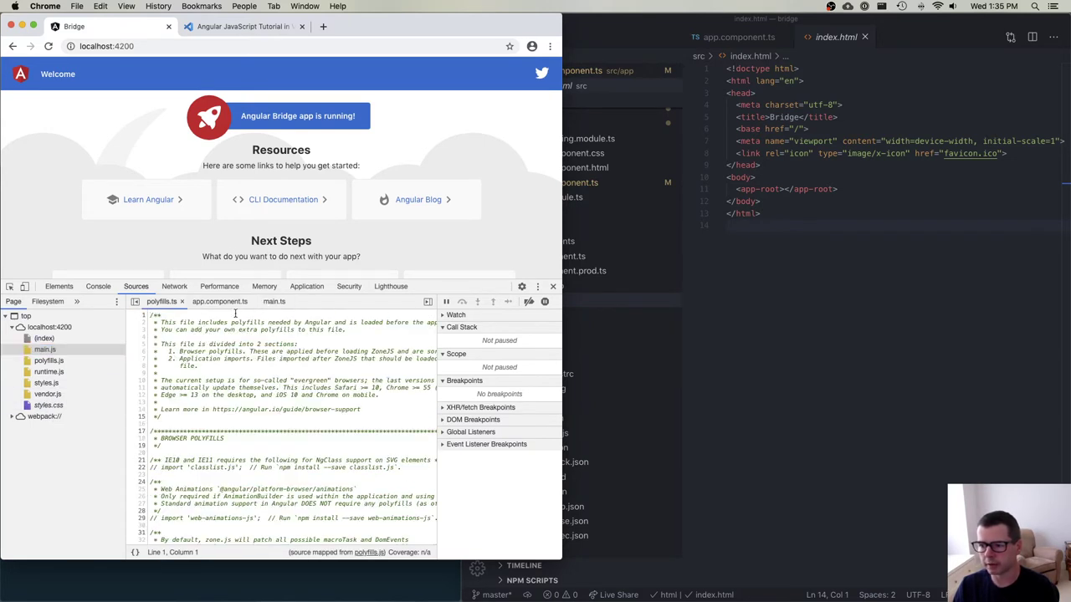
pyautogui.click(197, 302)
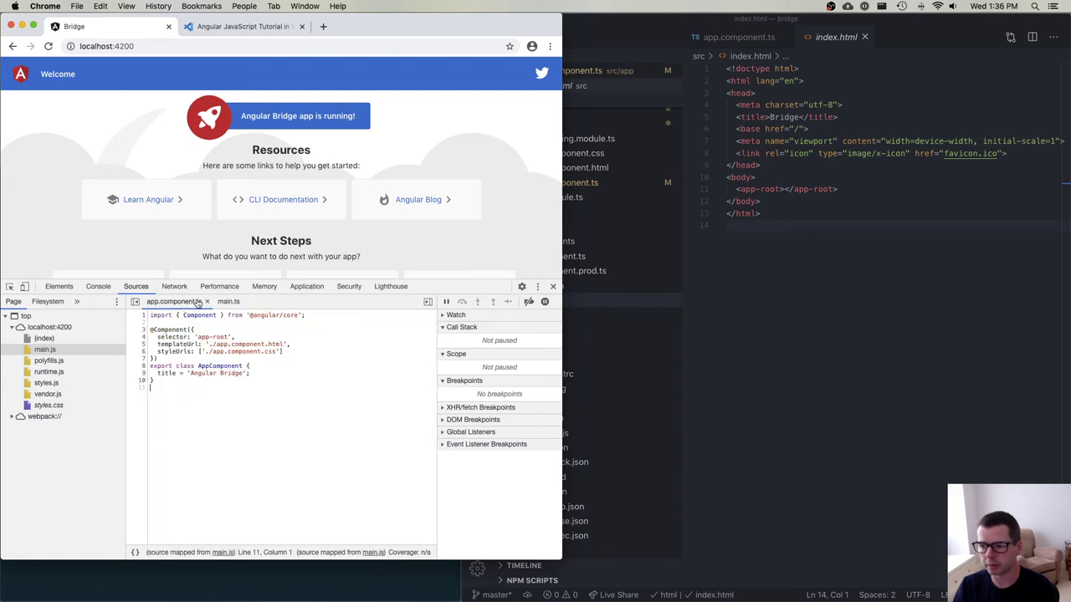
pyautogui.click(206, 301)
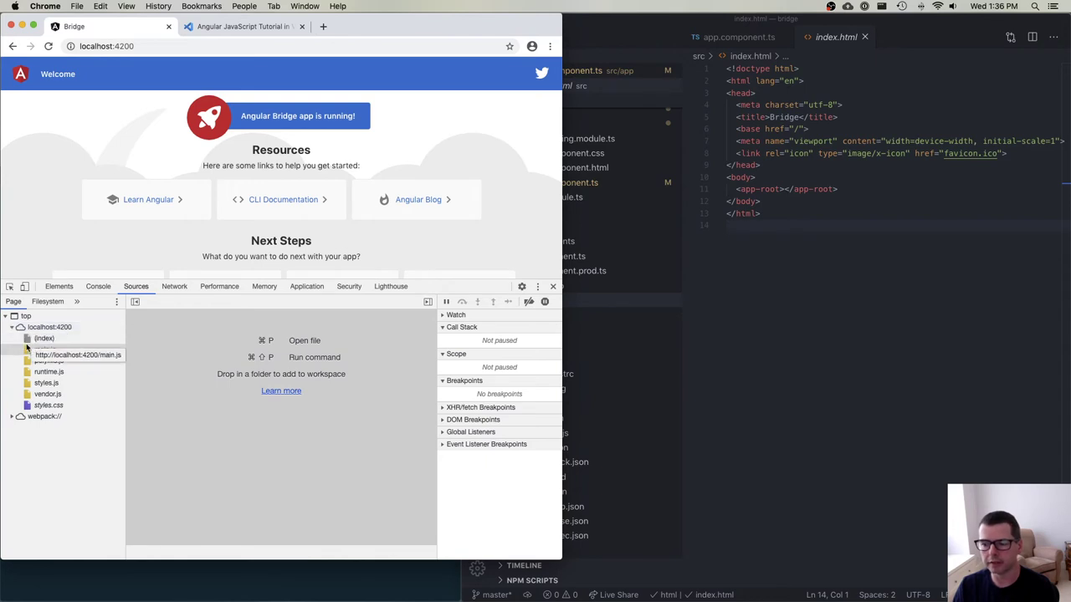
pyautogui.click(78, 354)
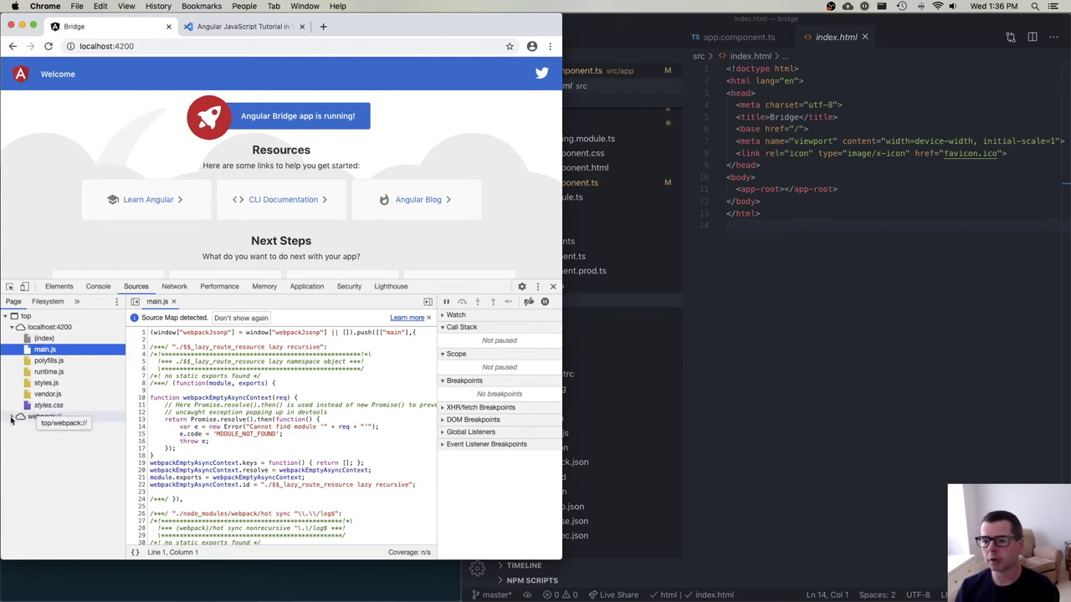
# Expand webpack:// > . > src > app and open app.module.ts and app.component.ts
pyautogui.click(21, 417)
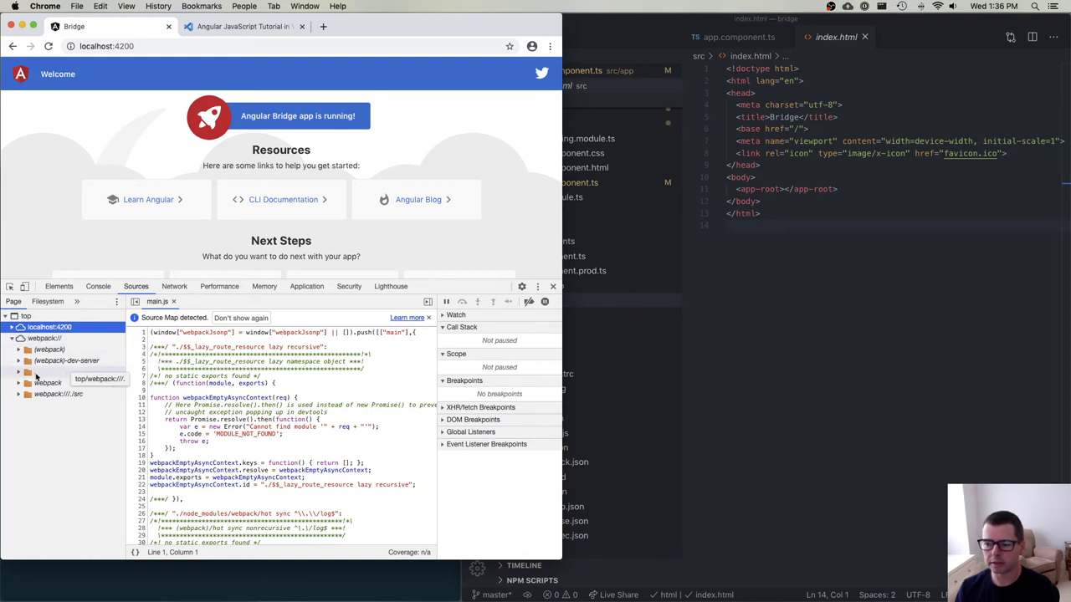
pyautogui.click(19, 371)
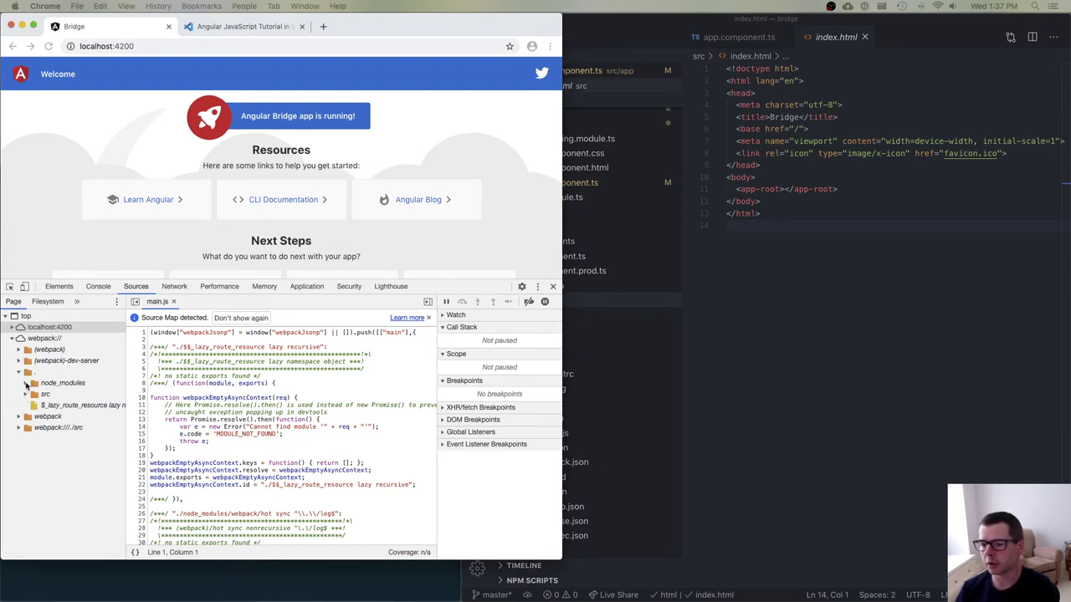
pyautogui.click(26, 382)
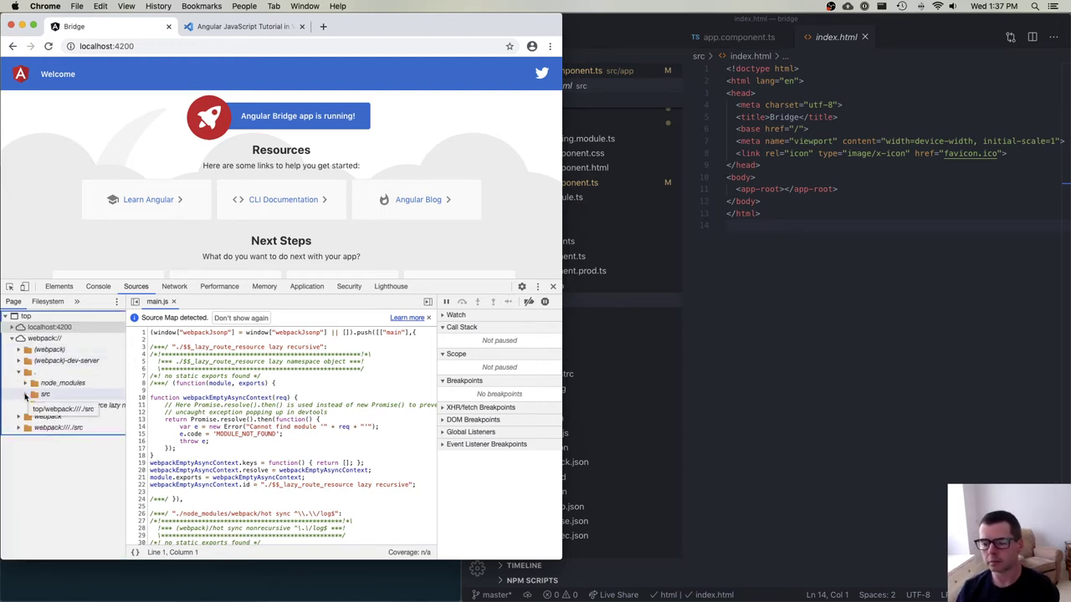
pyautogui.click(45, 394)
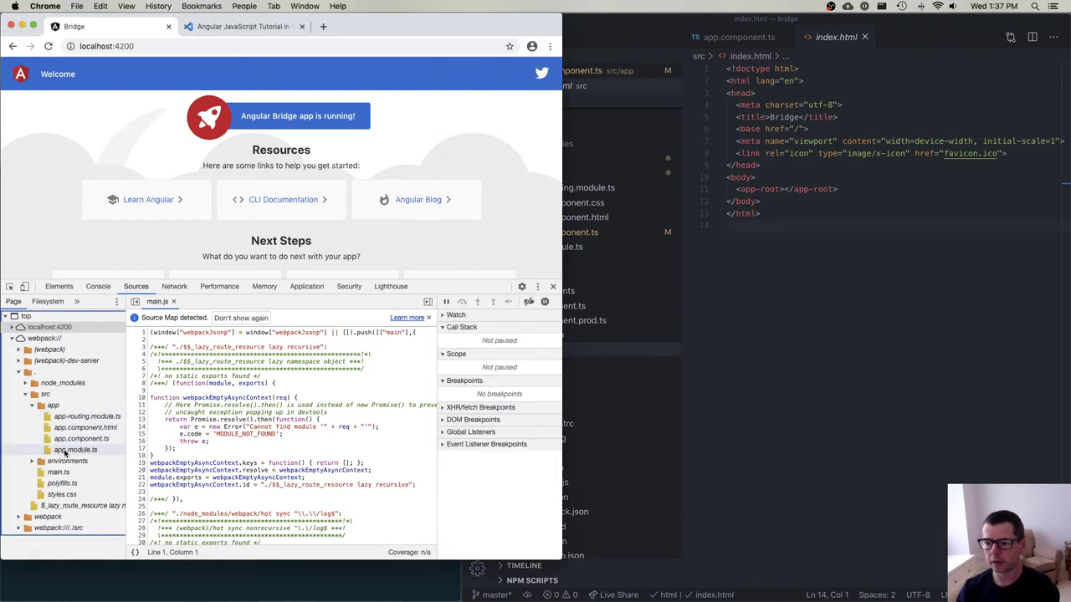
pyautogui.click(75, 449)
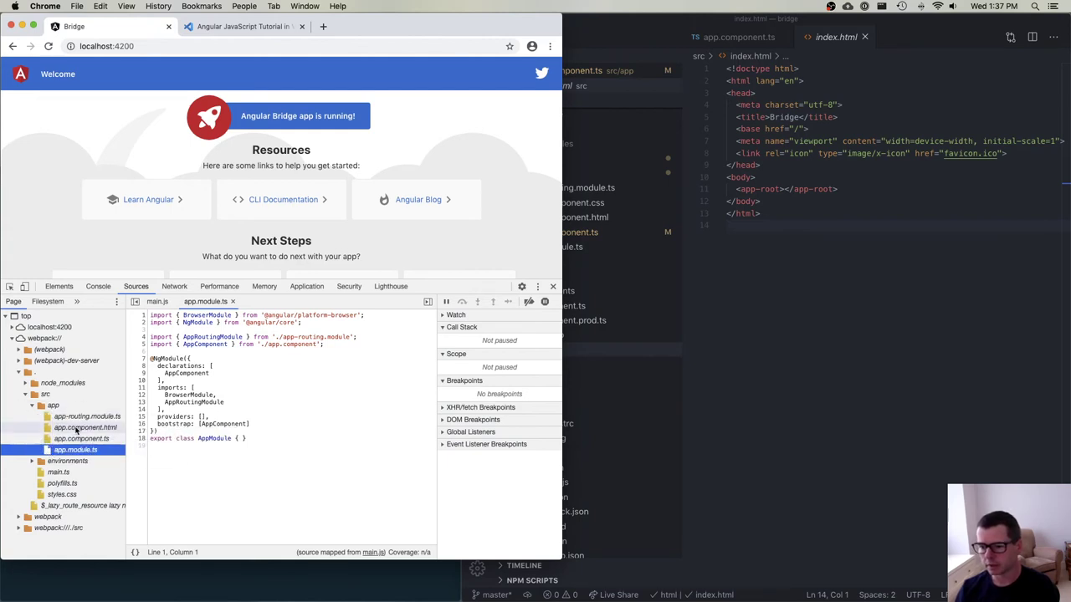
pyautogui.click(81, 438)
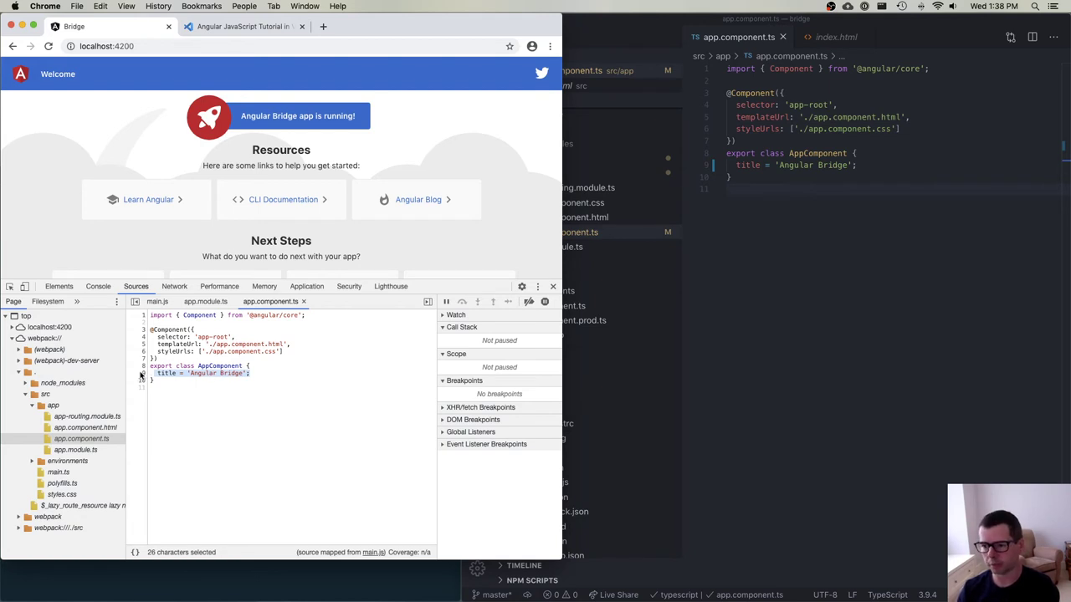
# Break on app.component.ts line 9, reload to hit it, then resume execution
pyautogui.click(129, 373)
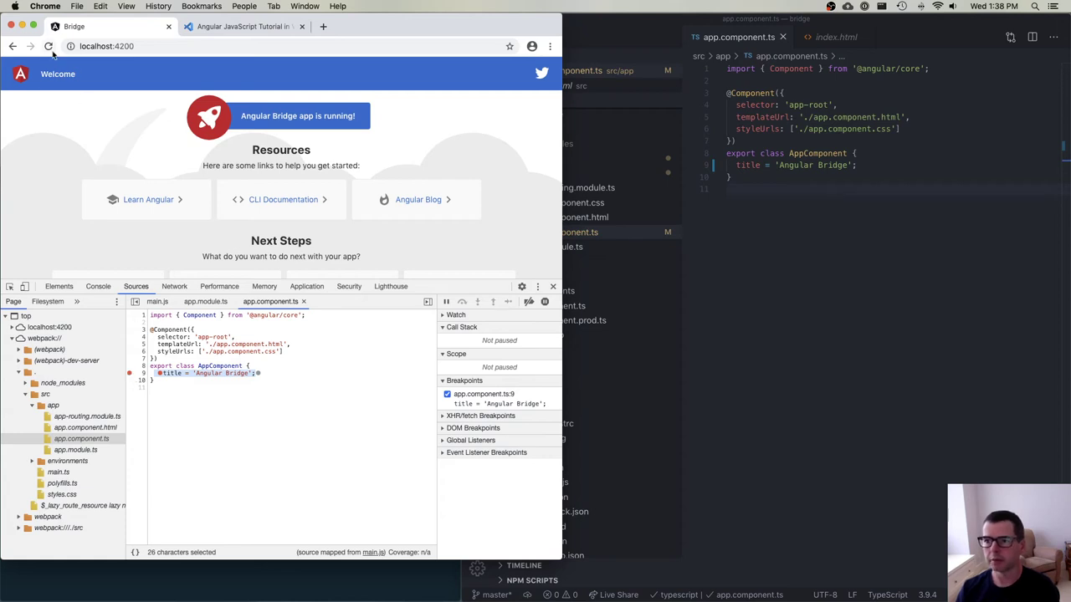
pyautogui.click(48, 46)
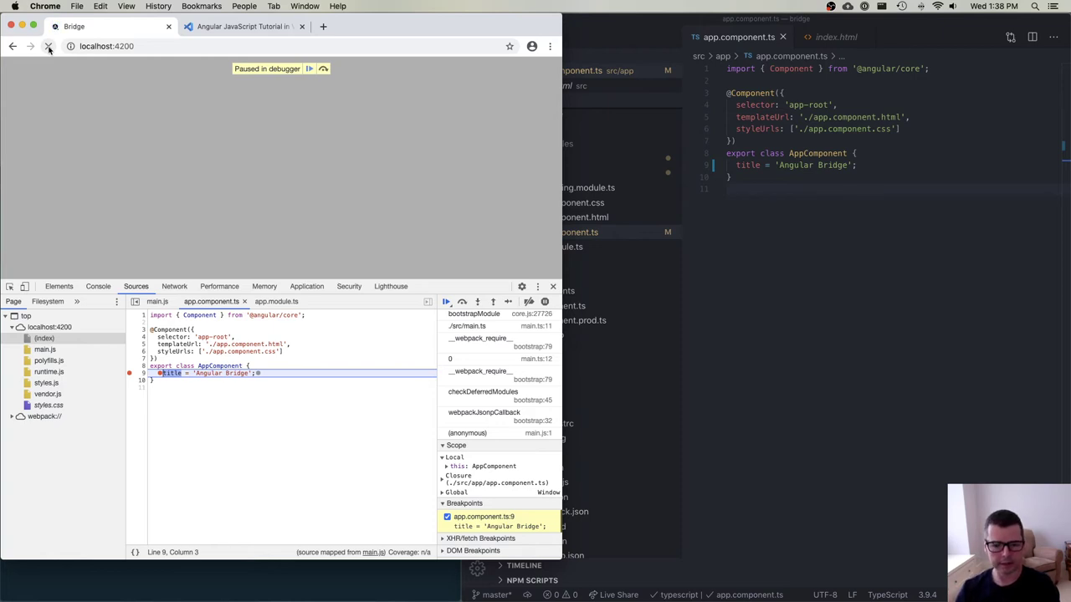
pyautogui.click(47, 46)
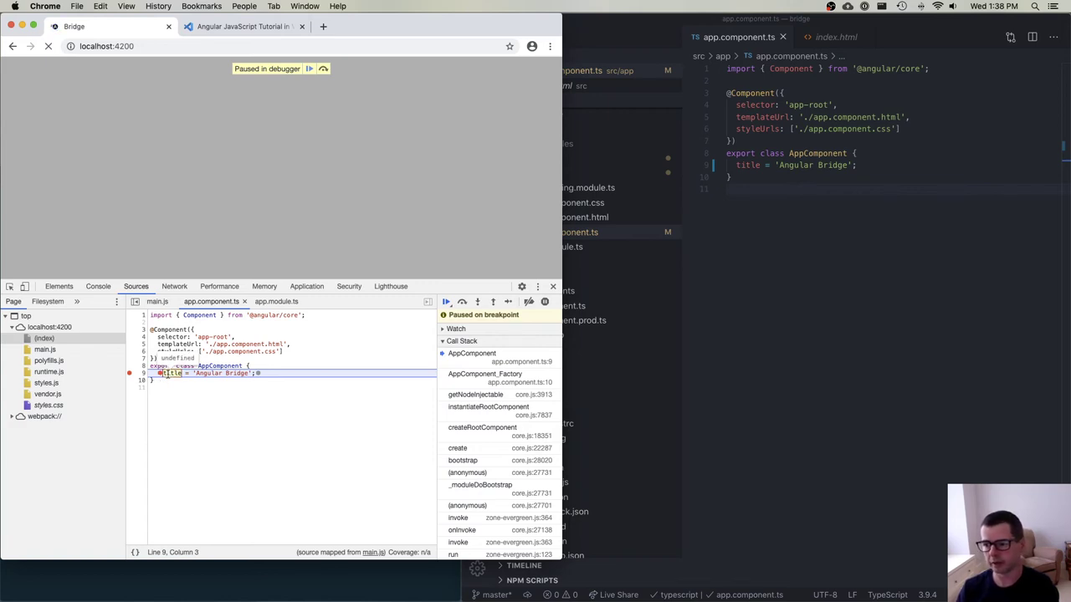
pyautogui.moveTo(199, 316)
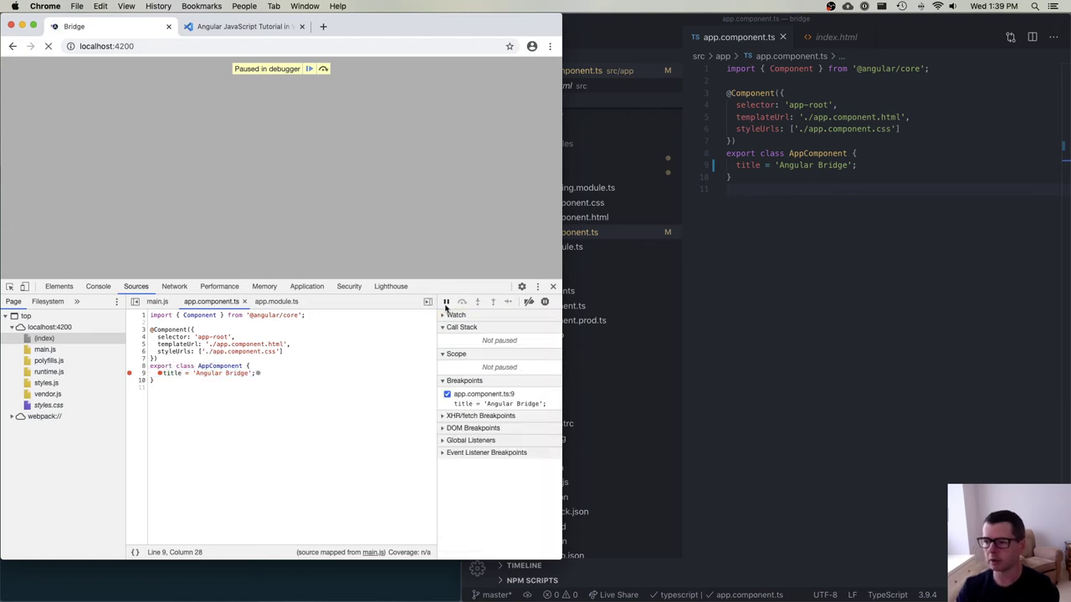
pyautogui.click(308, 69)
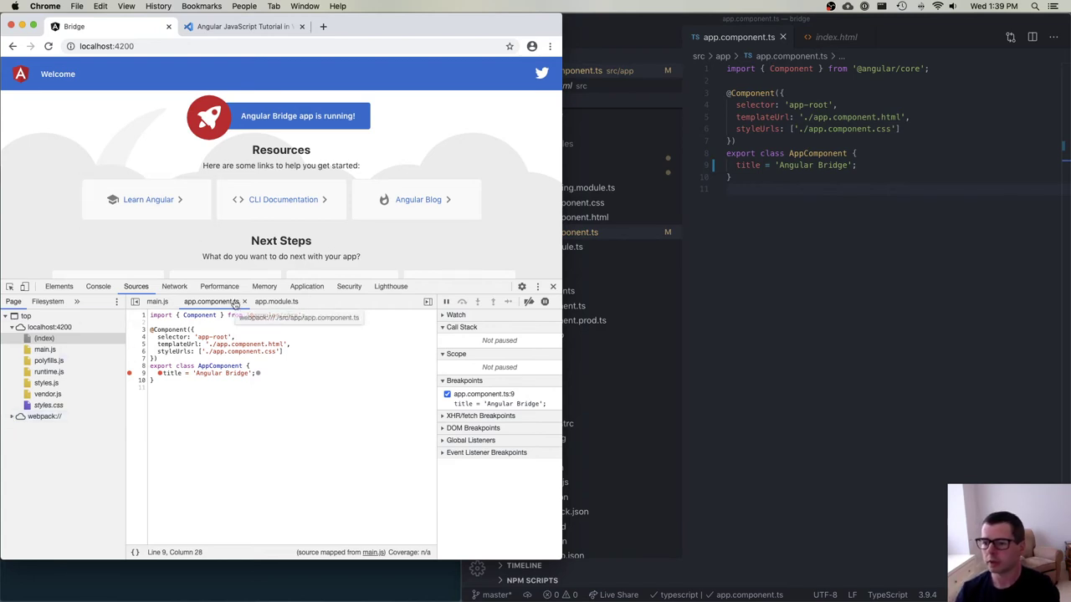
# Close the app.component.ts tab and re-expand the webpack:// source tree
pyautogui.click(157, 301)
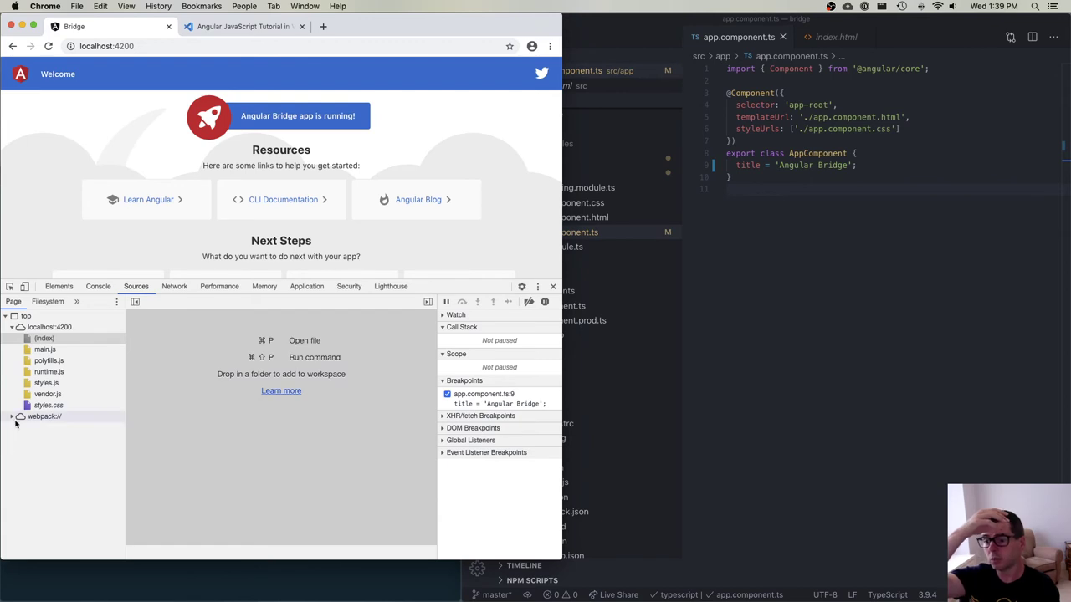
pyautogui.click(20, 416)
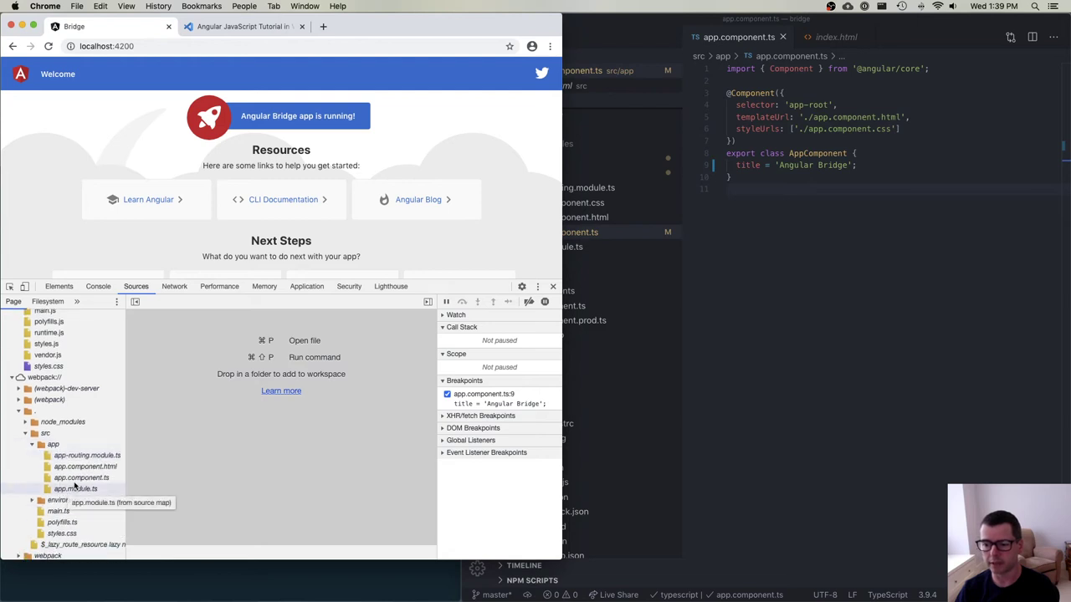
pyautogui.moveTo(82, 478)
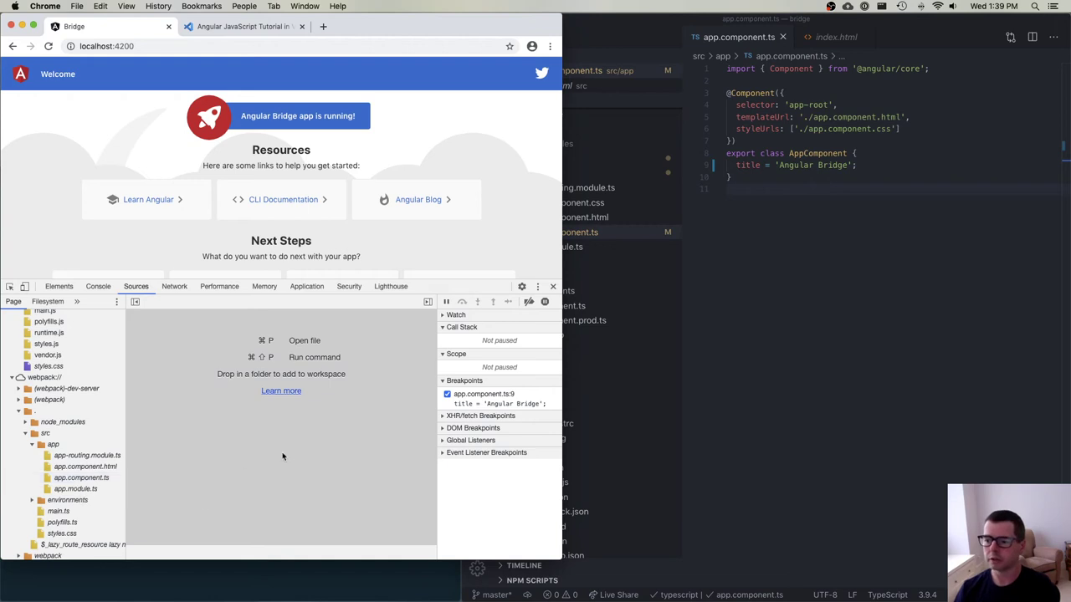
pyautogui.moveTo(296, 331)
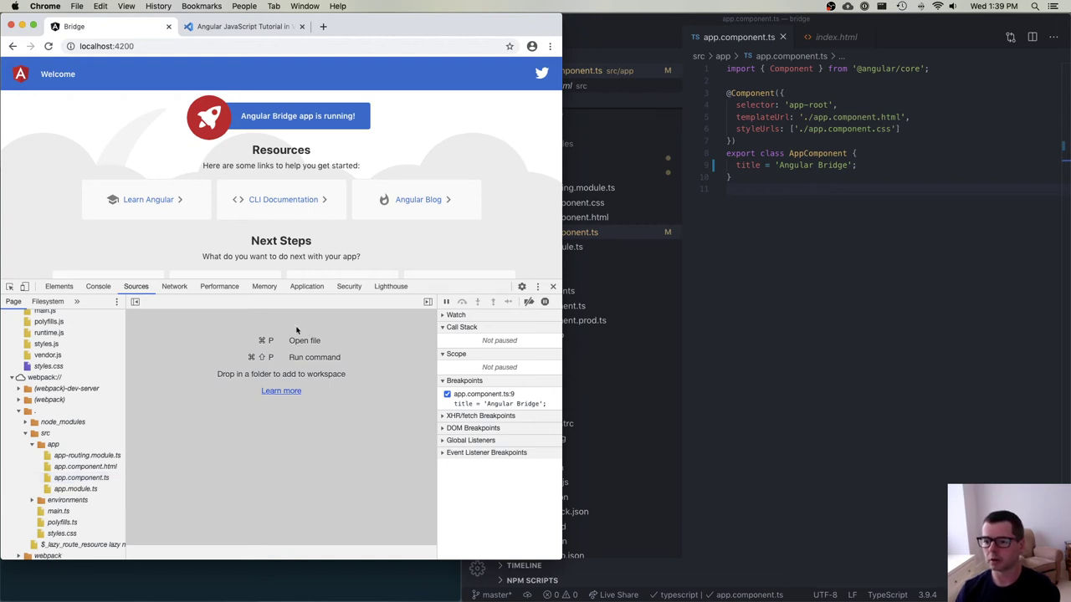
pyautogui.moveTo(255, 352)
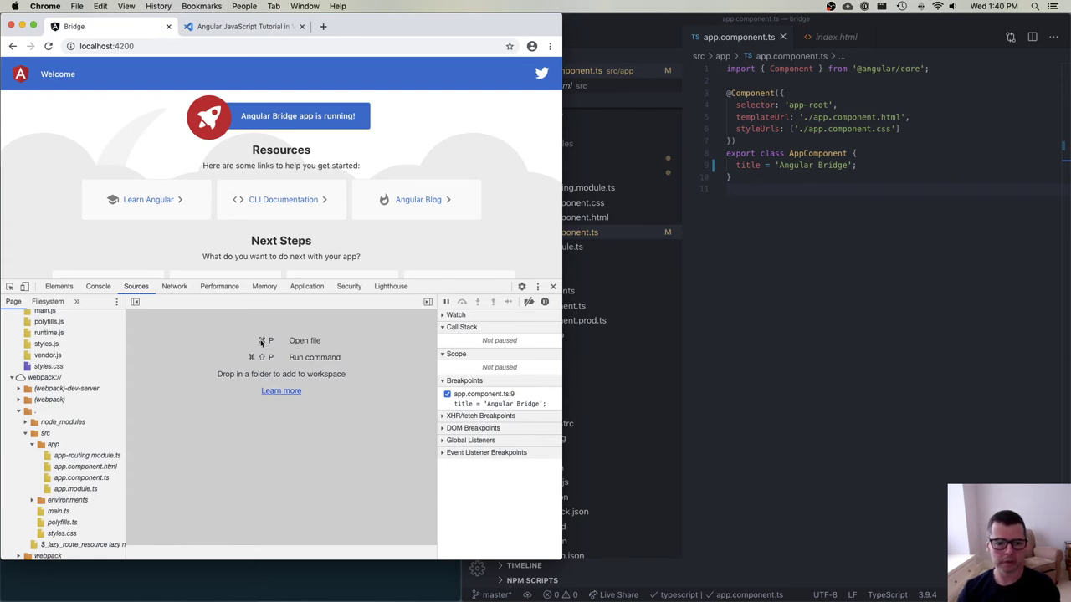
pyautogui.moveTo(237, 346)
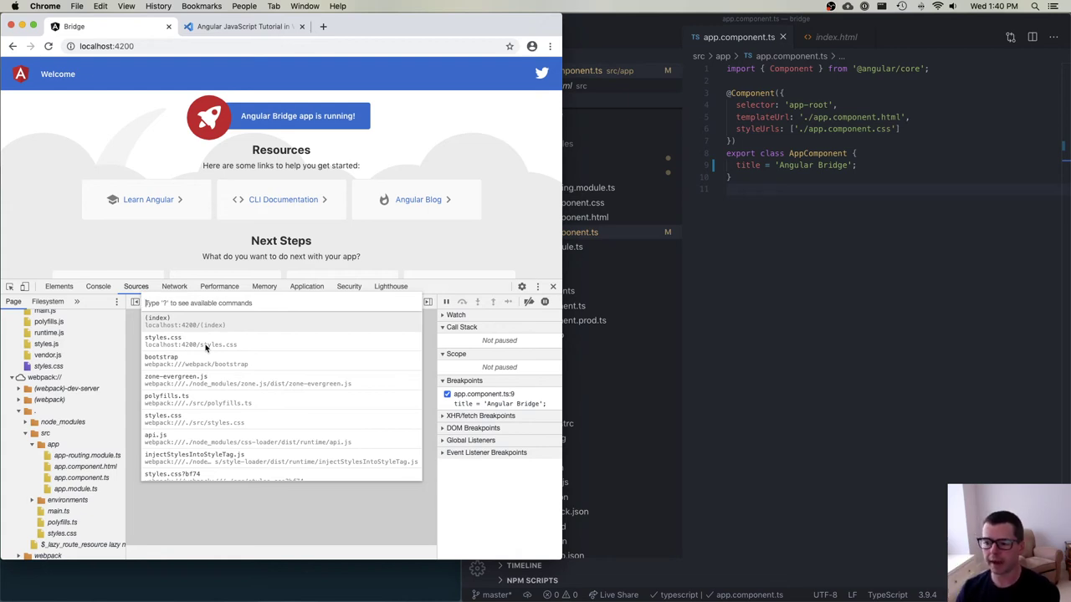
# Quick-open app.component.ts by typing 'app' and remove its line 9 breakpoint
pyautogui.write('app')
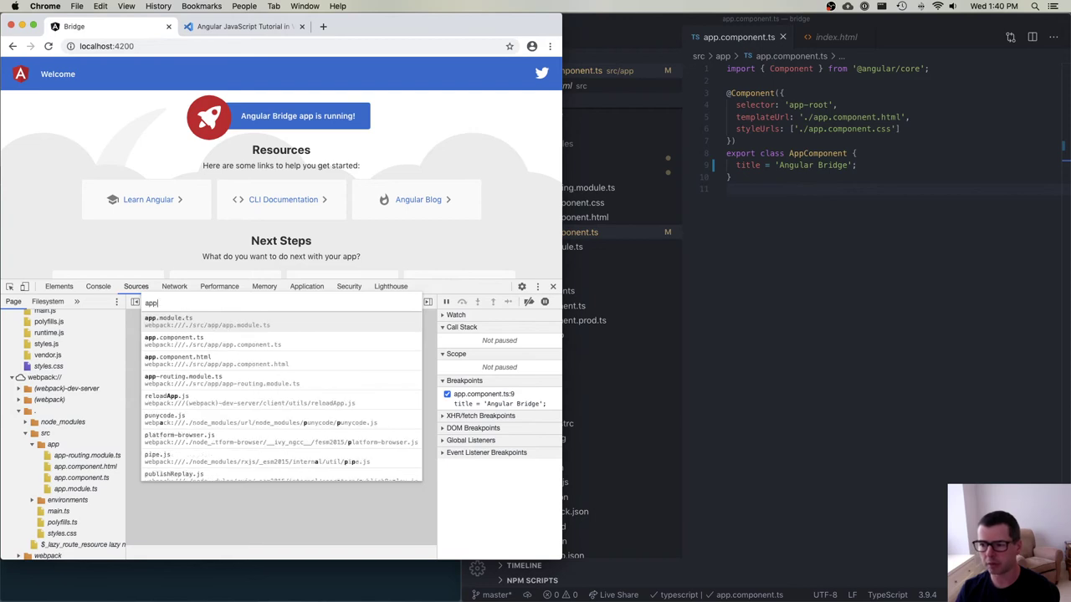
pyautogui.moveTo(207, 344)
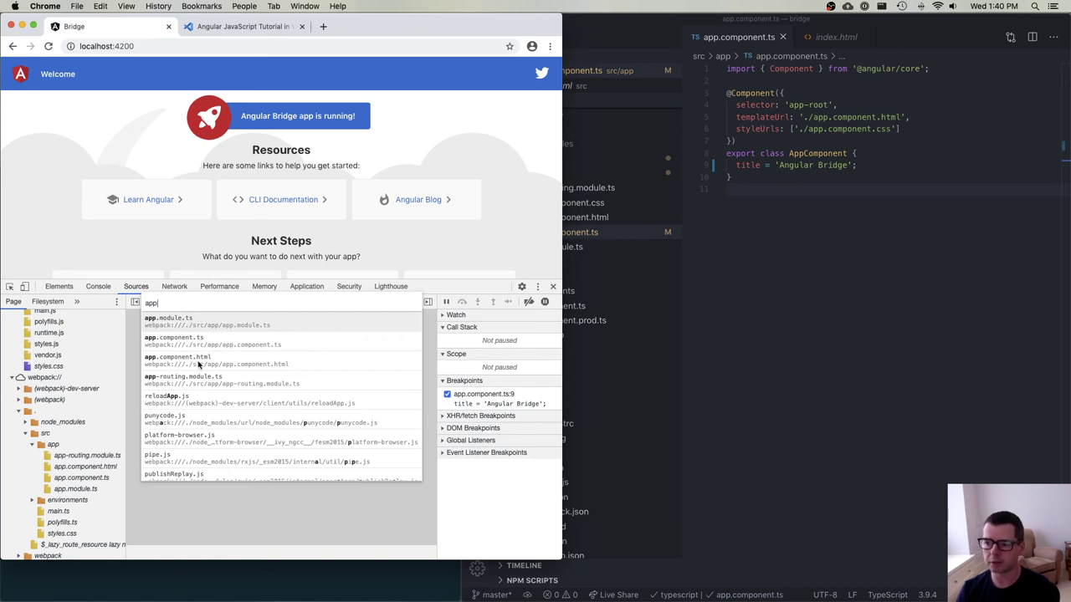
pyautogui.moveTo(174, 337)
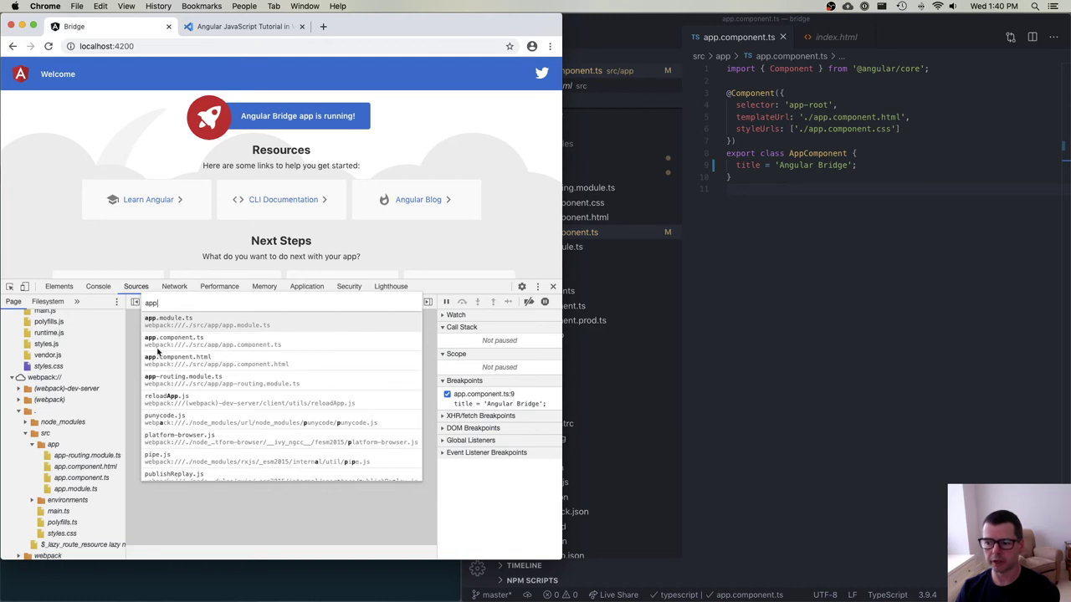
pyautogui.moveTo(293, 352)
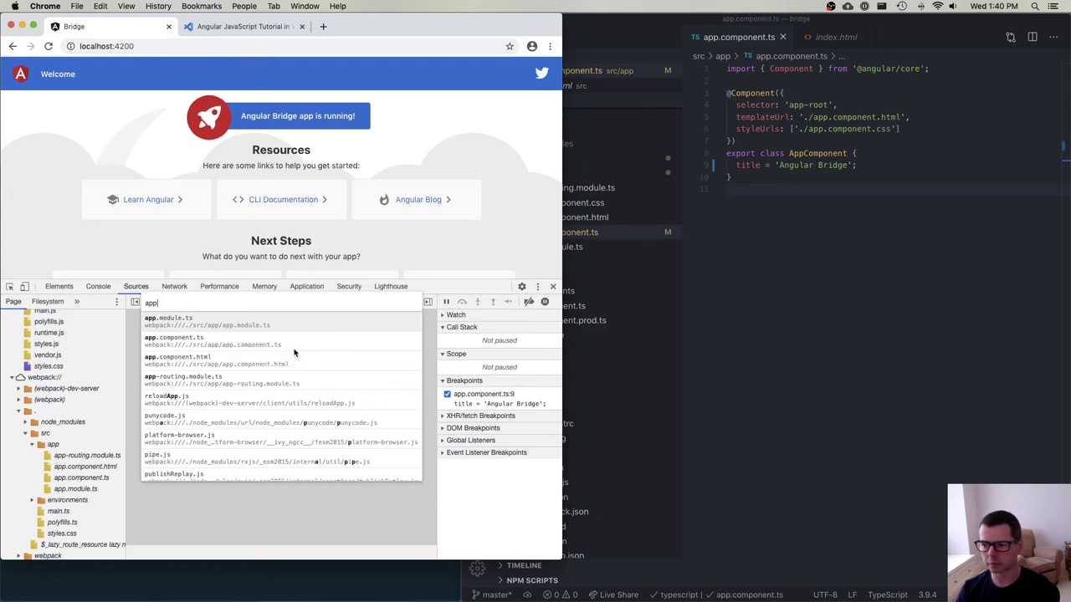
pyautogui.click(173, 340)
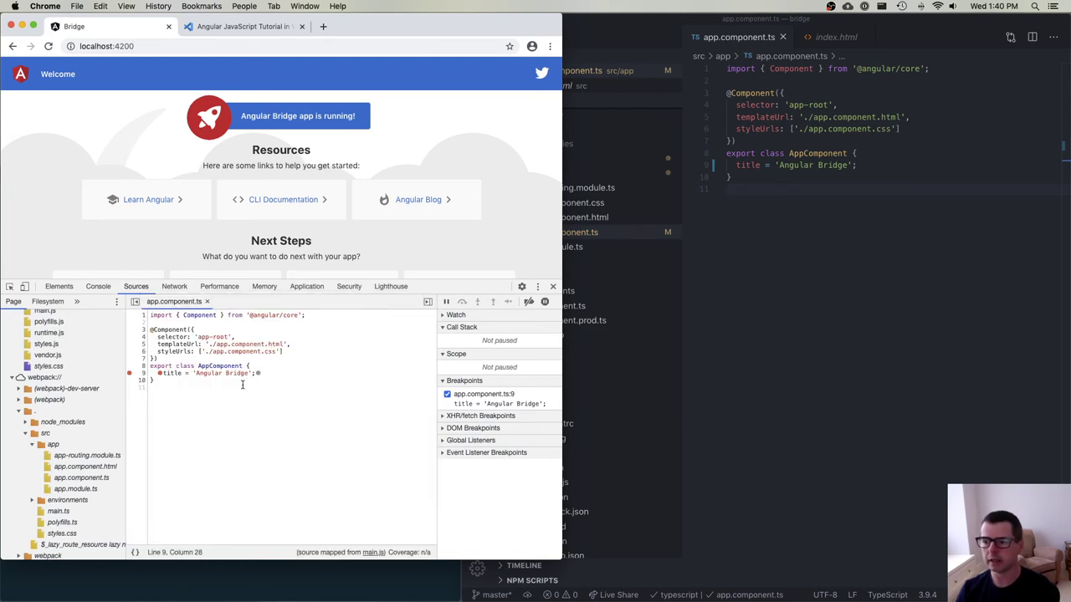
pyautogui.click(129, 373)
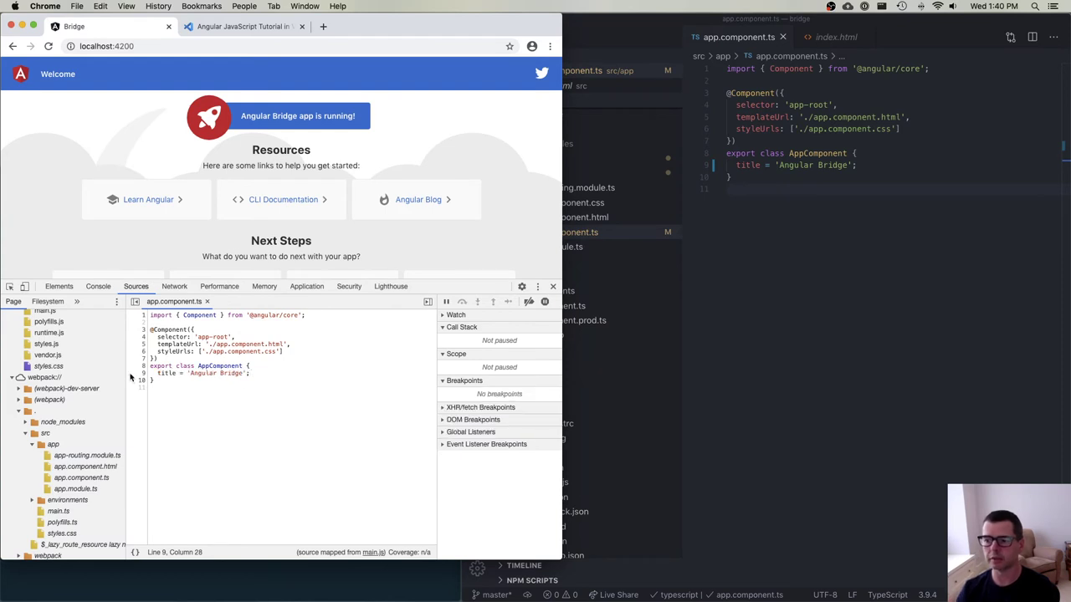
pyautogui.moveTo(327, 399)
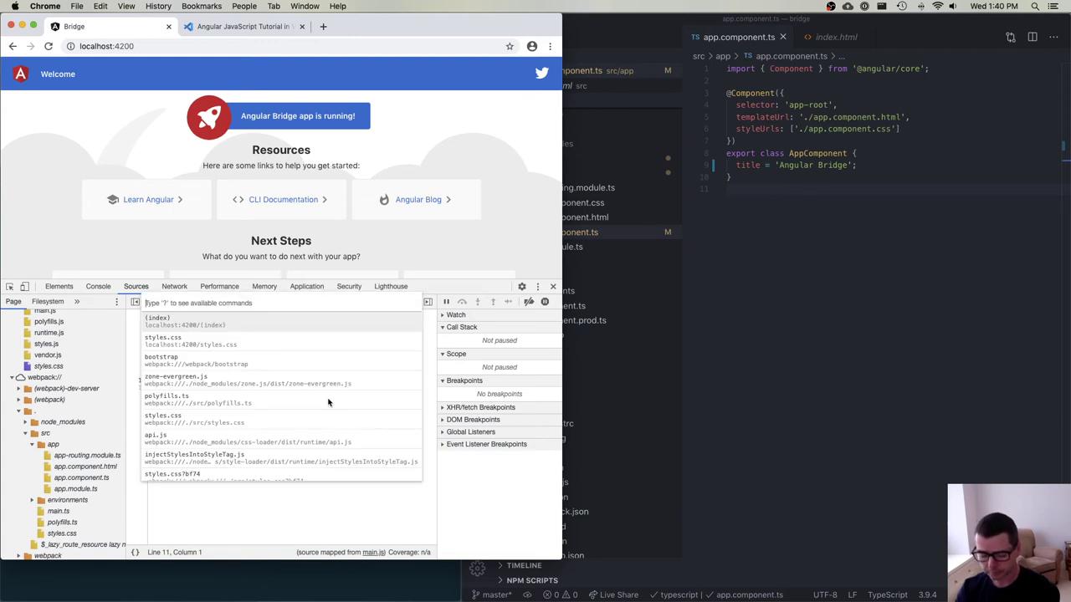
# Search sources for 'module' and 'app', then scroll the page to Next Steps
pyautogui.write('module')
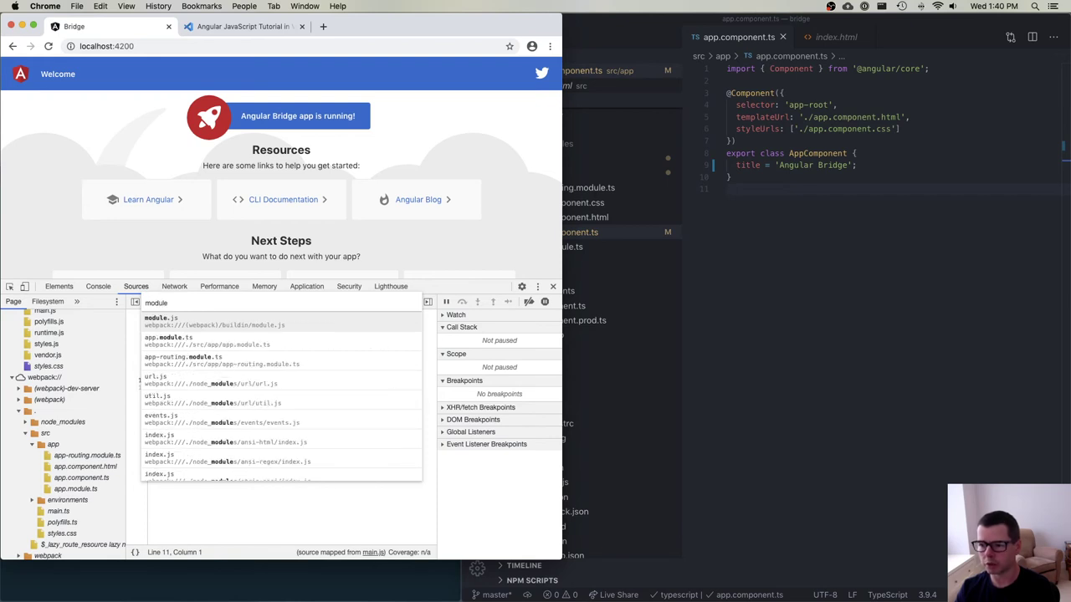
pyautogui.write('app')
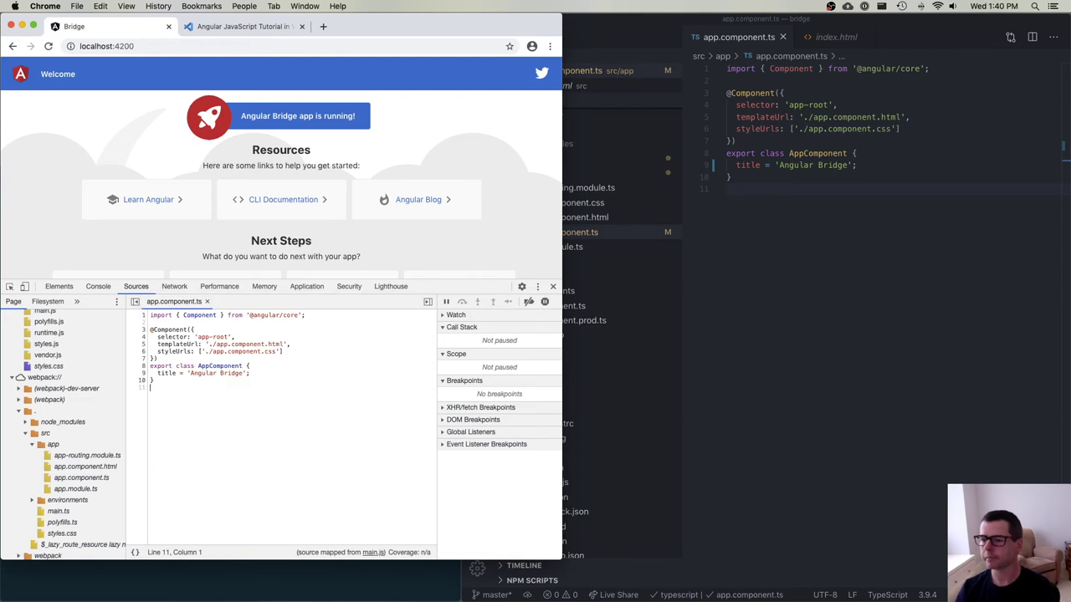
pyautogui.moveTo(331, 399)
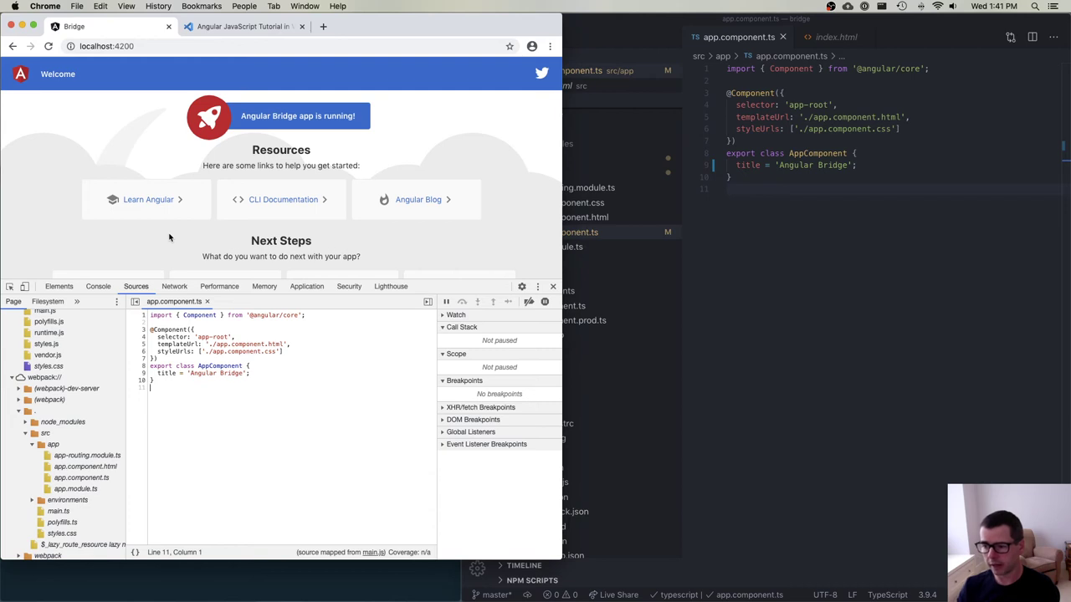
pyautogui.scroll(-3)
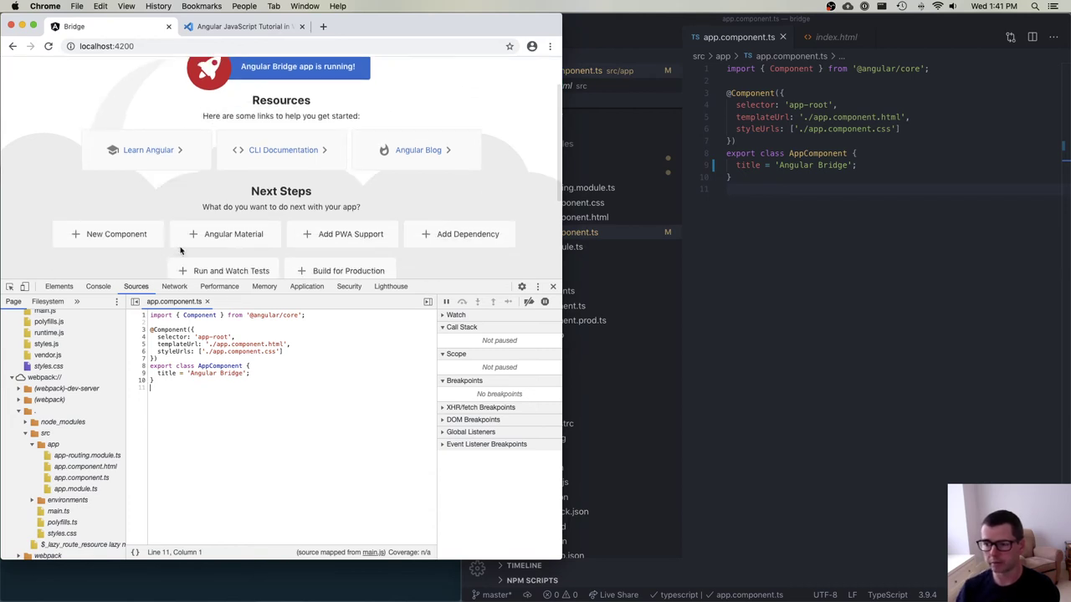
pyautogui.moveTo(115, 259)
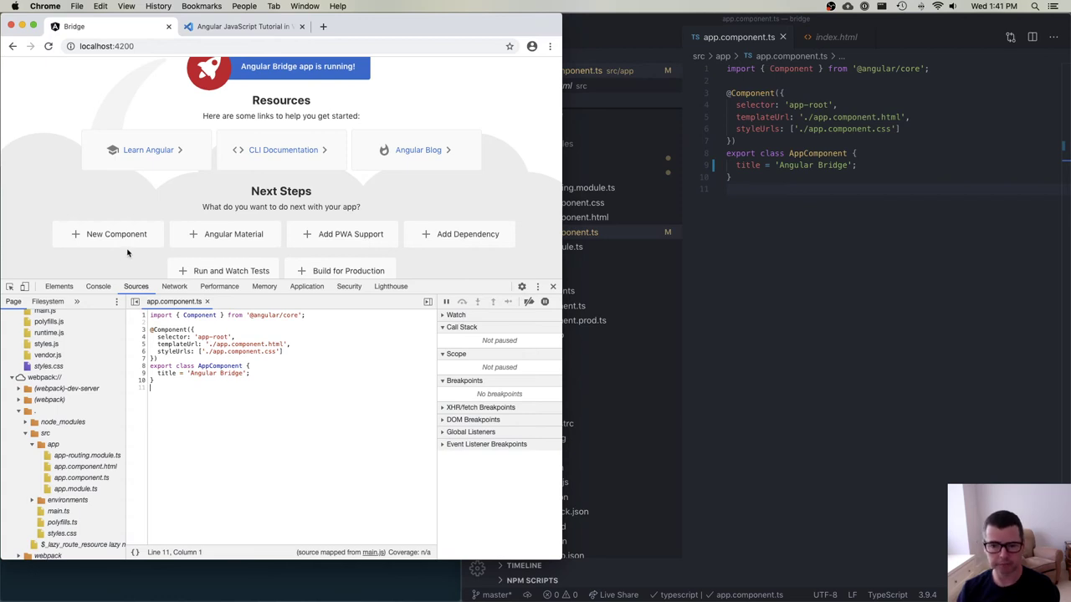
pyautogui.click(243, 26)
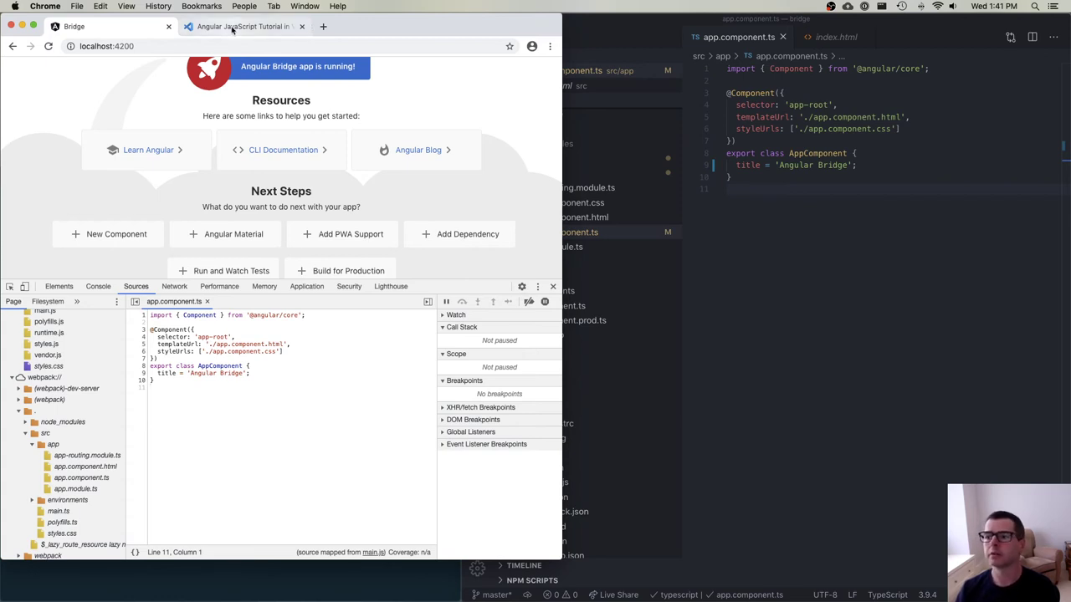
# Switch to the VS Code Angular tutorial tab and scroll to 'Debugging Angular'
pyautogui.click(242, 26)
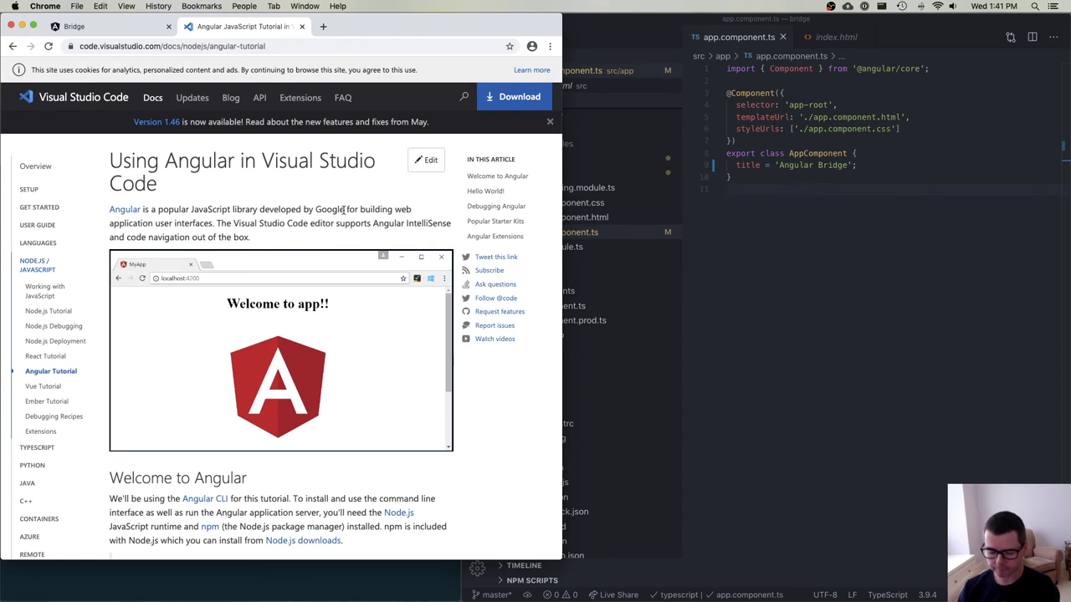
pyautogui.moveTo(38, 376)
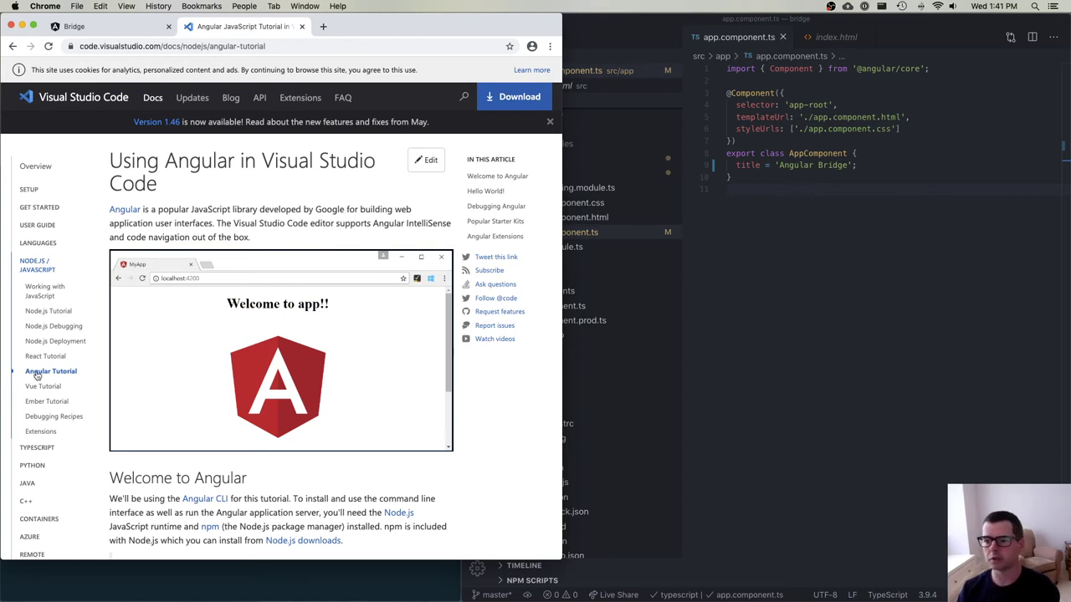
pyautogui.moveTo(45, 356)
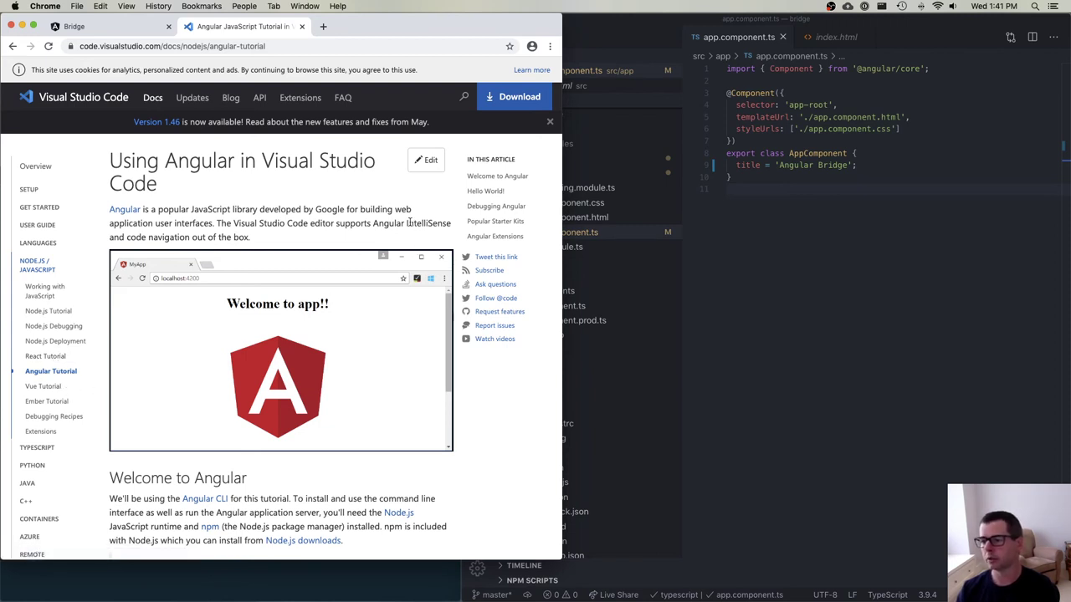
pyautogui.moveTo(407, 220)
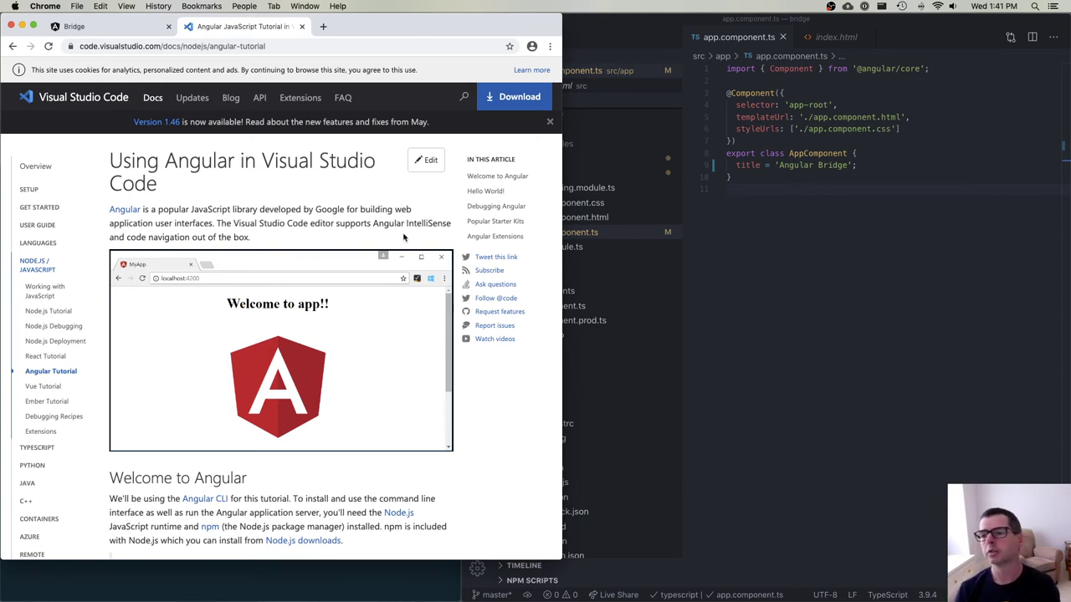
pyautogui.scroll(-3)
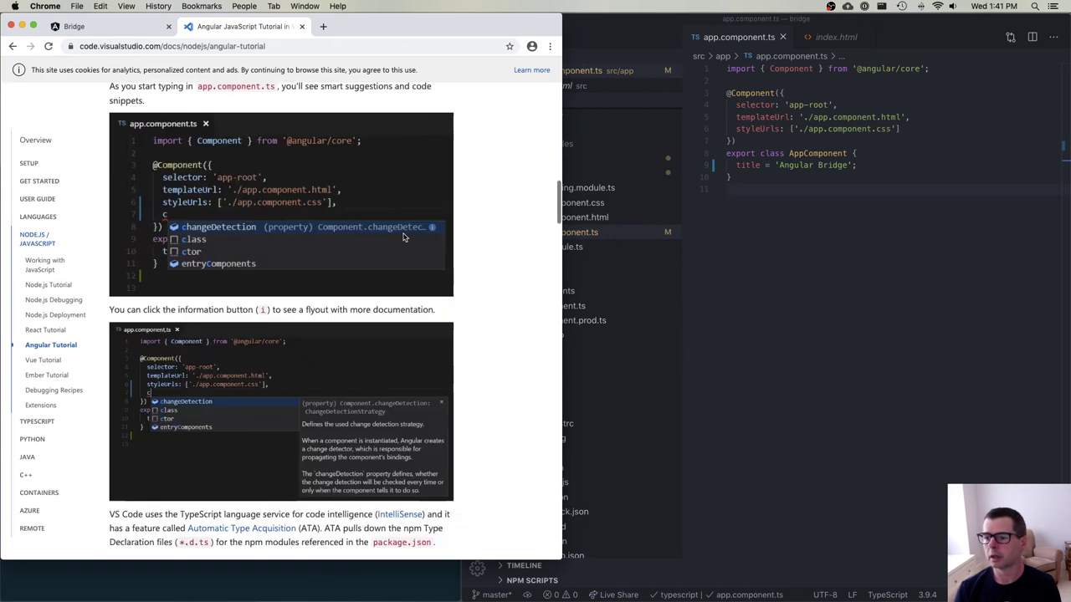
pyautogui.scroll(-3)
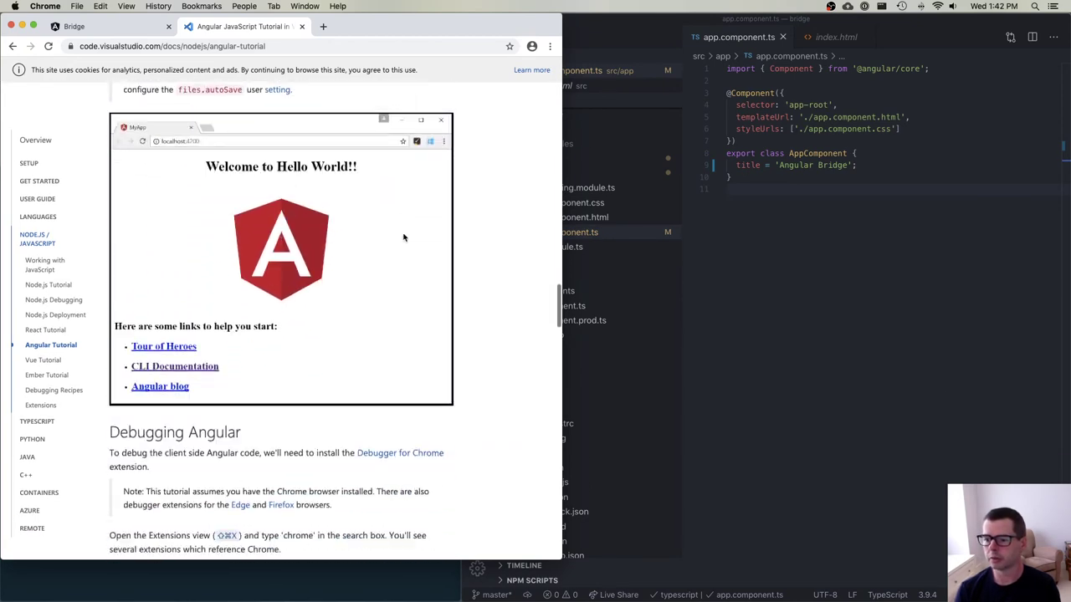
pyautogui.scroll(-3)
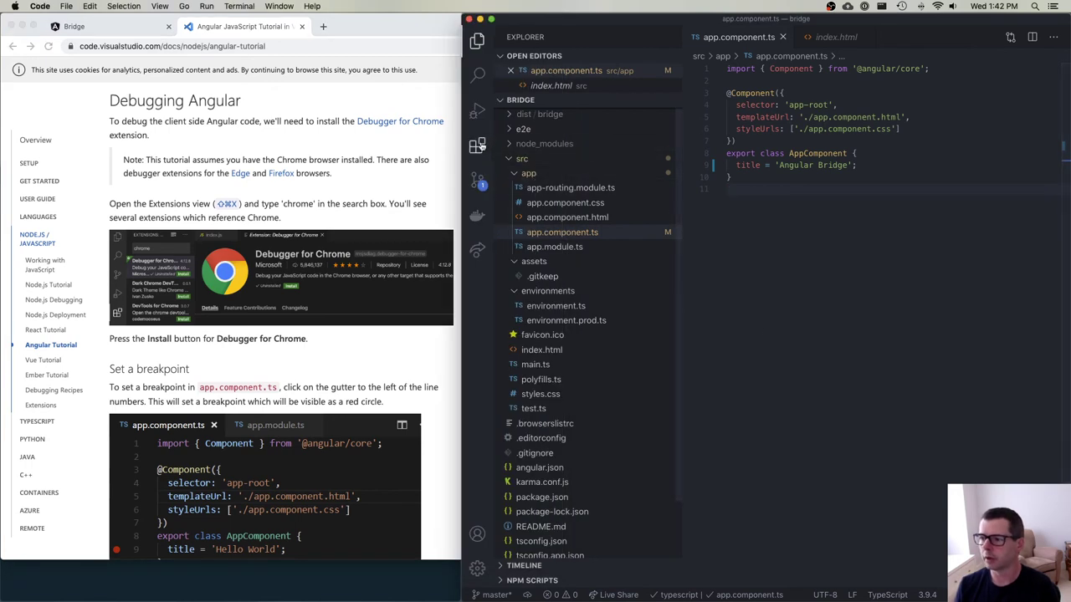
# Search extensions for 'debugger' and compare Debugger for Chrome and Firefox details
pyautogui.click(476, 144)
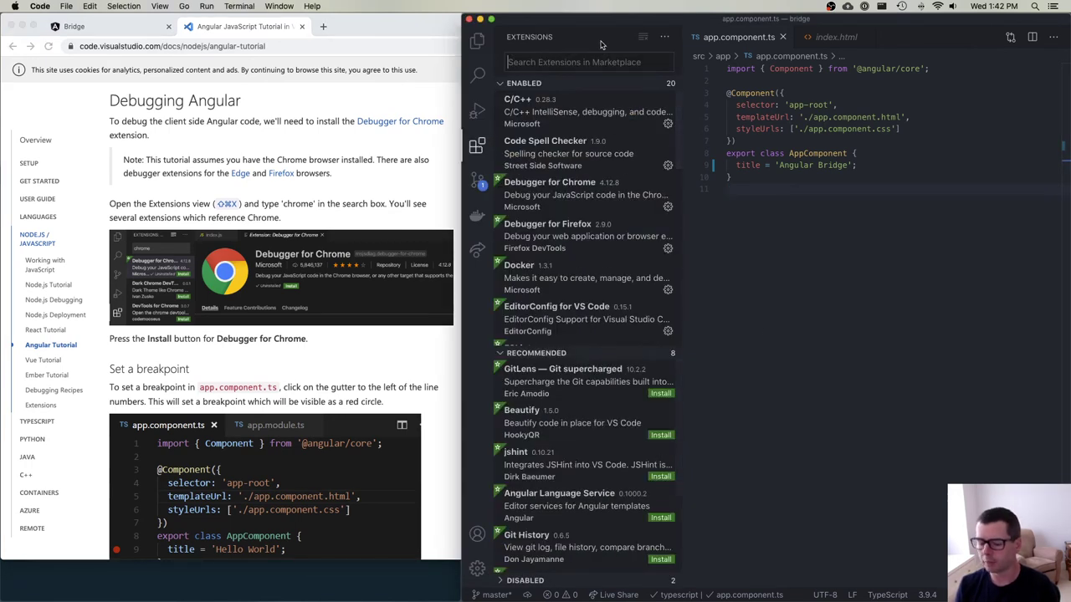
pyautogui.write('debugger')
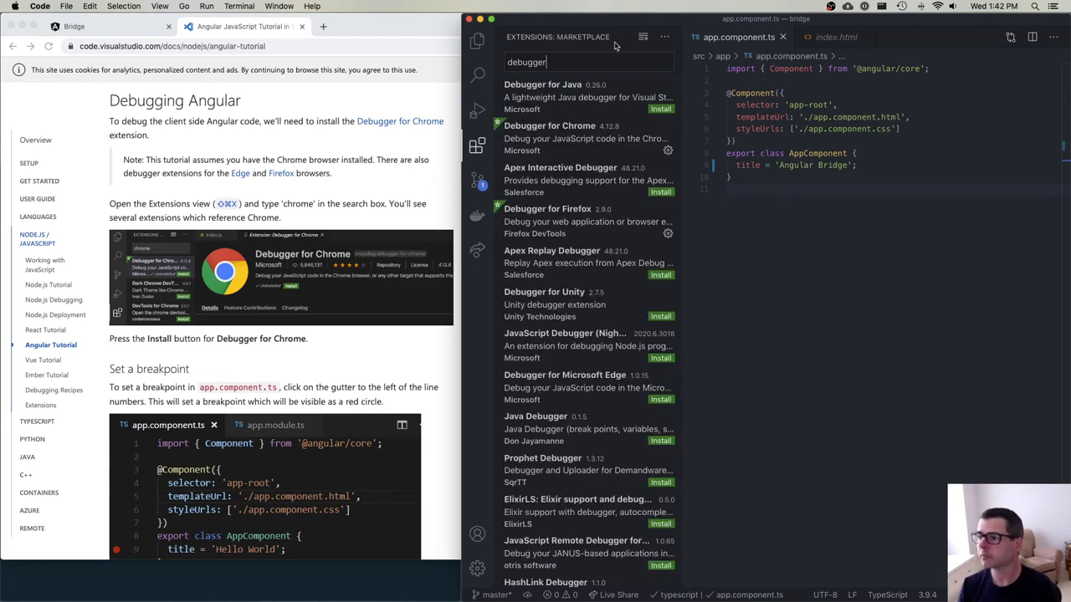
pyautogui.moveTo(552, 134)
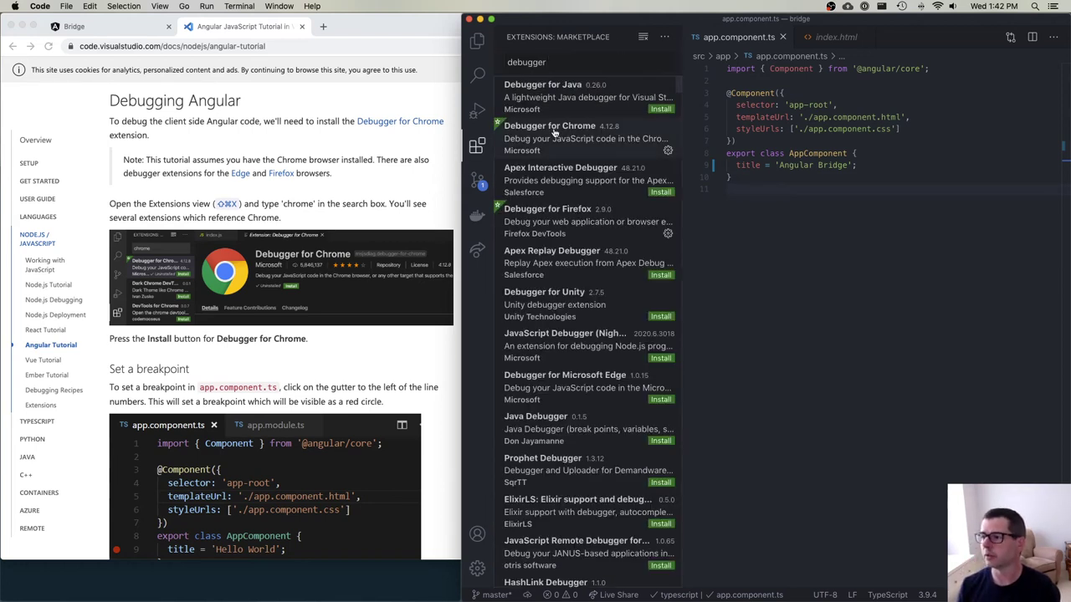
pyautogui.click(550, 125)
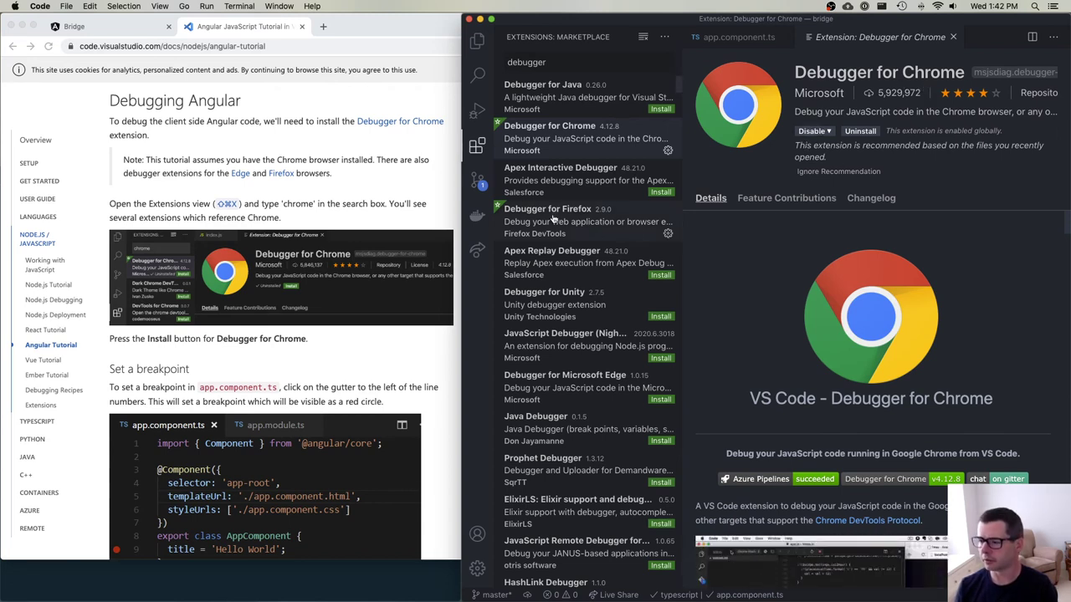
pyautogui.click(547, 222)
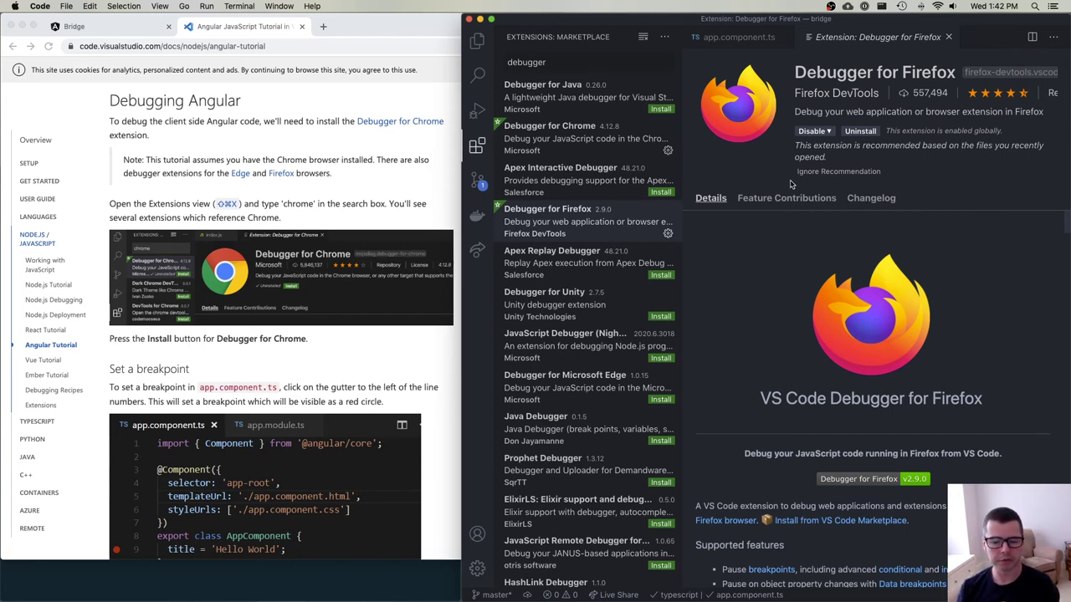
pyautogui.moveTo(796, 149)
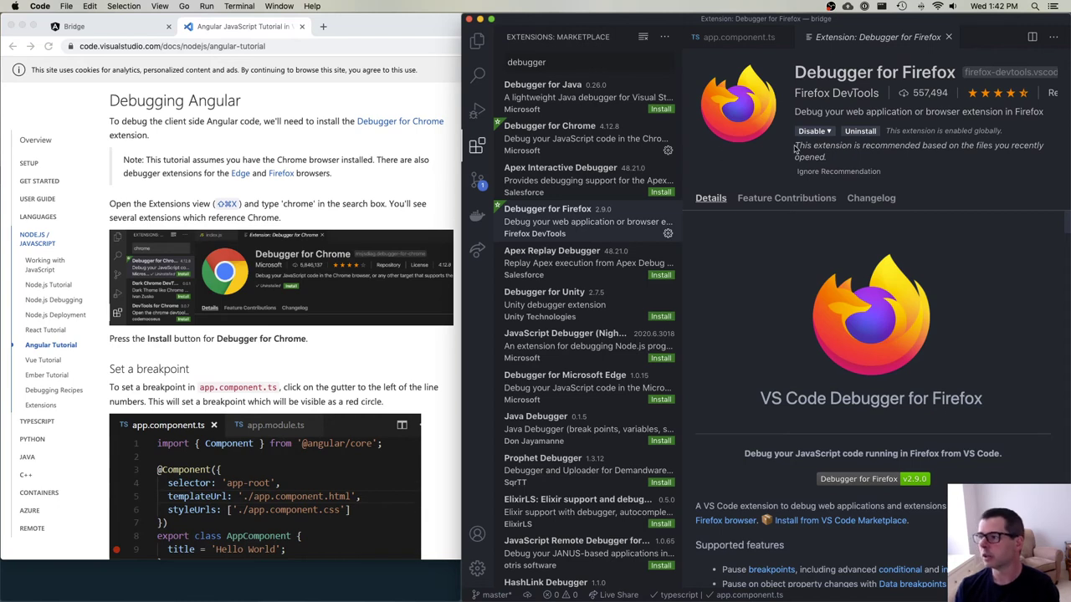
pyautogui.moveTo(541, 150)
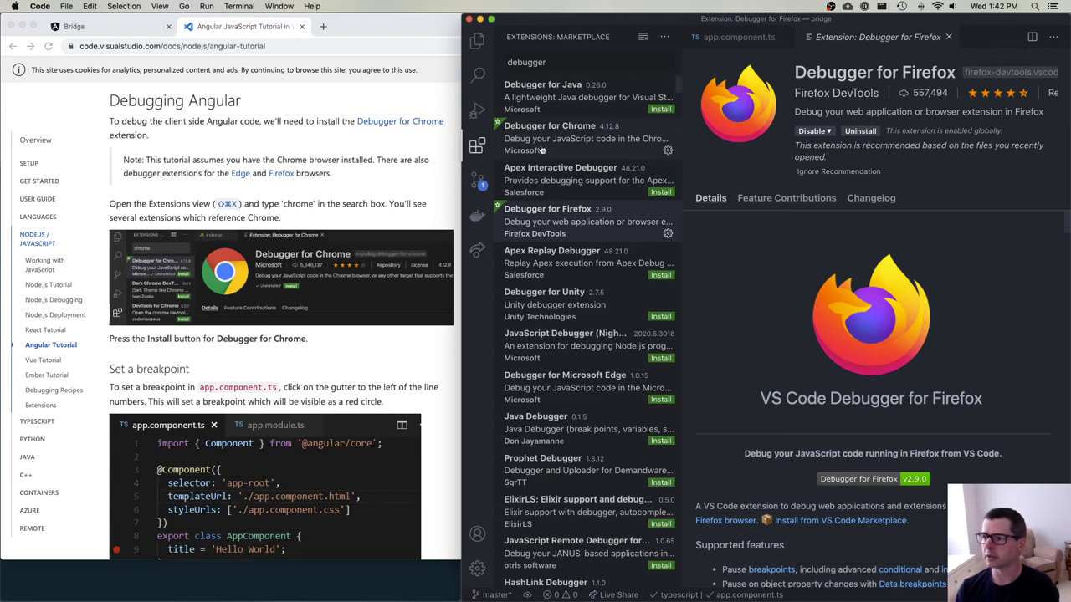
pyautogui.click(550, 125)
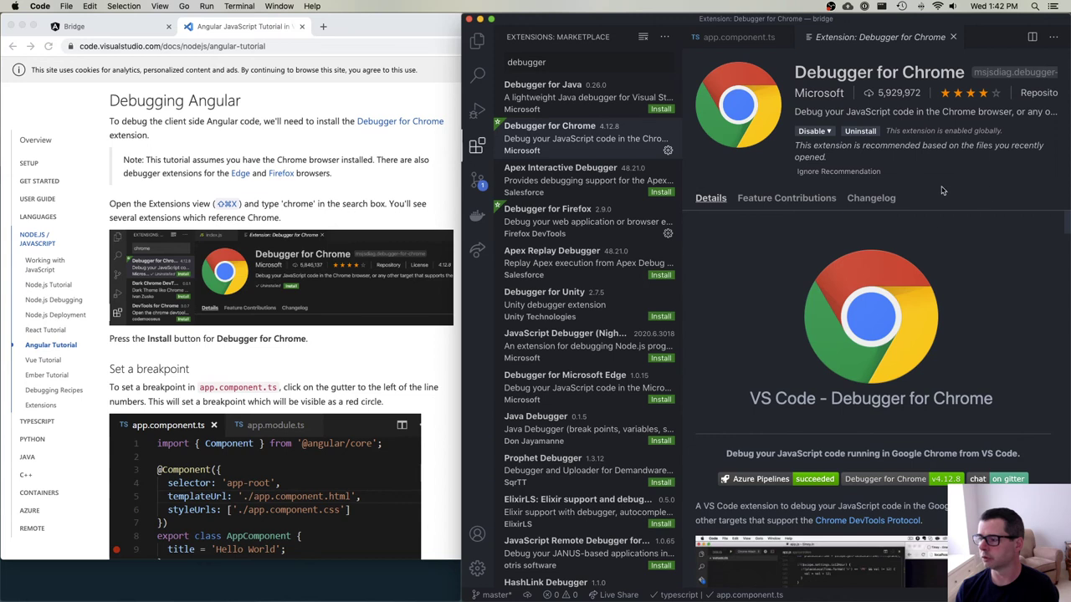
pyautogui.moveTo(774, 184)
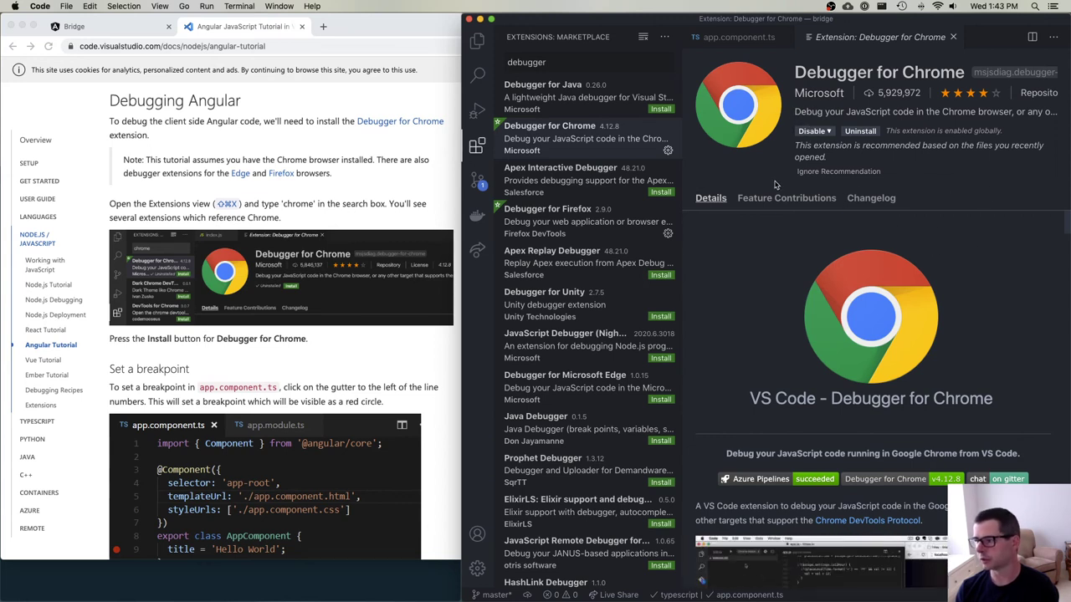
pyautogui.moveTo(931, 173)
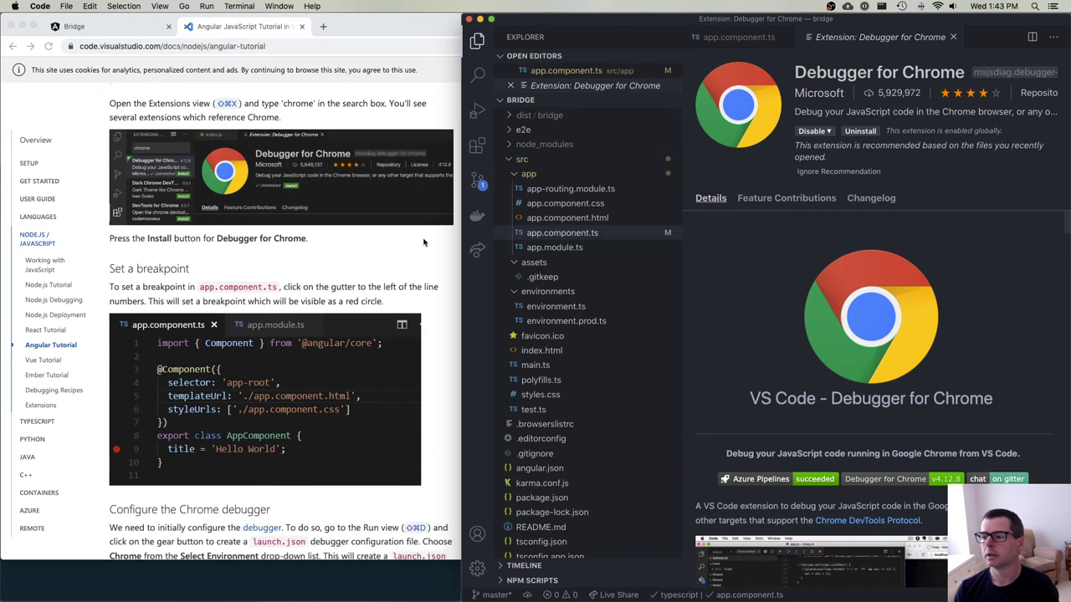
# Open app.component.ts from the Explorer and add a breakpoint on line 9
pyautogui.scroll(-3)
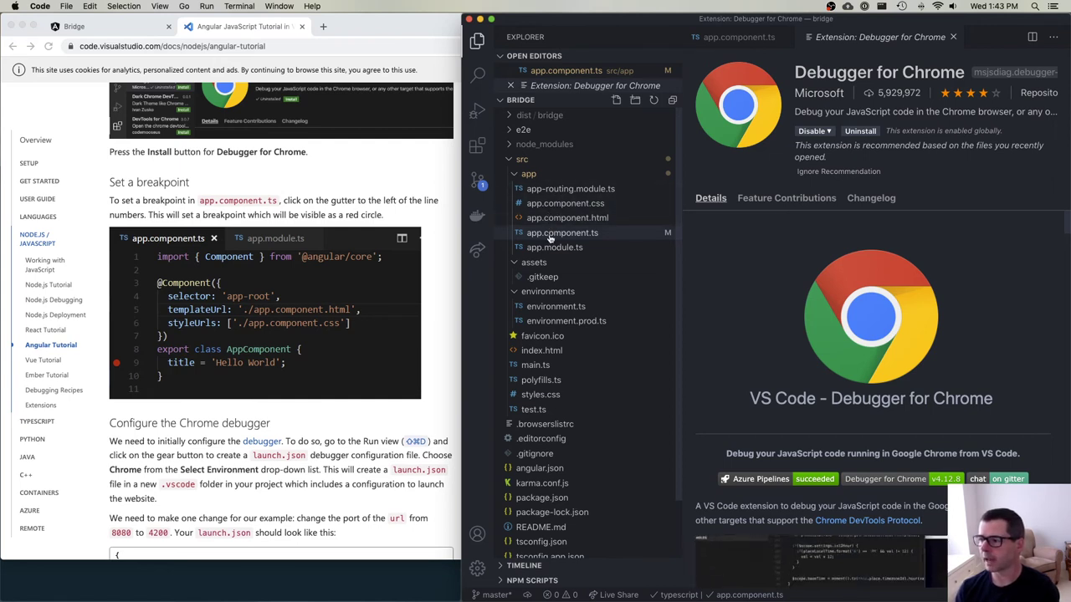
pyautogui.click(561, 233)
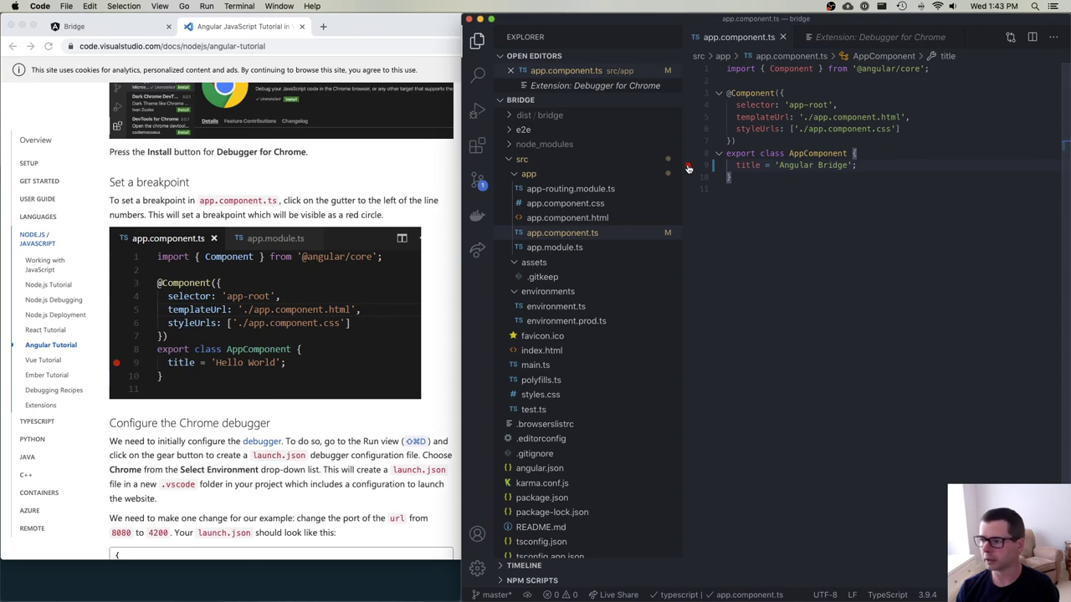
pyautogui.click(690, 165)
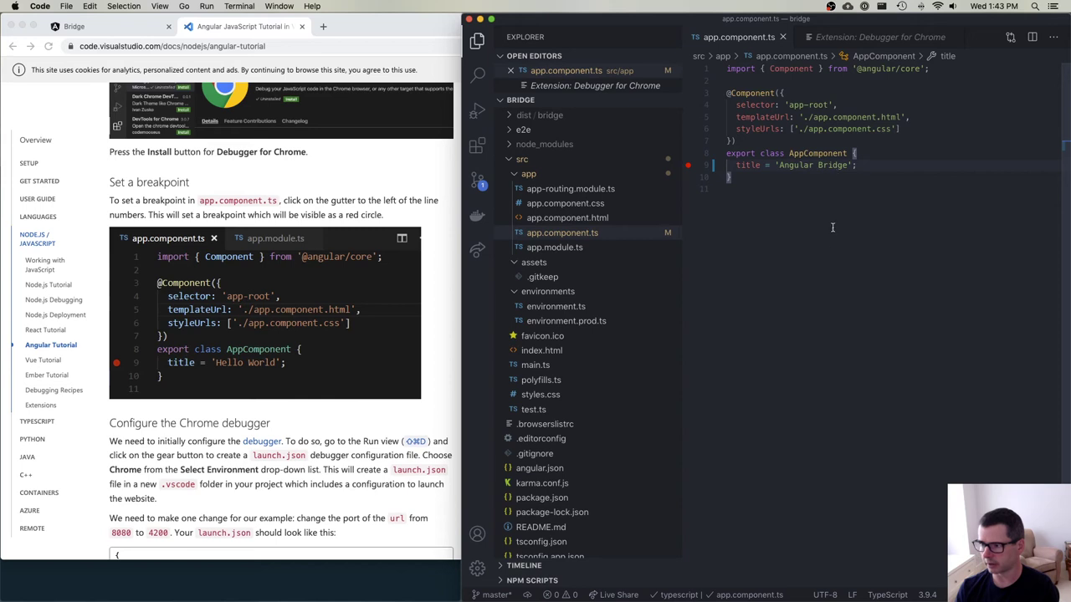
pyautogui.moveTo(824, 242)
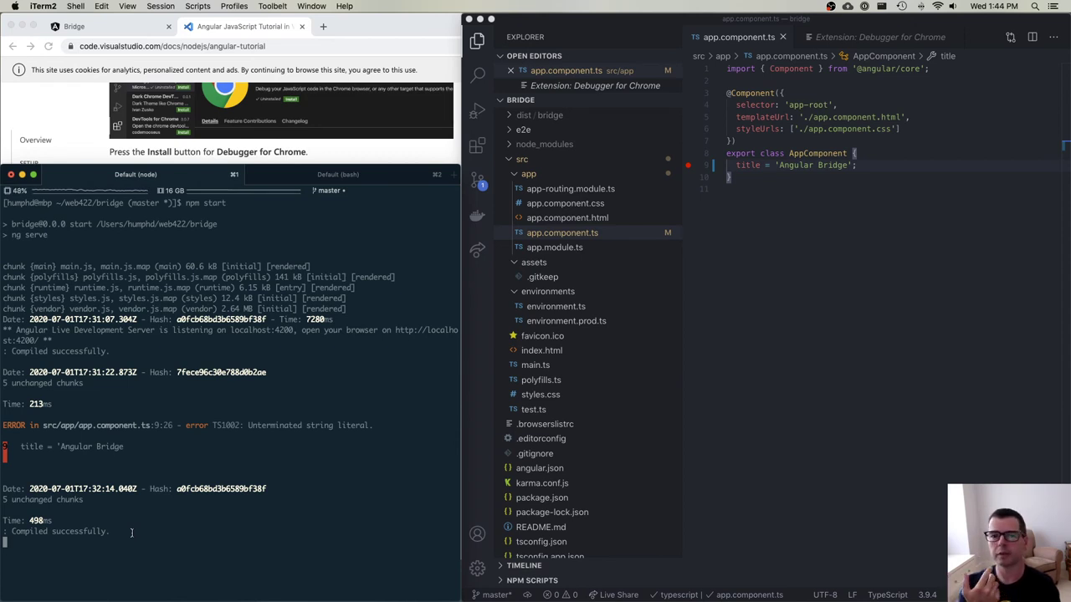
# Stop npm start with Ctrl+C and relaunch the server with 'ng serve'
pyautogui.press('ctrl+c')
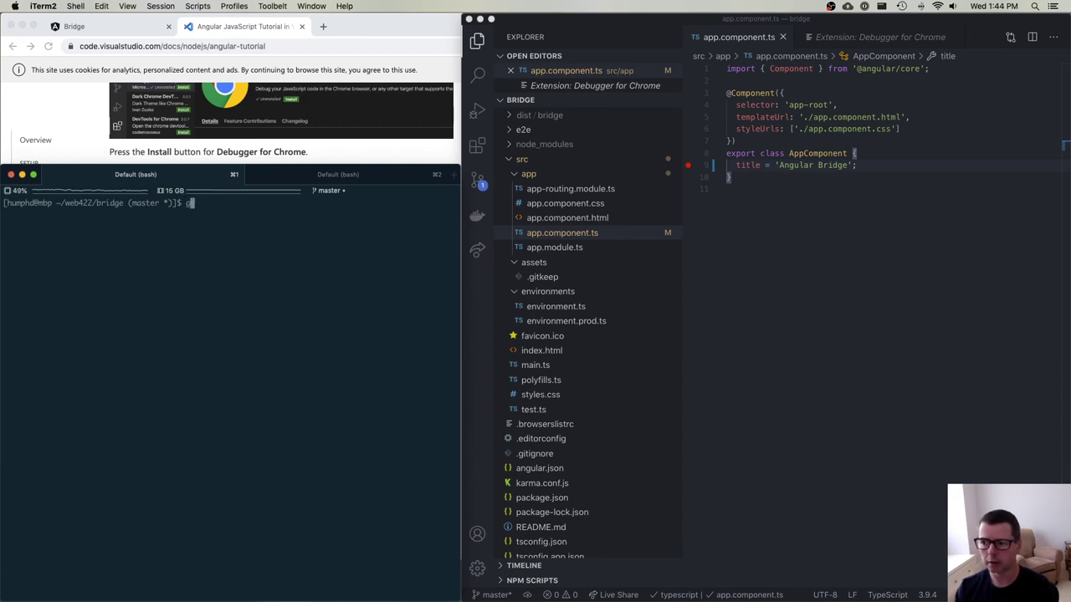
pyautogui.write('ng serve')
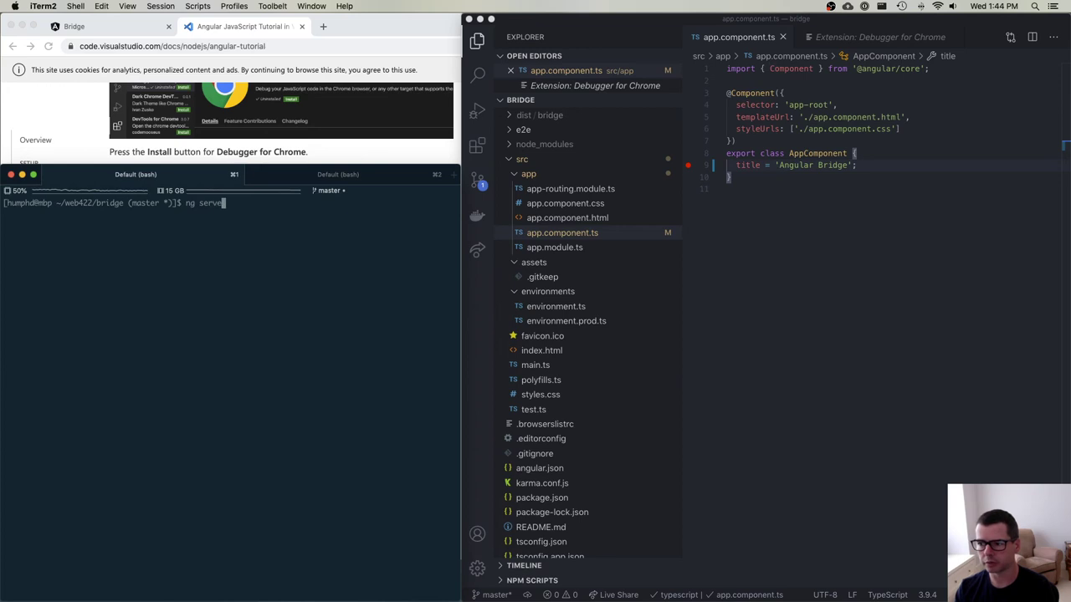
pyautogui.press('Enter')
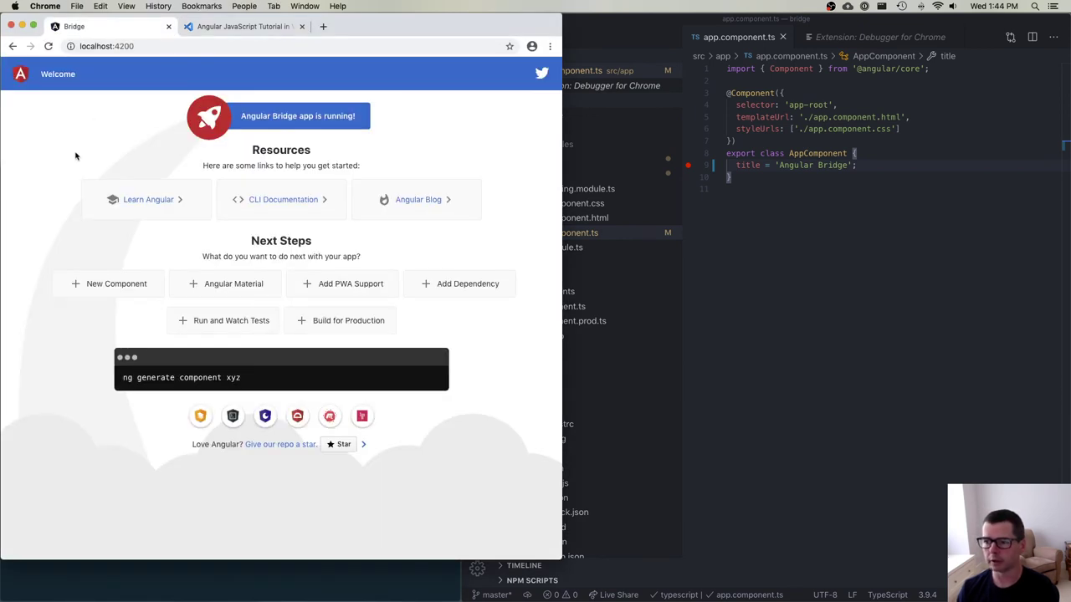
# Reload localhost:4200 in Chrome to confirm 'Angular Bridge app is running!'
pyautogui.click(48, 46)
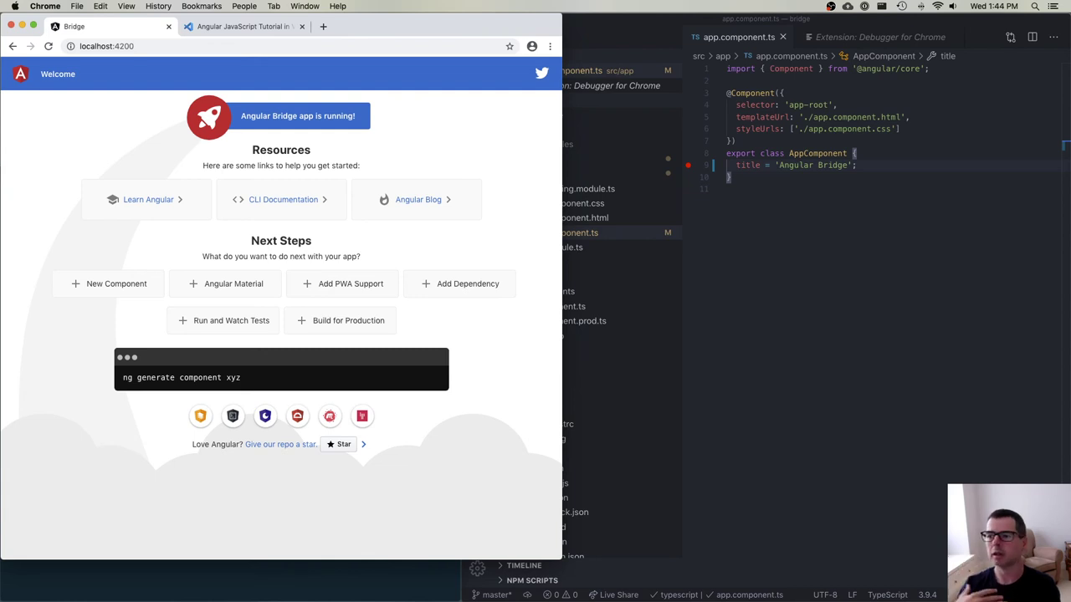
pyautogui.moveTo(695, 416)
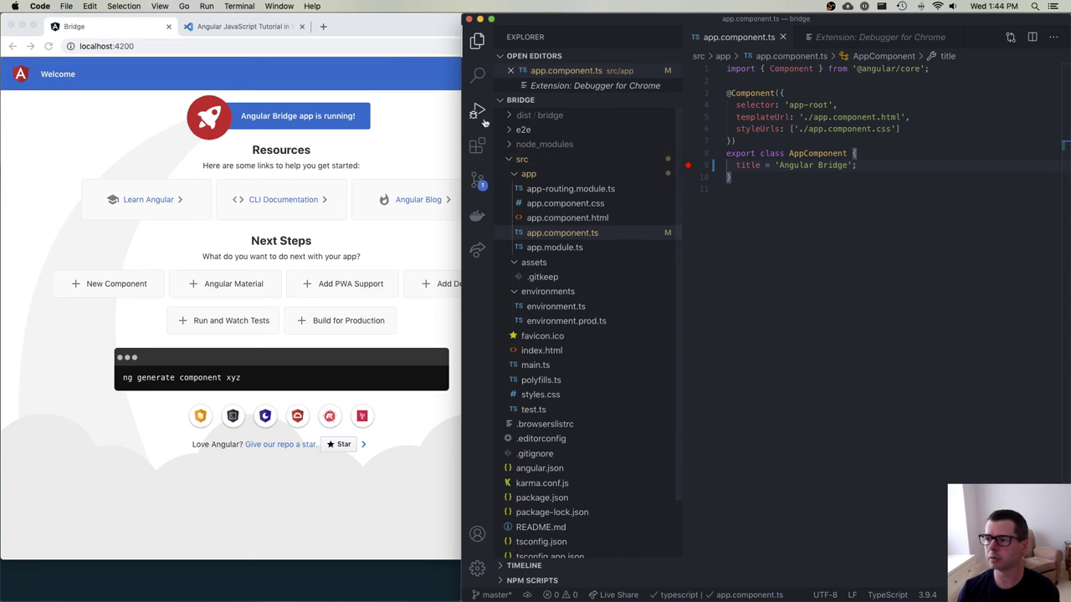
pyautogui.moveTo(476, 109)
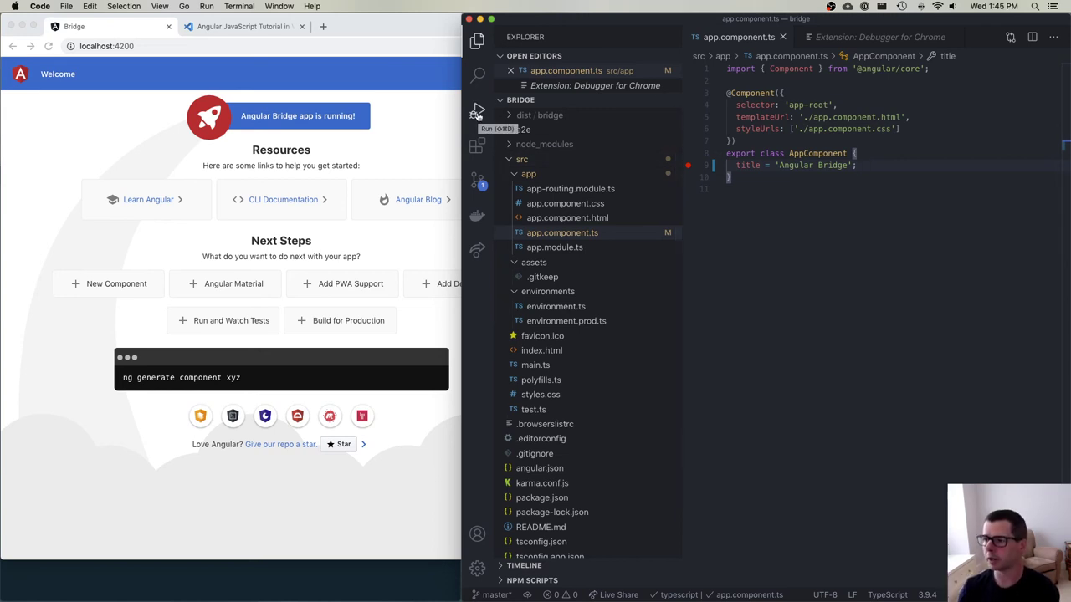
pyautogui.click(477, 109)
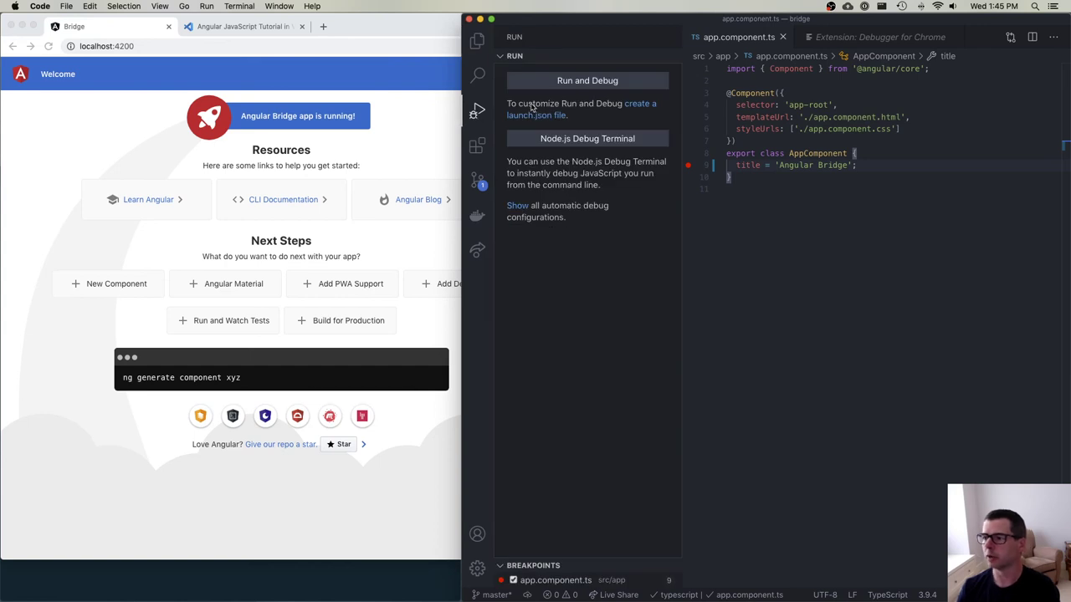
pyautogui.moveTo(534, 107)
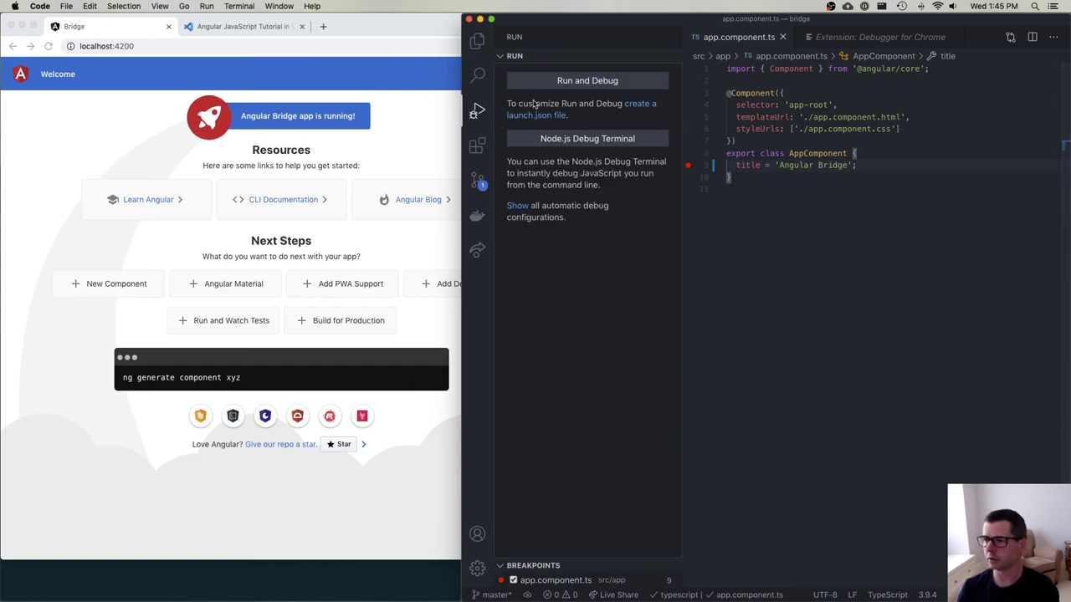
pyautogui.click(477, 74)
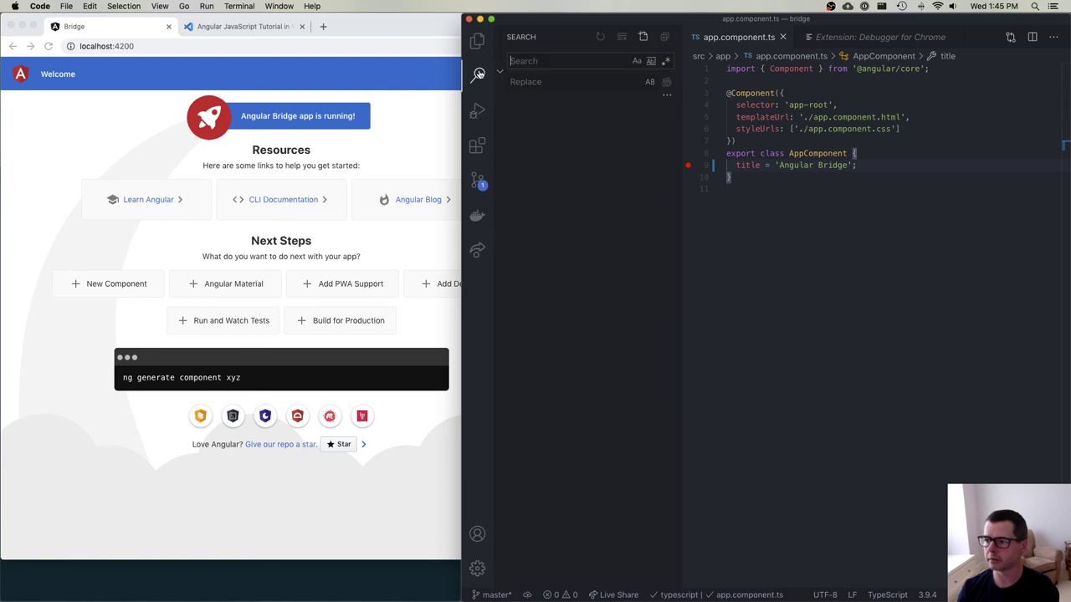
pyautogui.click(477, 110)
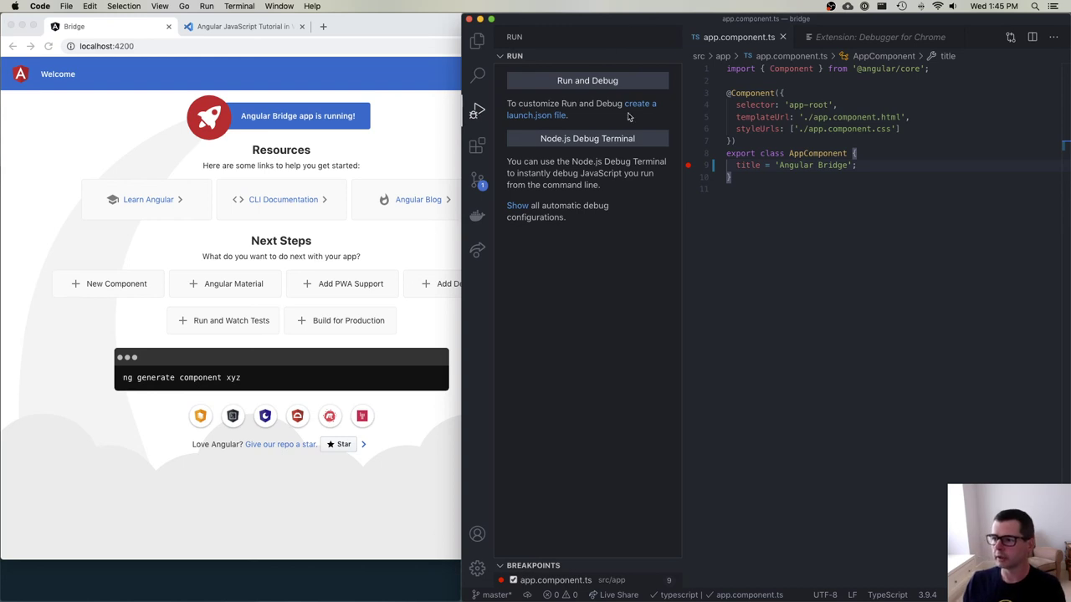
pyautogui.moveTo(640, 107)
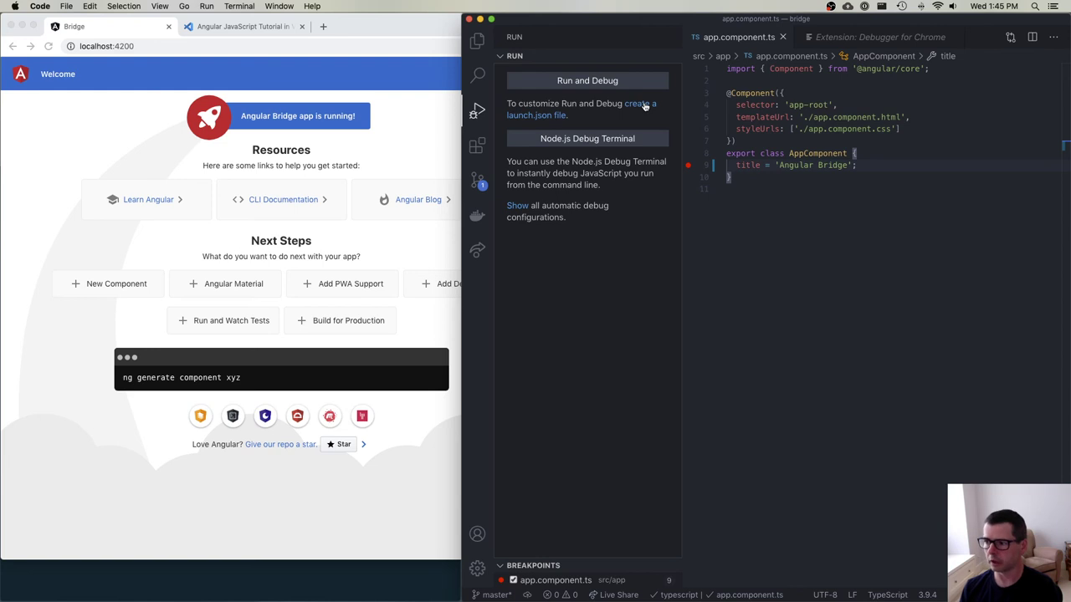
pyautogui.click(586, 81)
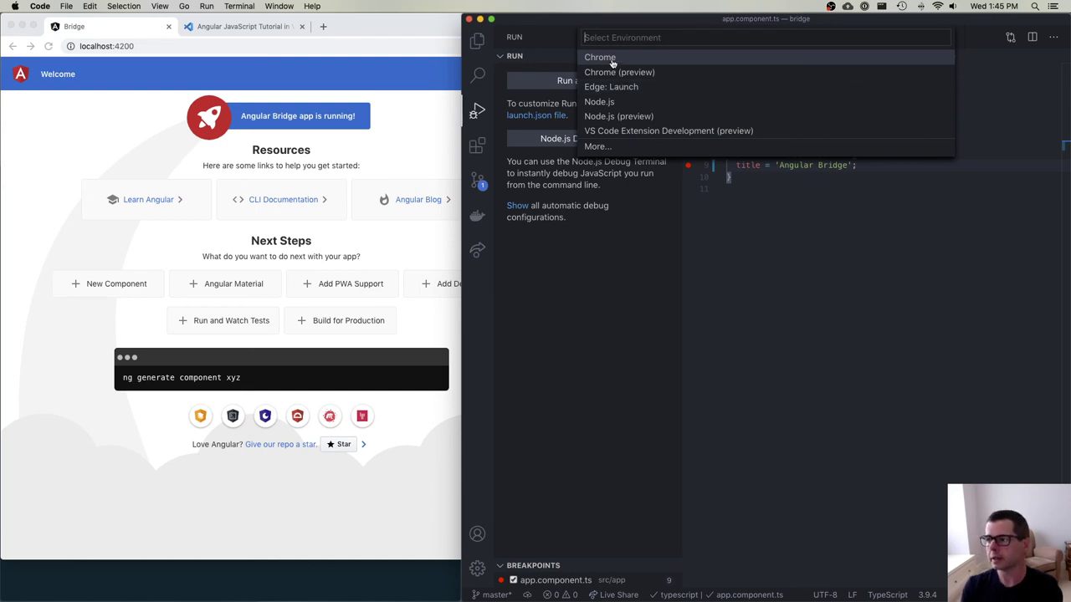
pyautogui.moveTo(630, 60)
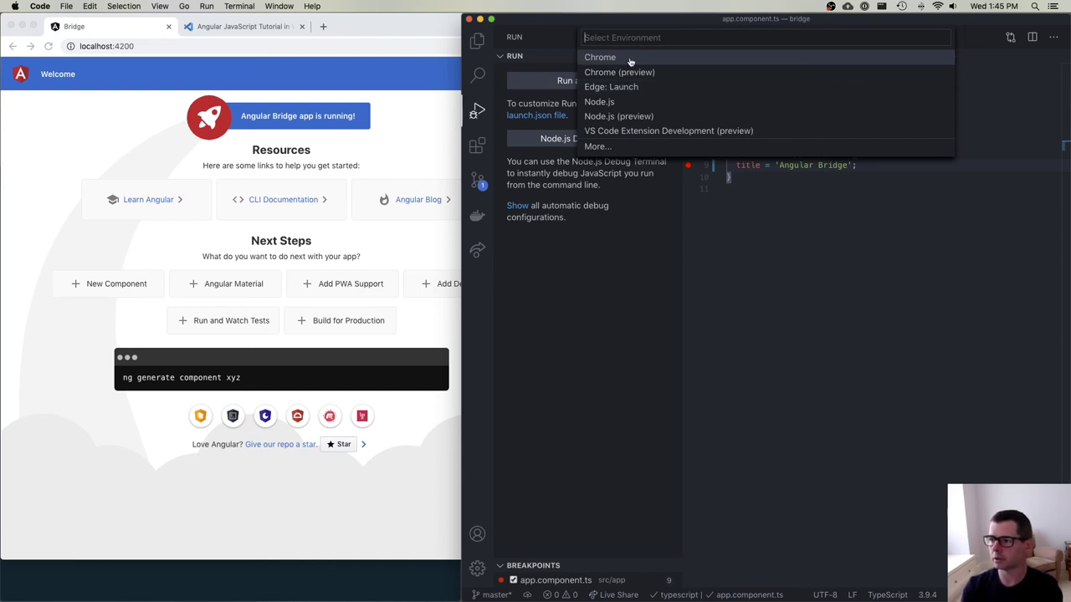
pyautogui.moveTo(599, 60)
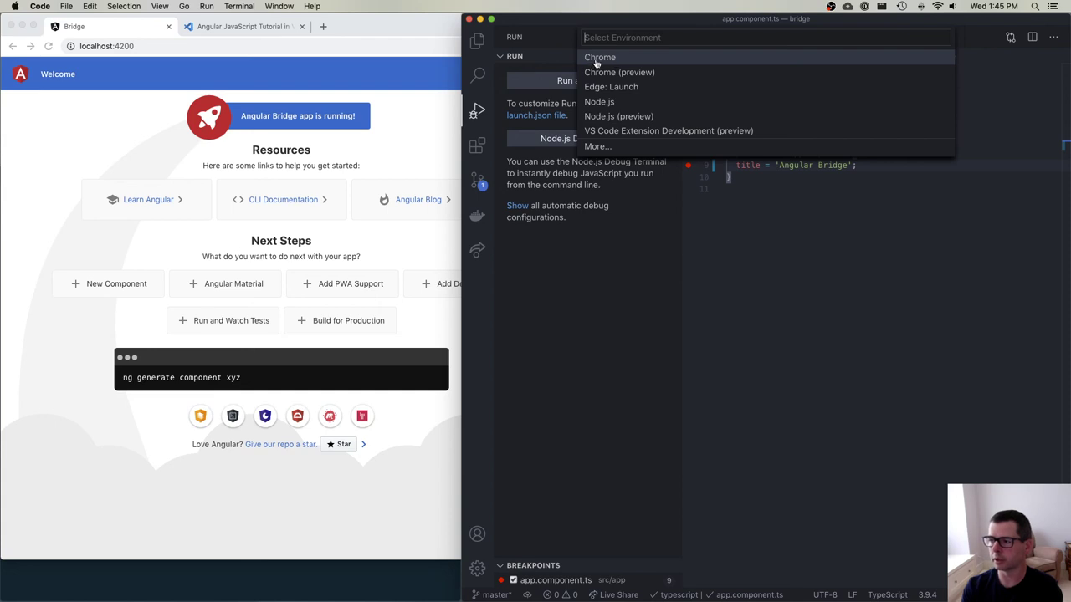
# Choose Chrome as the debug environment and view the generated launch.json in Explorer
pyautogui.click(600, 57)
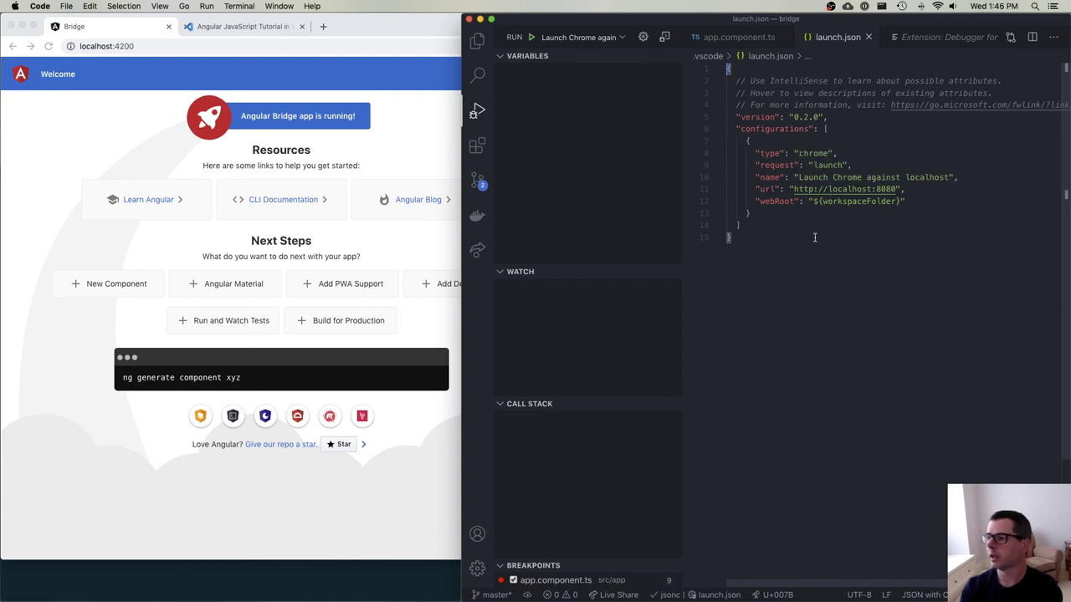
pyautogui.click(477, 40)
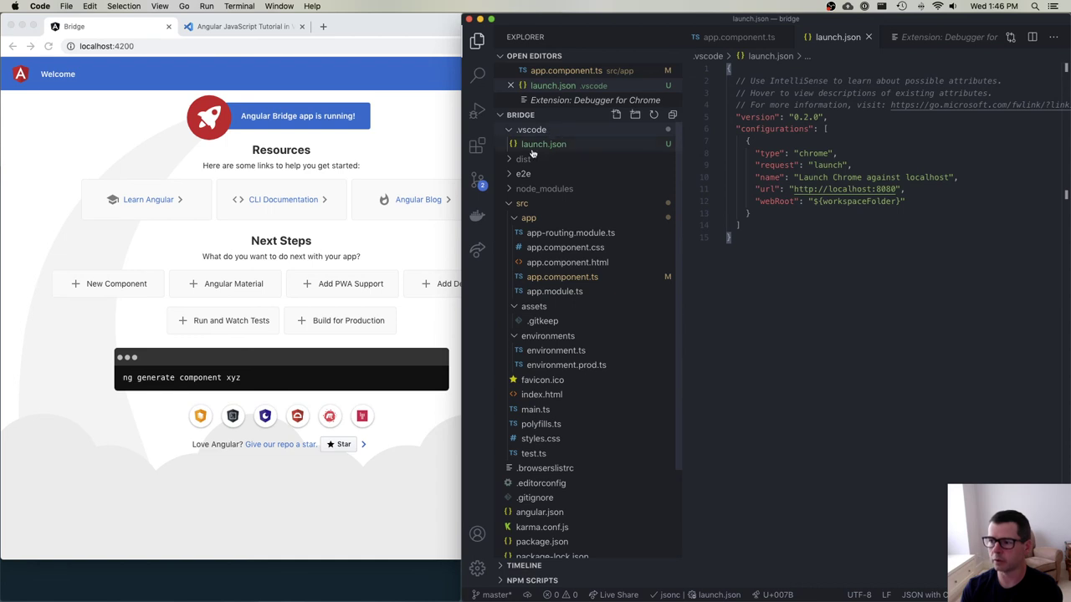
pyautogui.moveTo(542, 144)
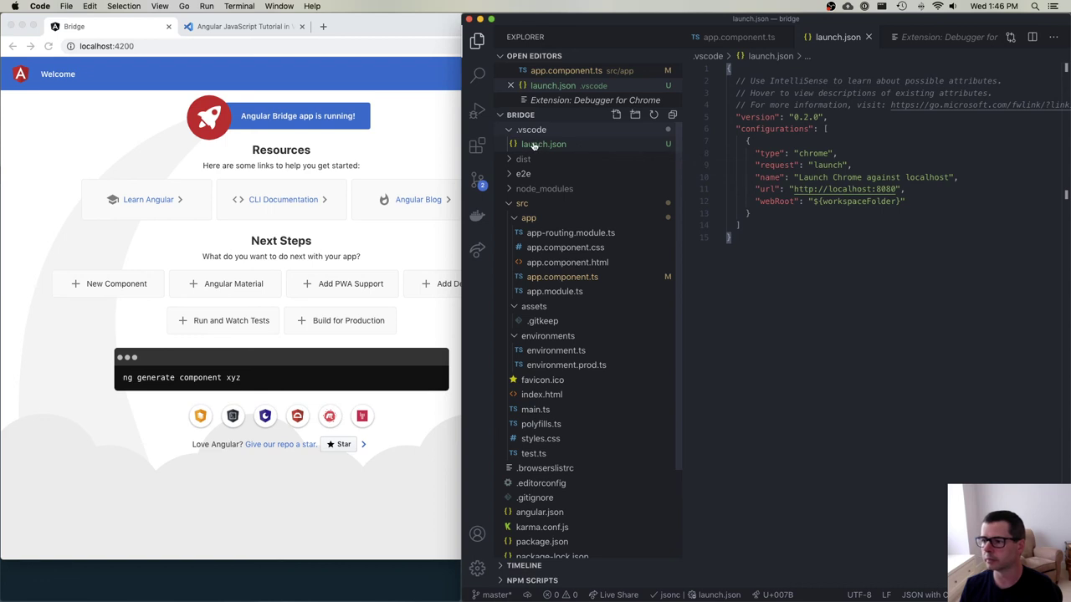
pyautogui.moveTo(535, 143)
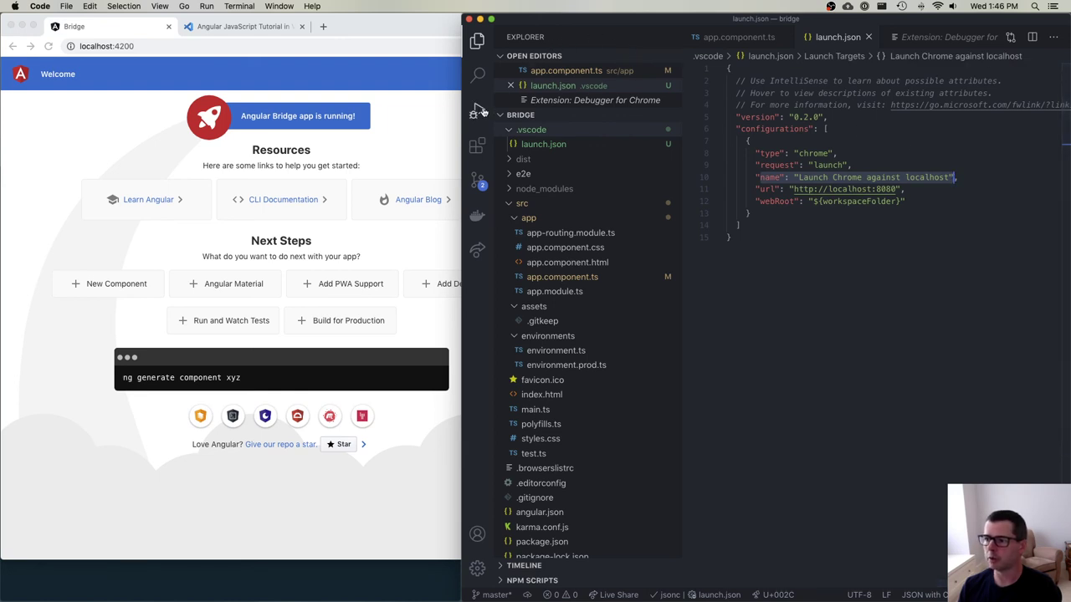
pyautogui.click(476, 111)
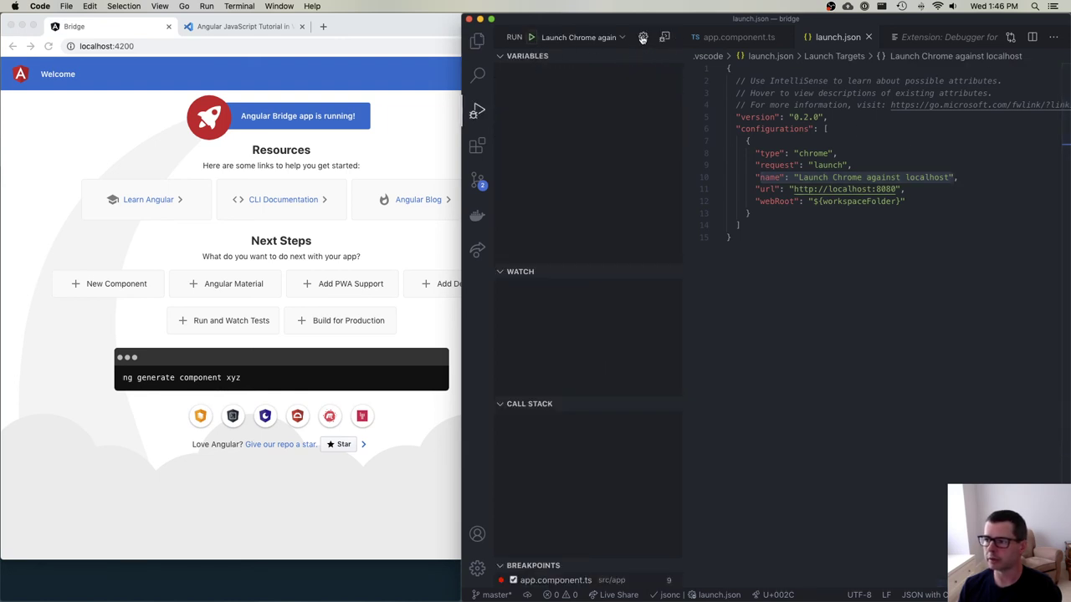
pyautogui.click(579, 37)
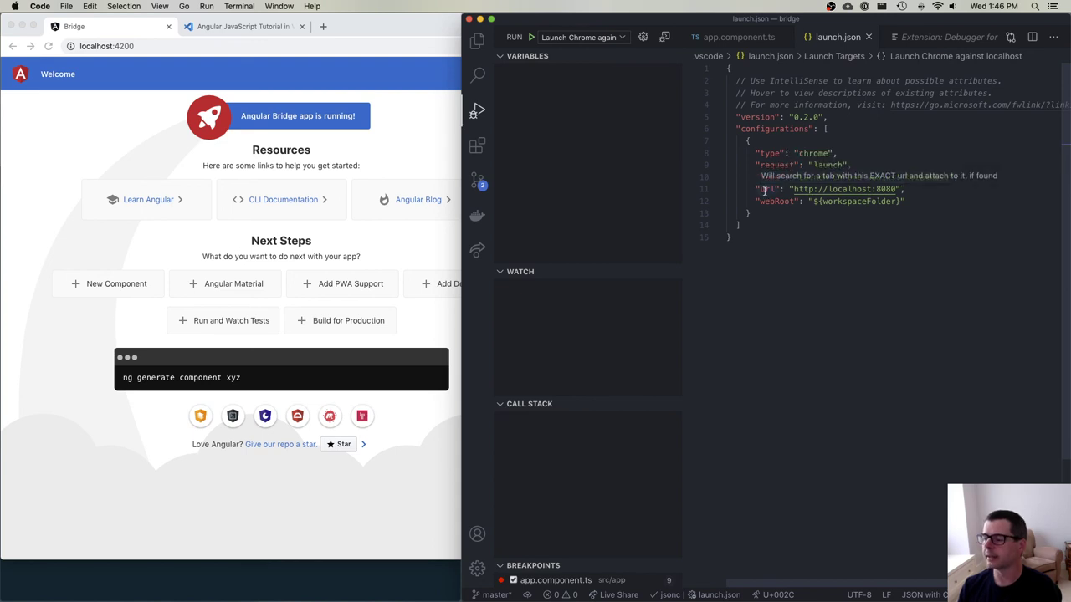
pyautogui.moveTo(844, 189)
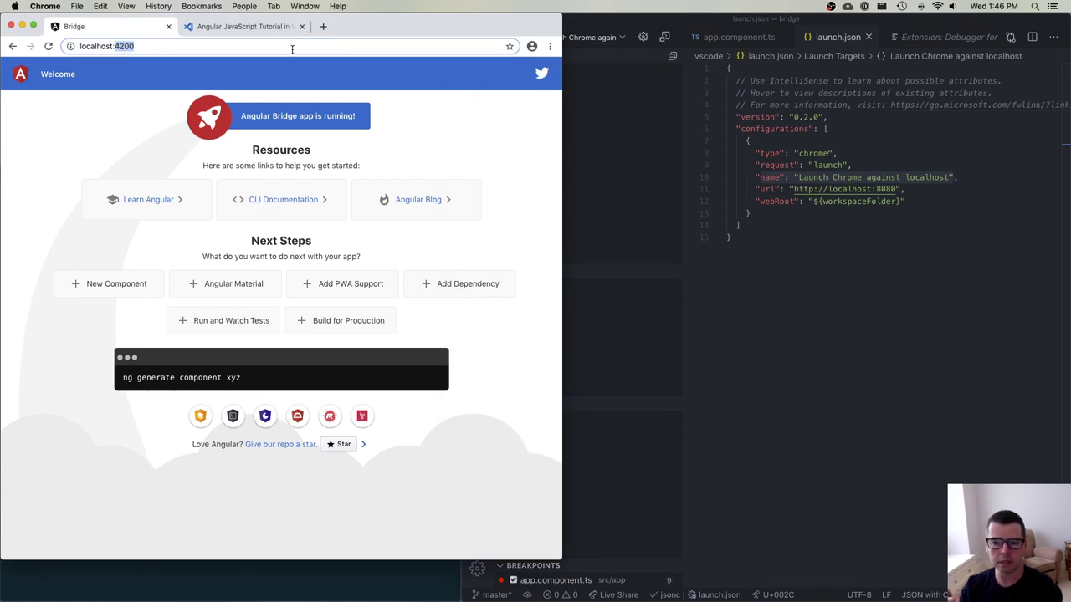
pyautogui.moveTo(586, 116)
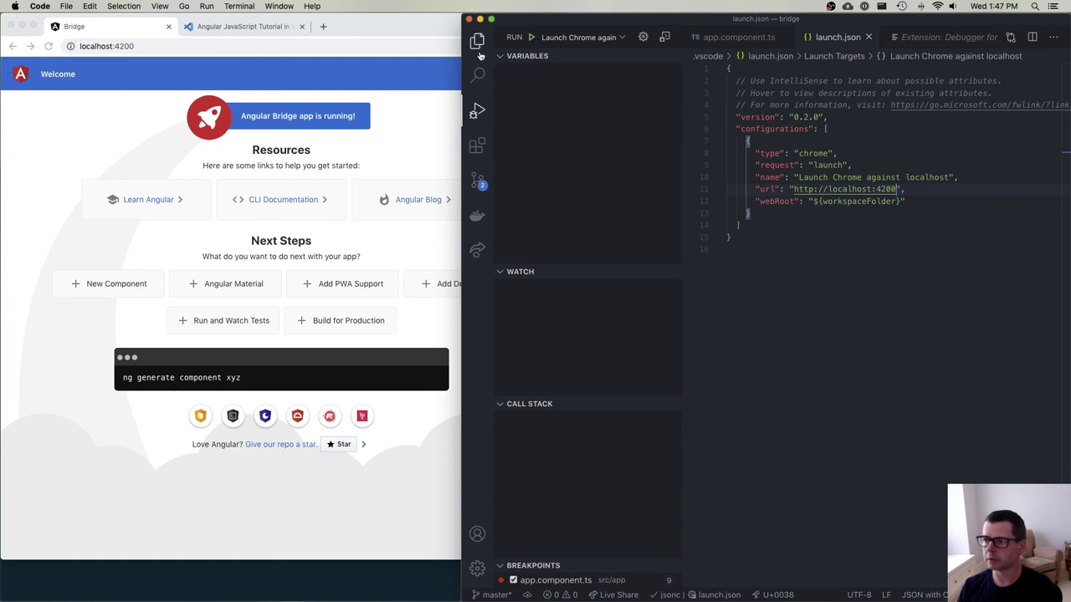
# Open app.component.ts and switch to the Run view to launch Chrome against localhost
pyautogui.click(476, 40)
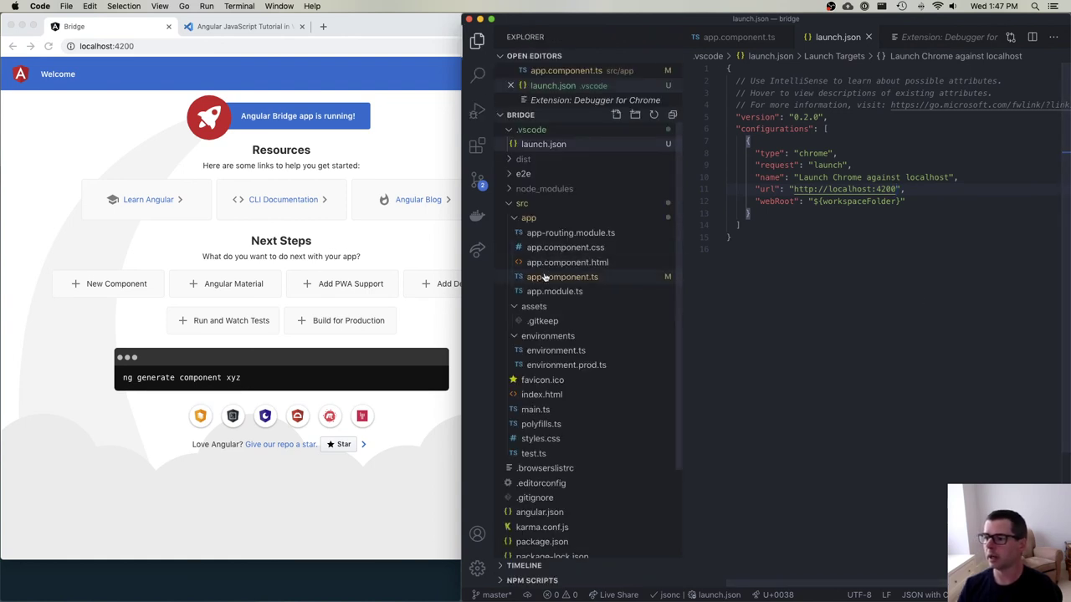
pyautogui.click(562, 276)
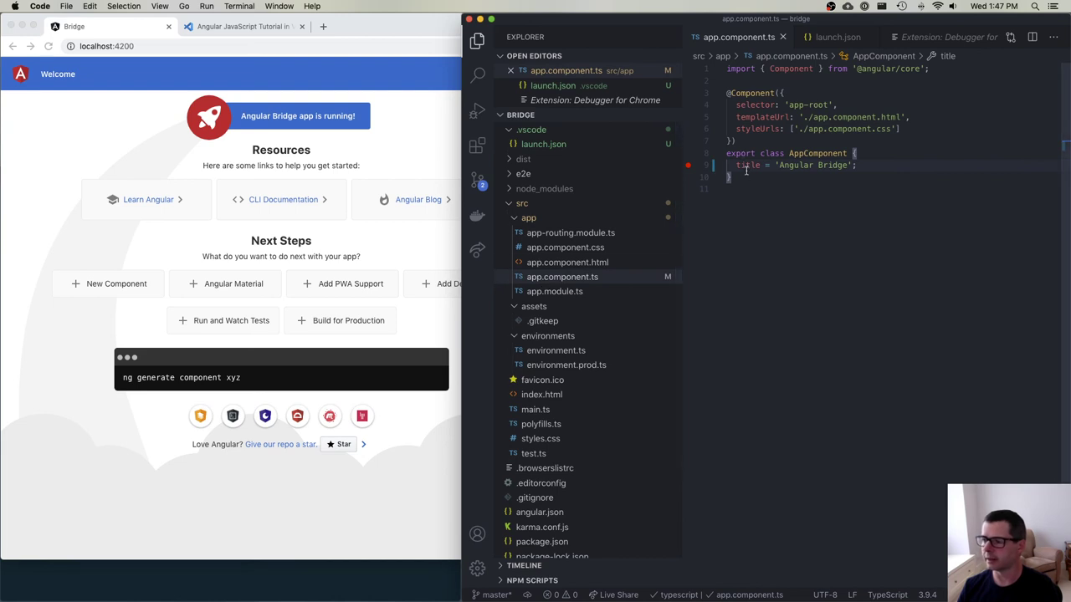
pyautogui.moveTo(747, 165)
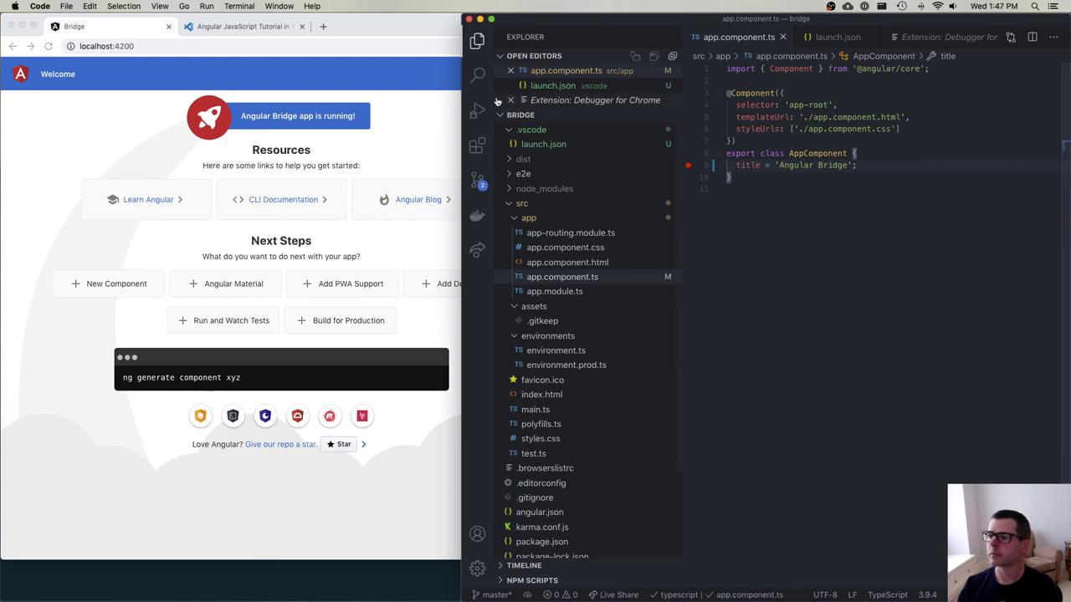
pyautogui.click(476, 110)
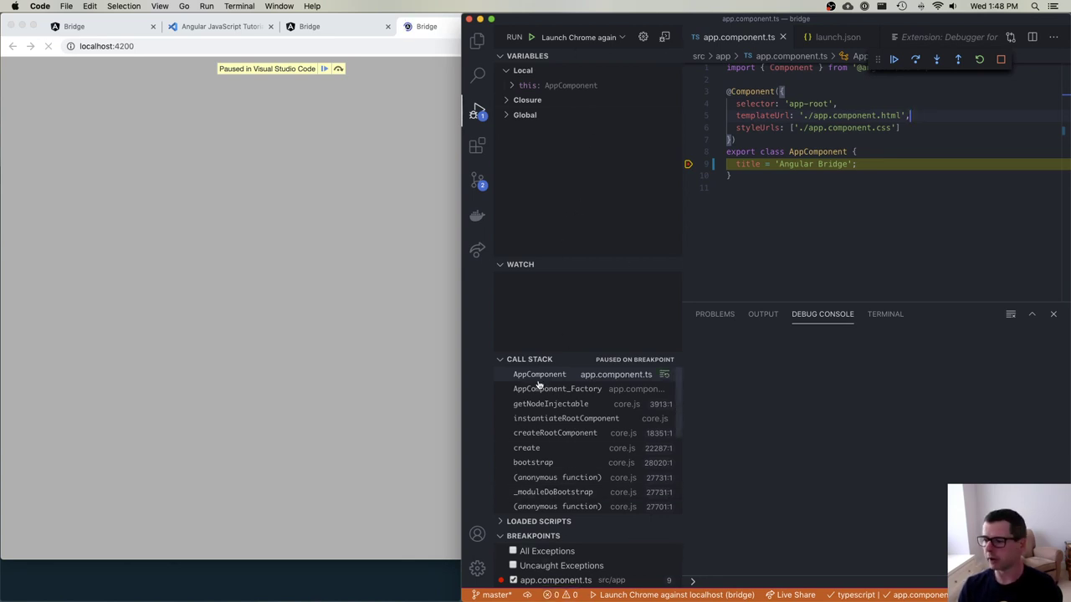
# Inspect the instantiateRootComponent frame in core.js, then return to the AppComponent frame
pyautogui.click(557, 388)
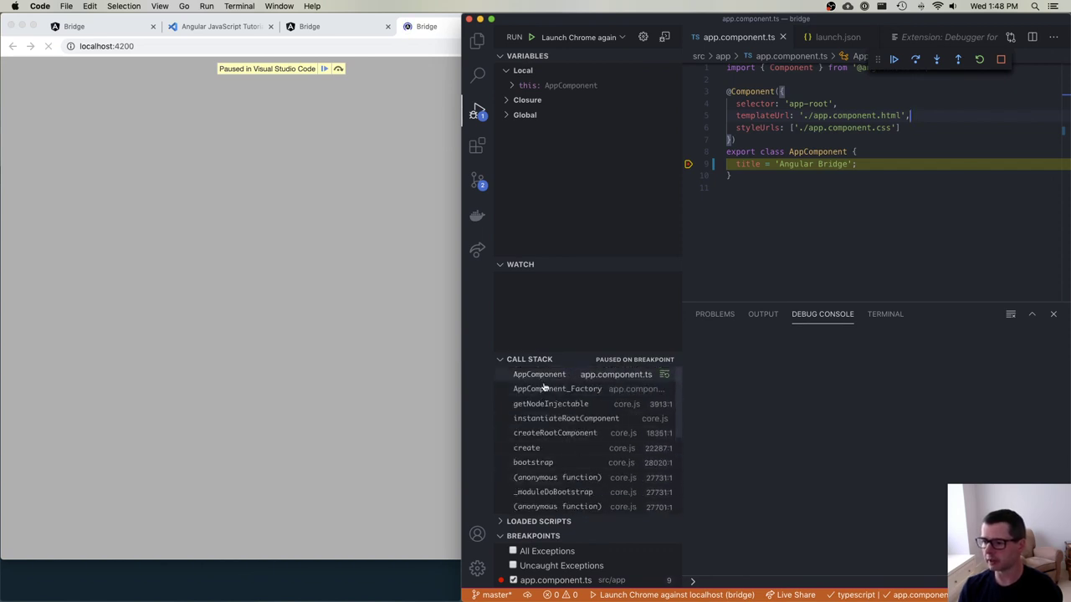
pyautogui.click(566, 419)
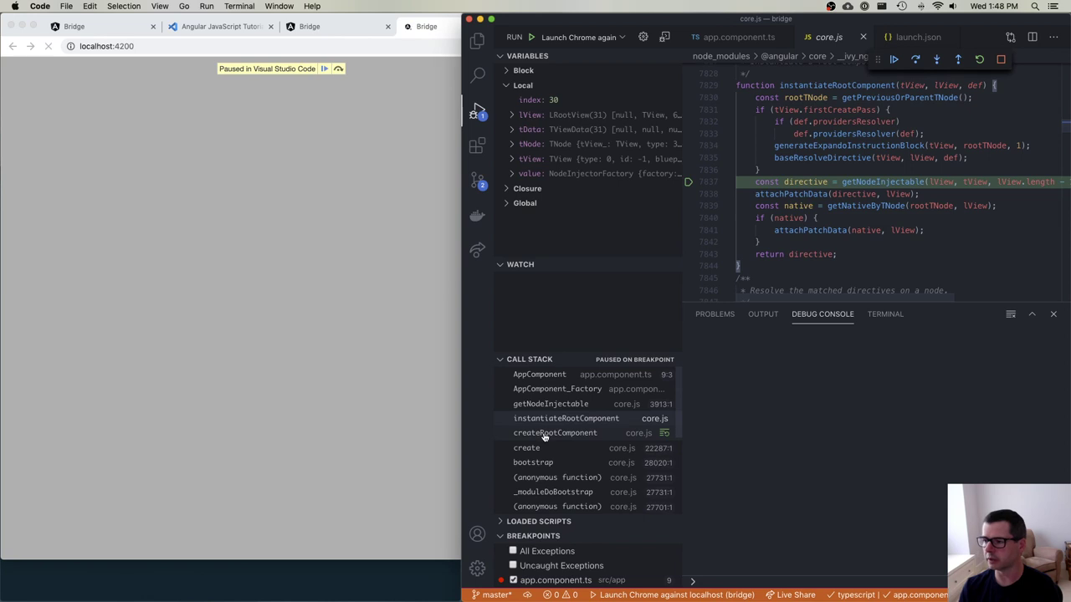
pyautogui.click(555, 433)
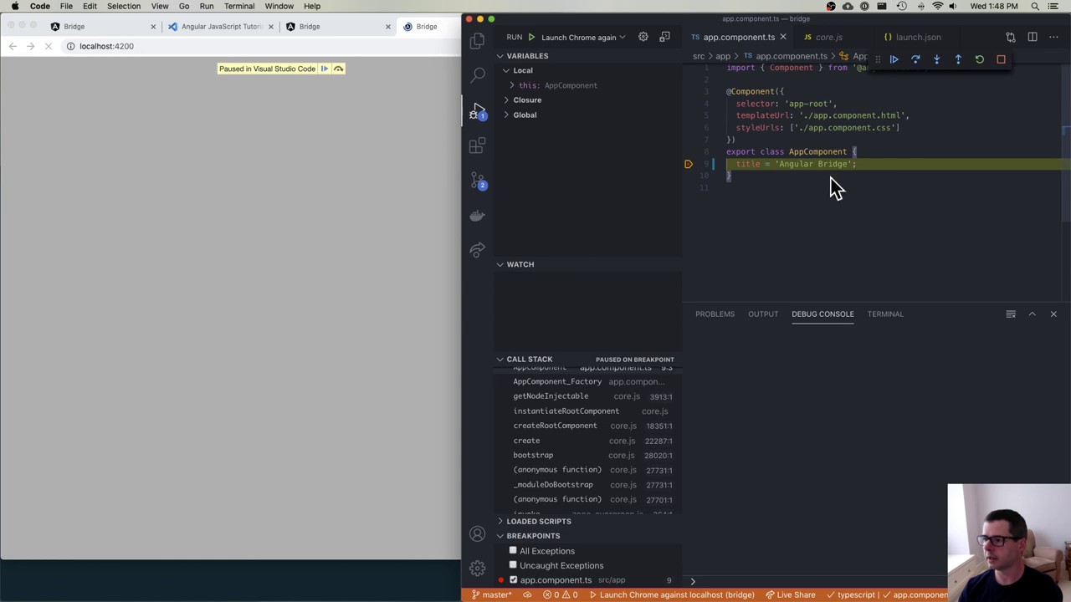
pyautogui.moveTo(580, 136)
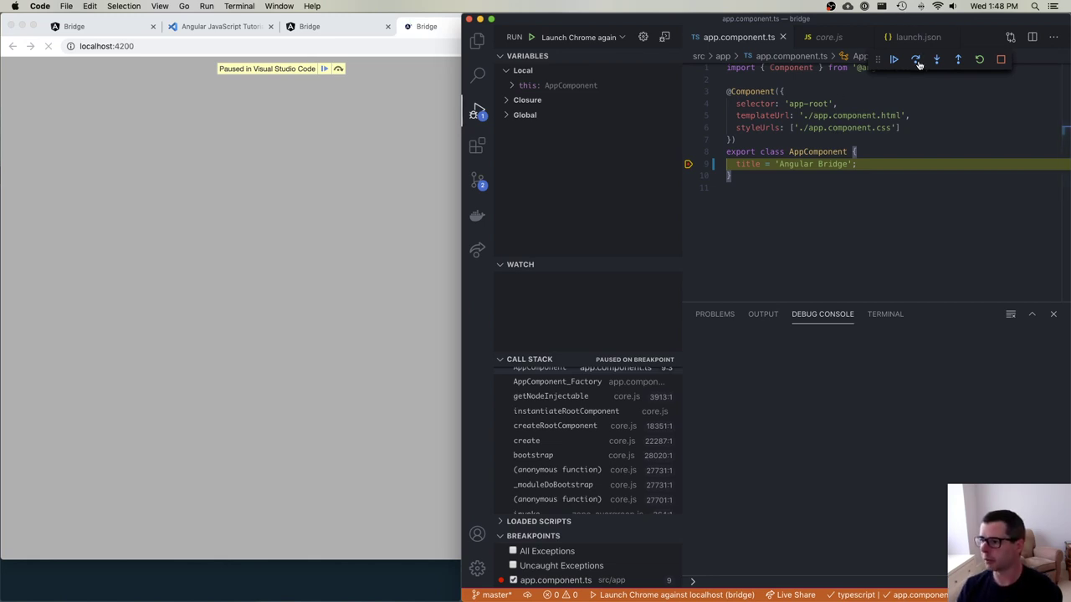
# Step over the title assignment line, then continue so the Bridge app finishes loading
pyautogui.click(915, 60)
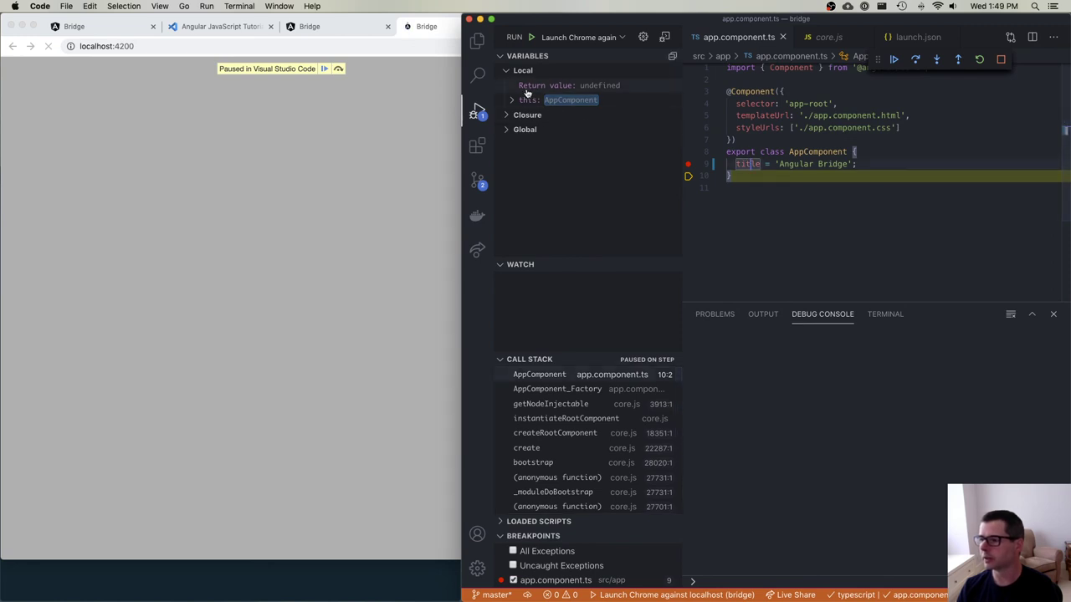
pyautogui.click(511, 100)
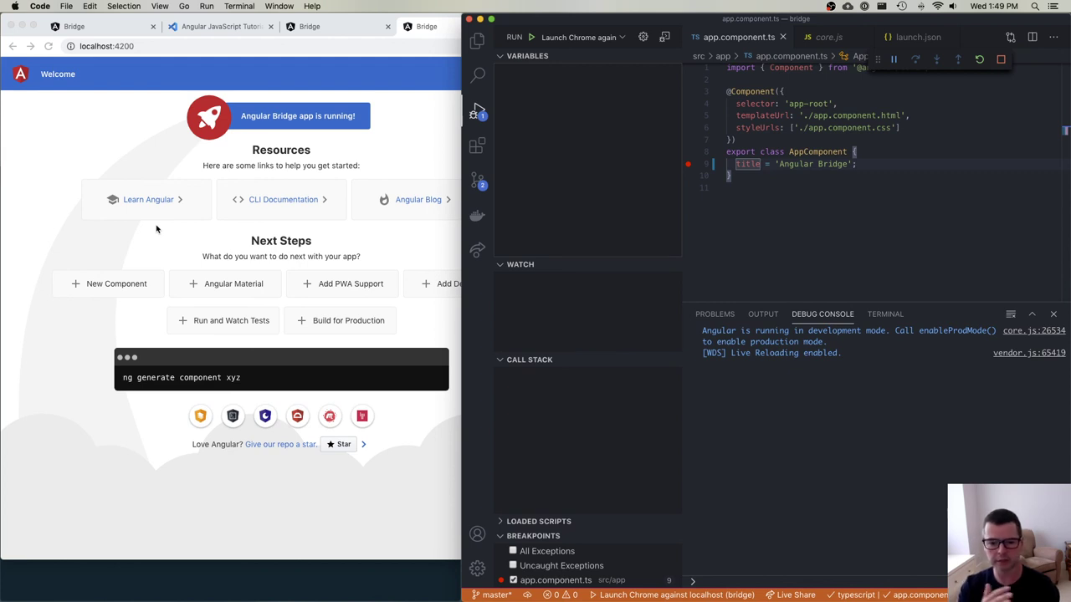
pyautogui.moveTo(656, 202)
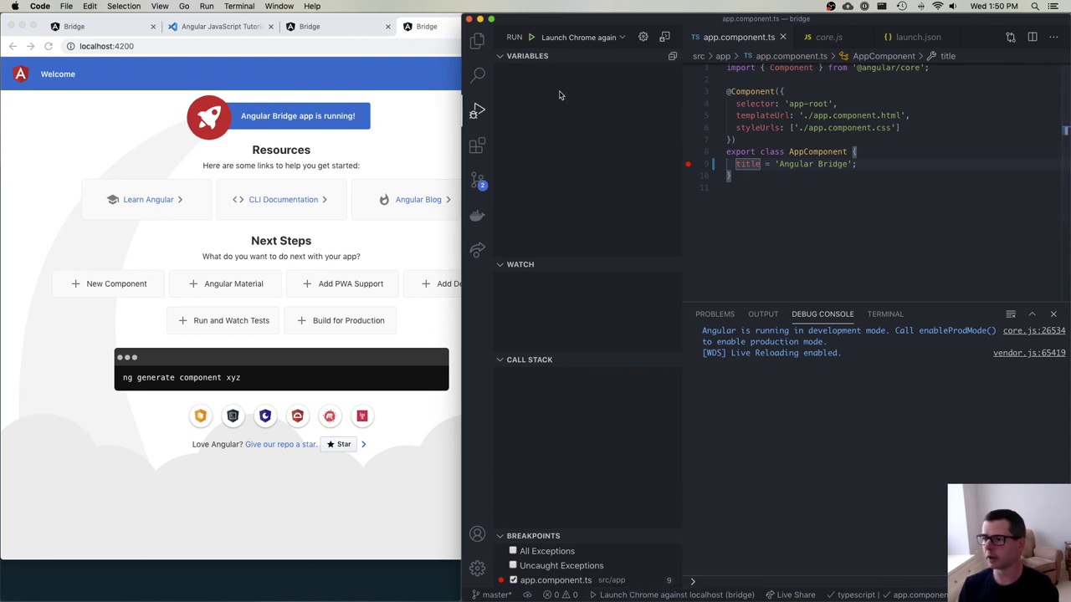
pyautogui.moveTo(531, 456)
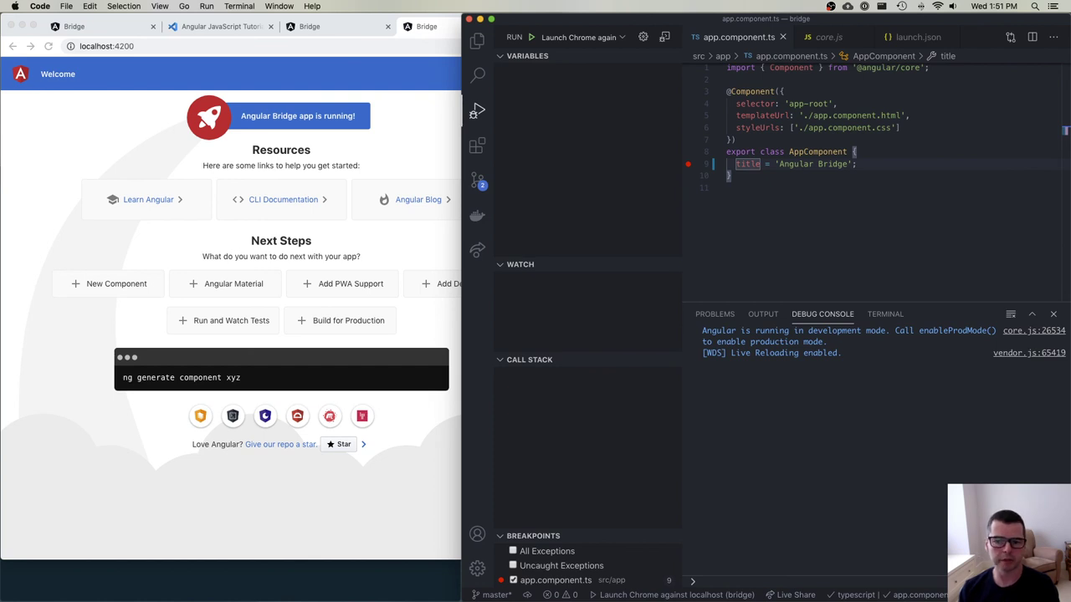
pyautogui.moveTo(110, 126)
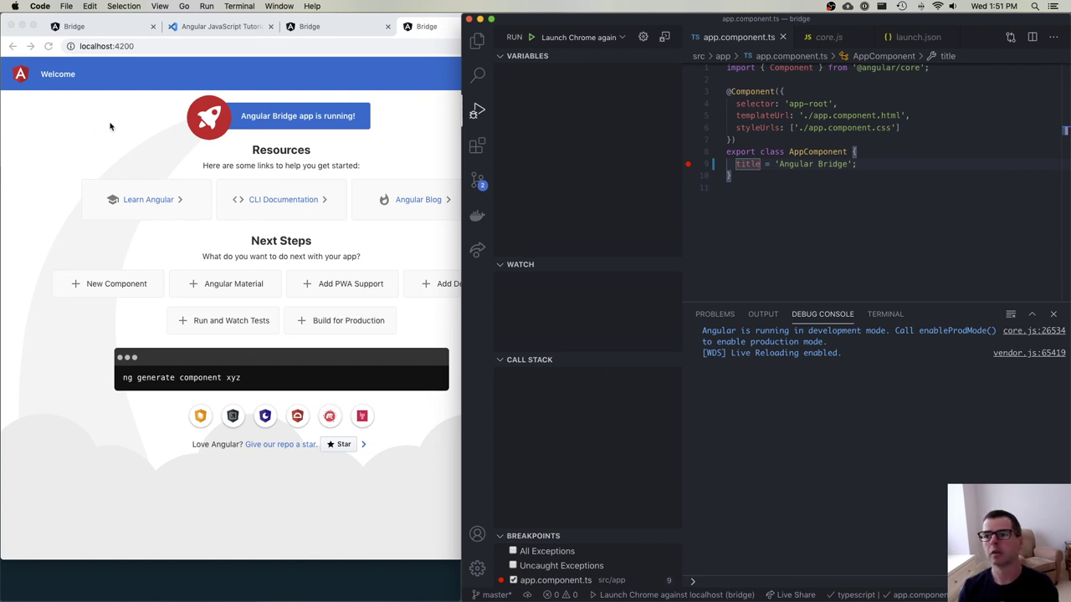